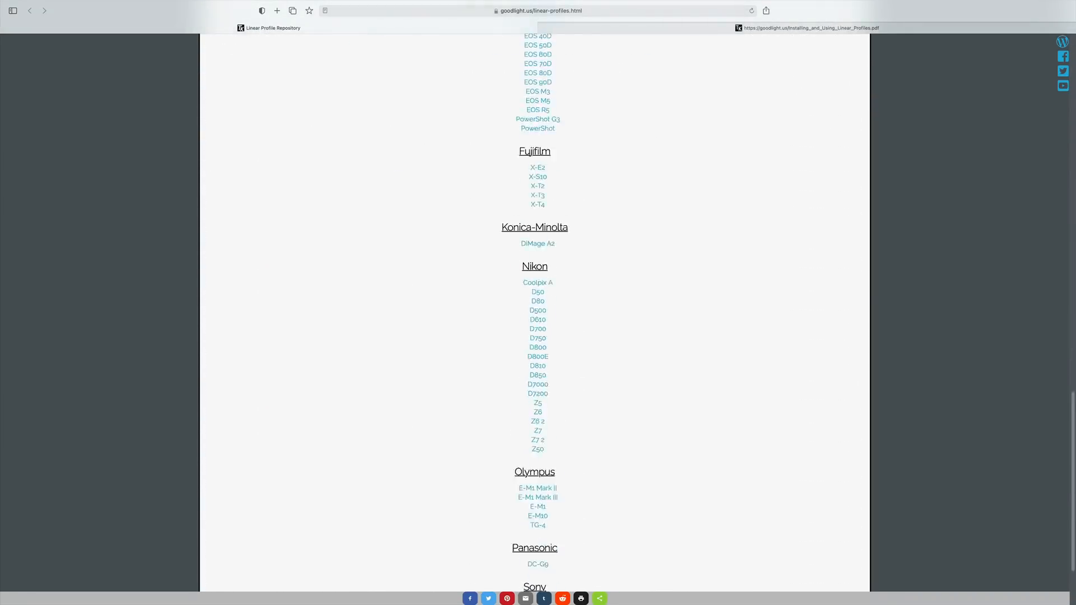
Scroll back and forth through the pages of the Installing_and_Using_Linear_Profiles PDF guide.
scroll(up, 3)
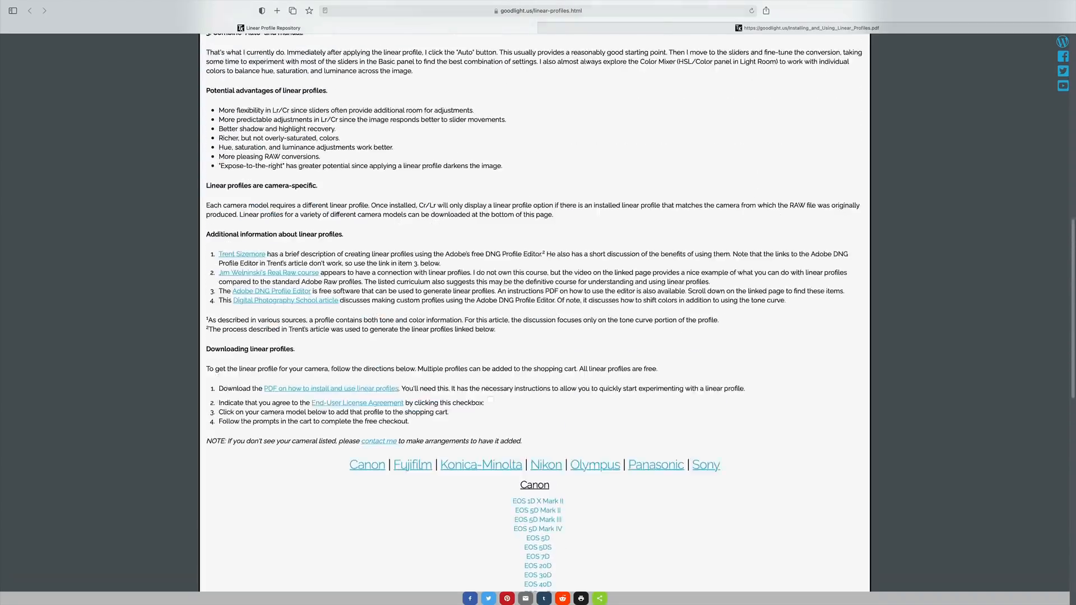
scroll(up, 3)
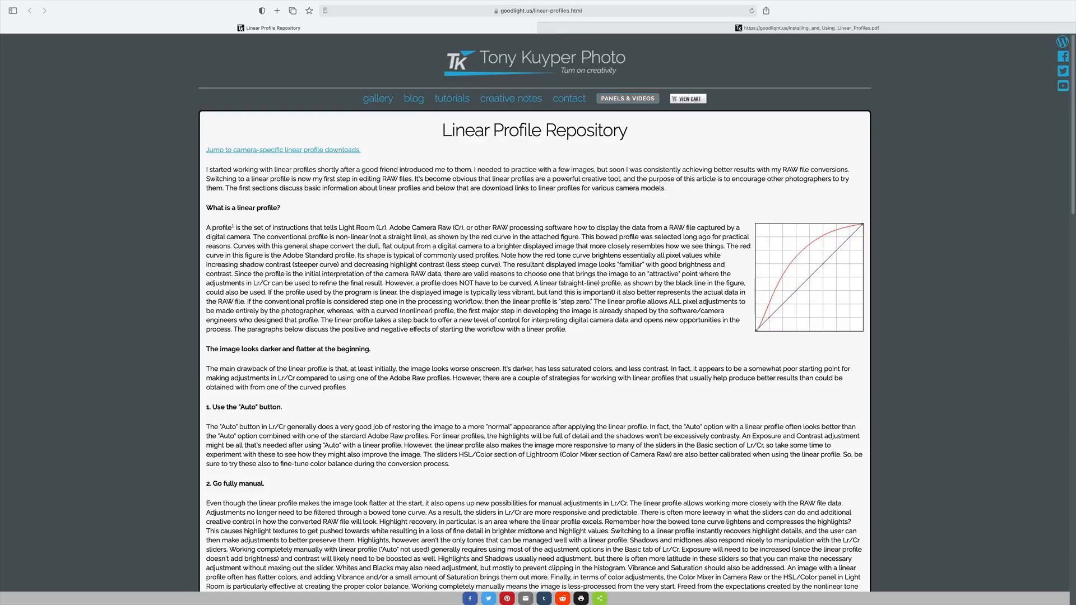
scroll(down, 3)
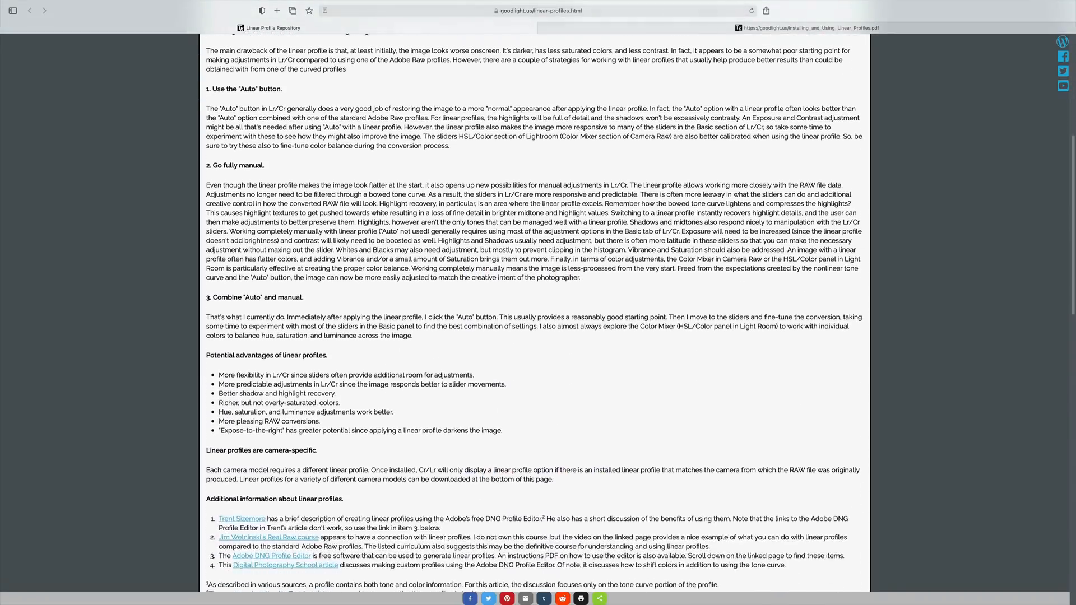
scroll(down, 3)
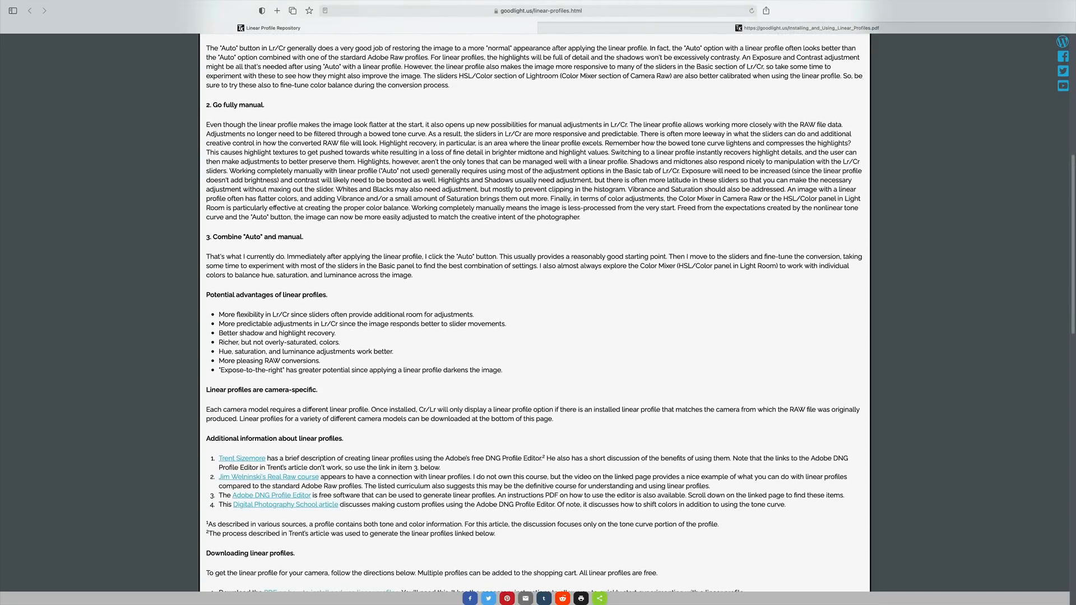
scroll(down, 3)
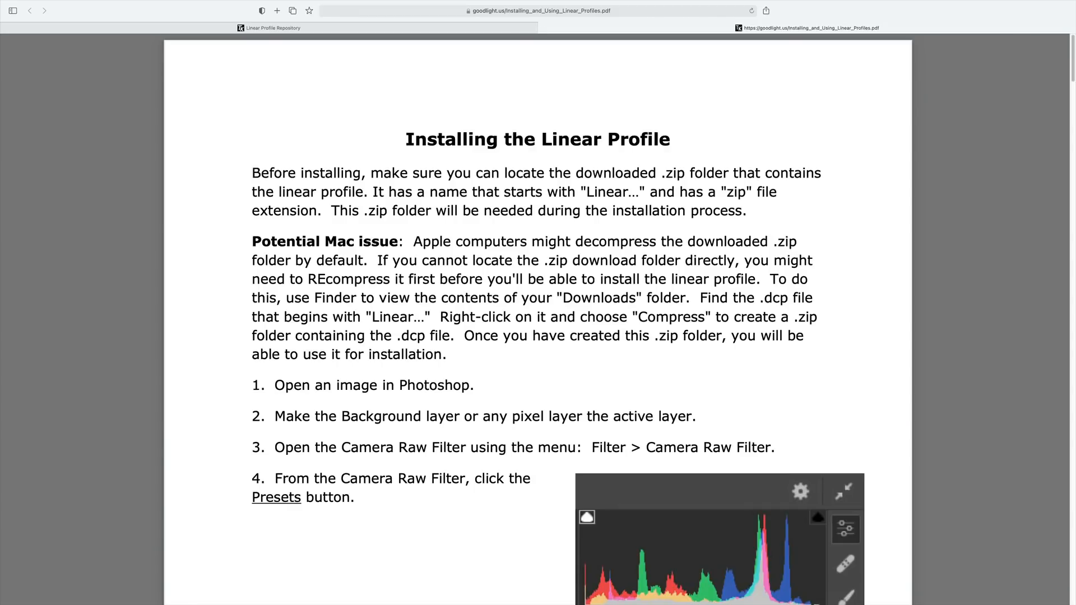
scroll(down, 3)
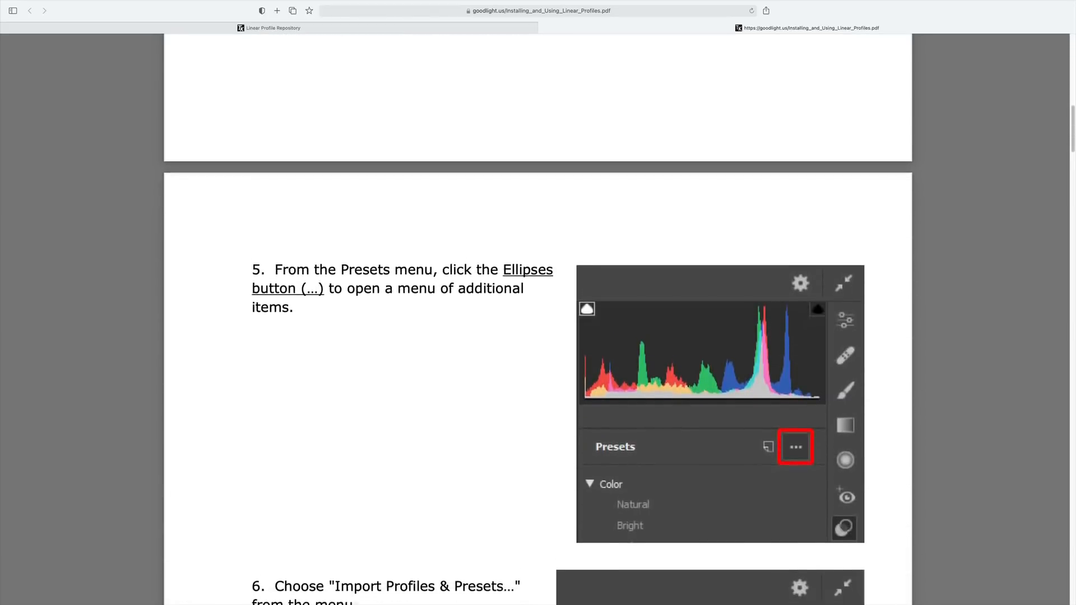
scroll(down, 3)
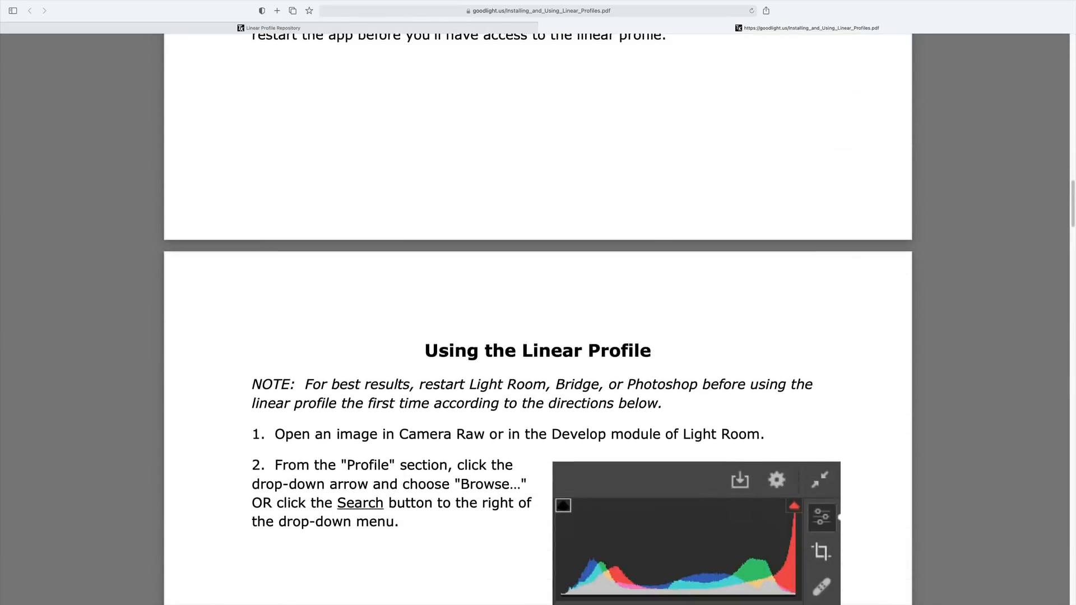
scroll(down, 3)
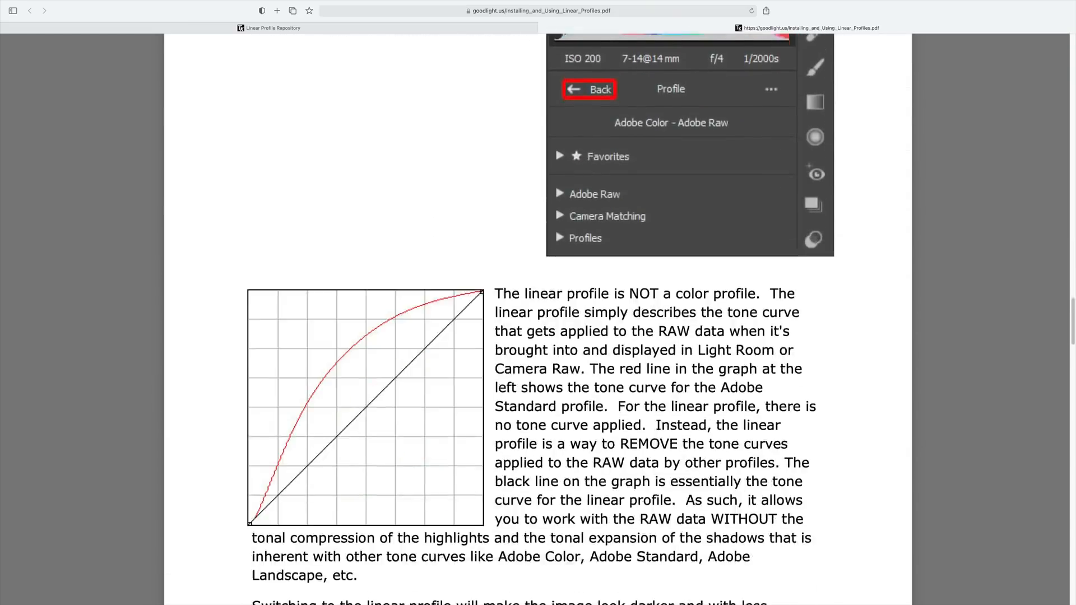
scroll(down, 3)
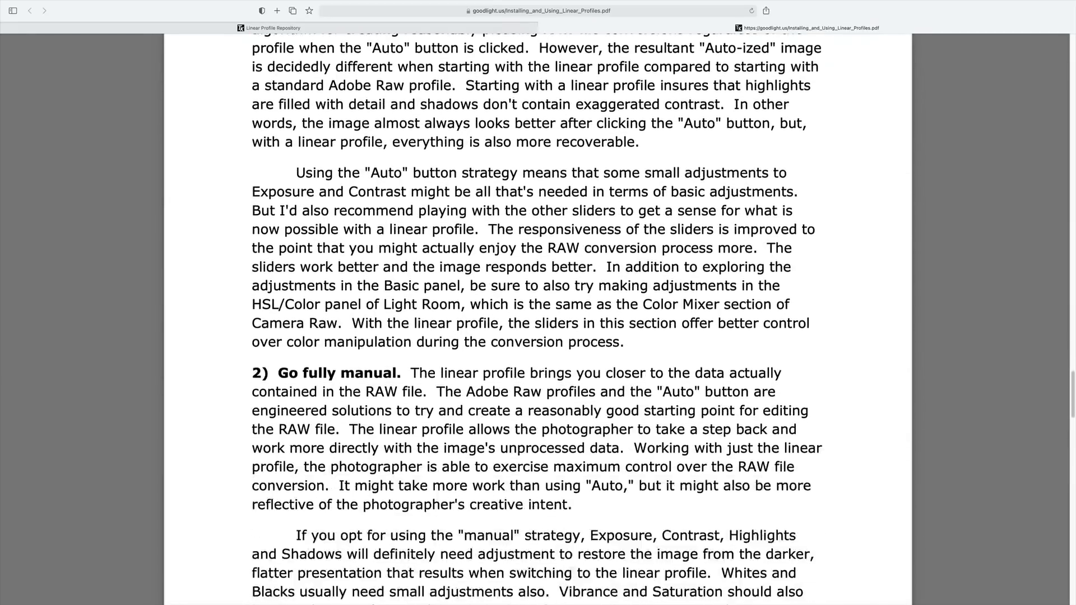
scroll(up, 3)
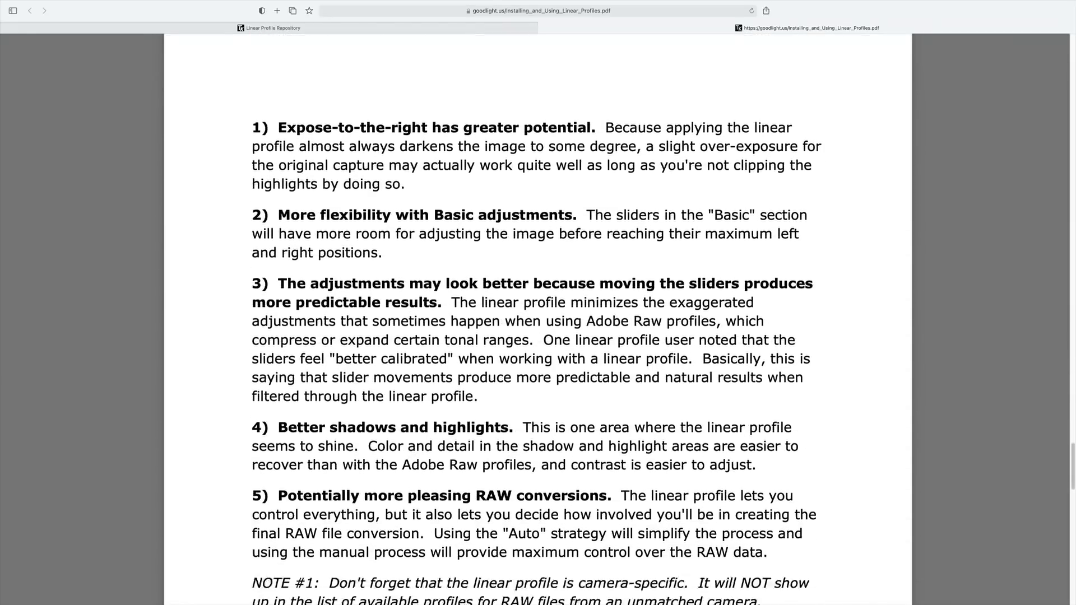
scroll(down, 3)
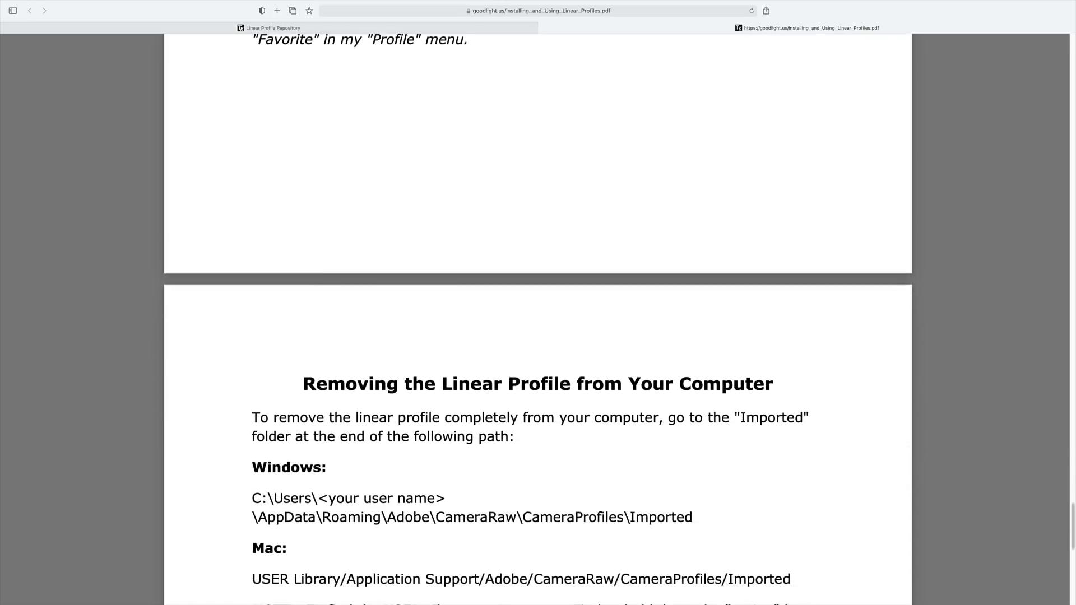
scroll(up, 3)
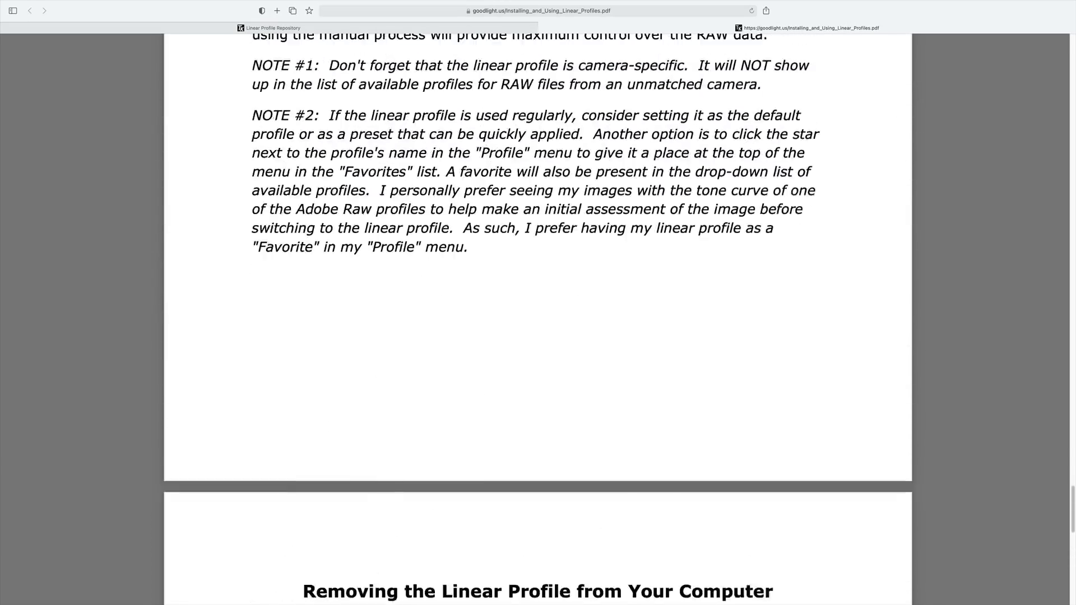
scroll(up, 3)
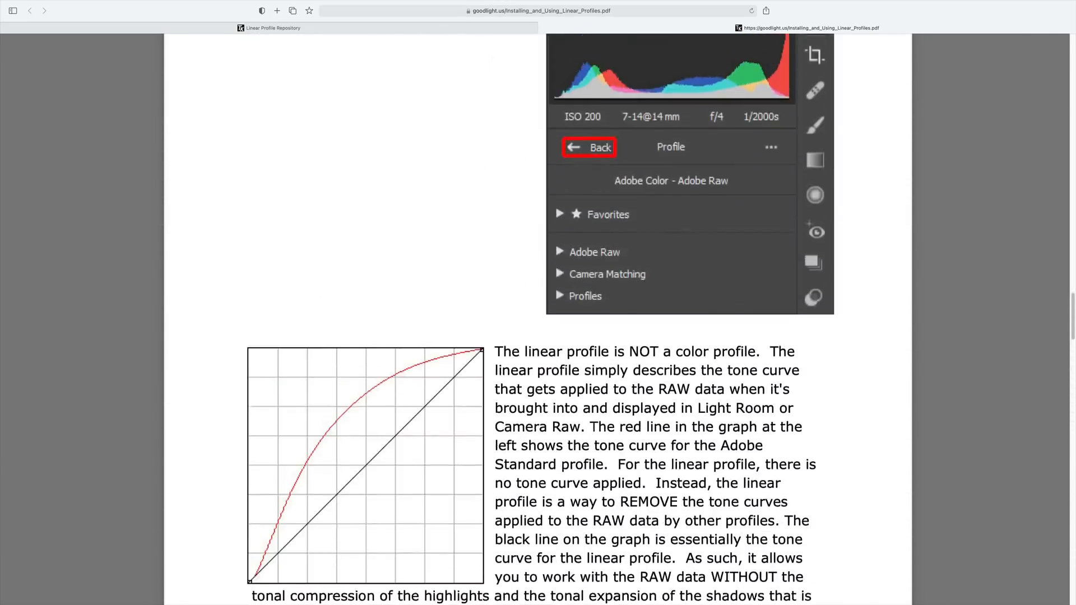
scroll(up, 3)
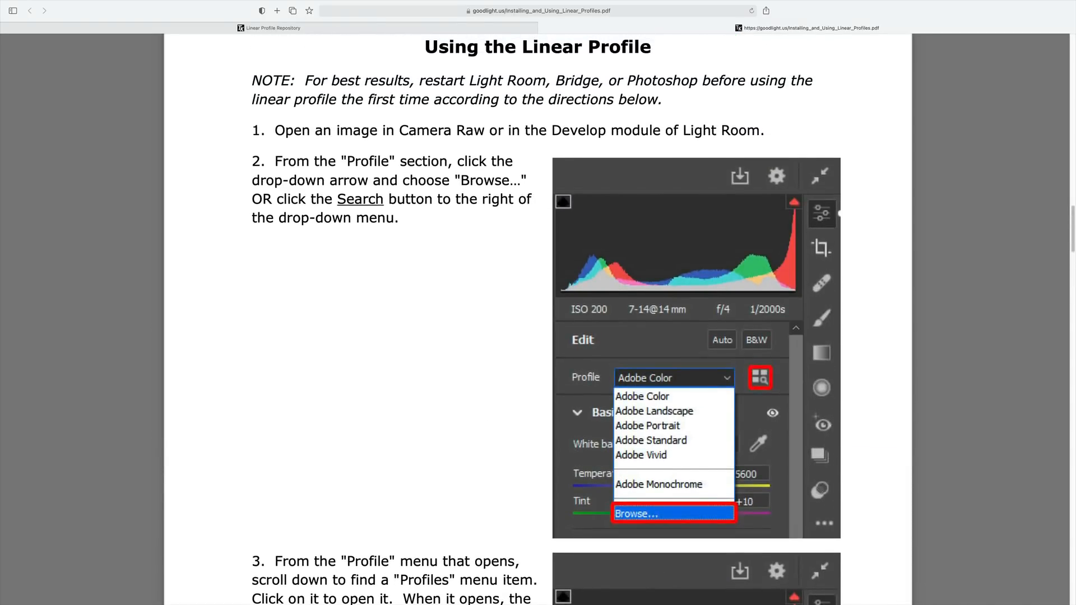
scroll(down, 3)
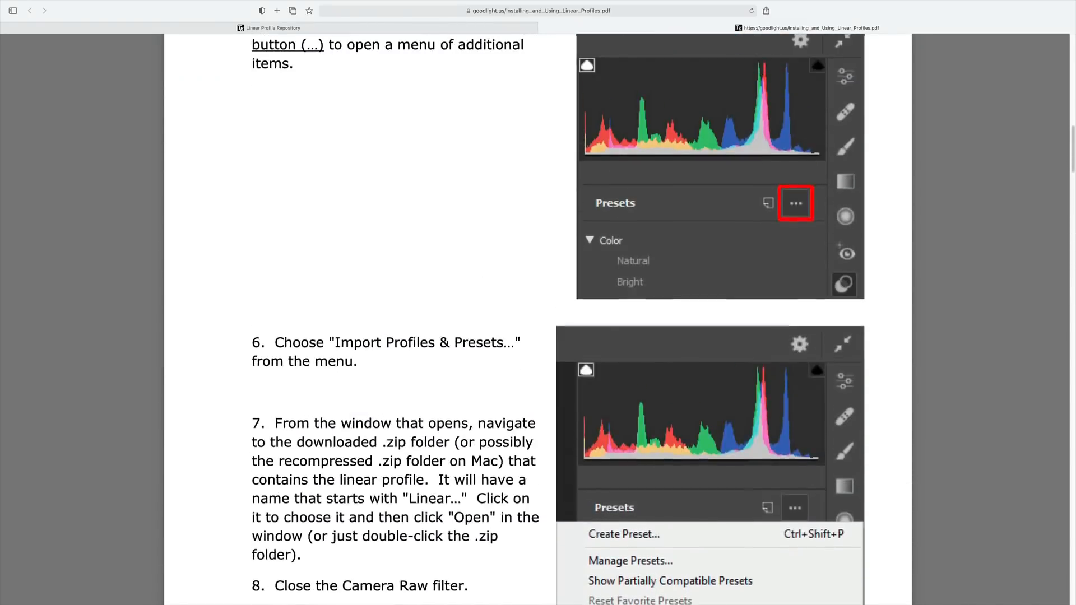
scroll(up, 3)
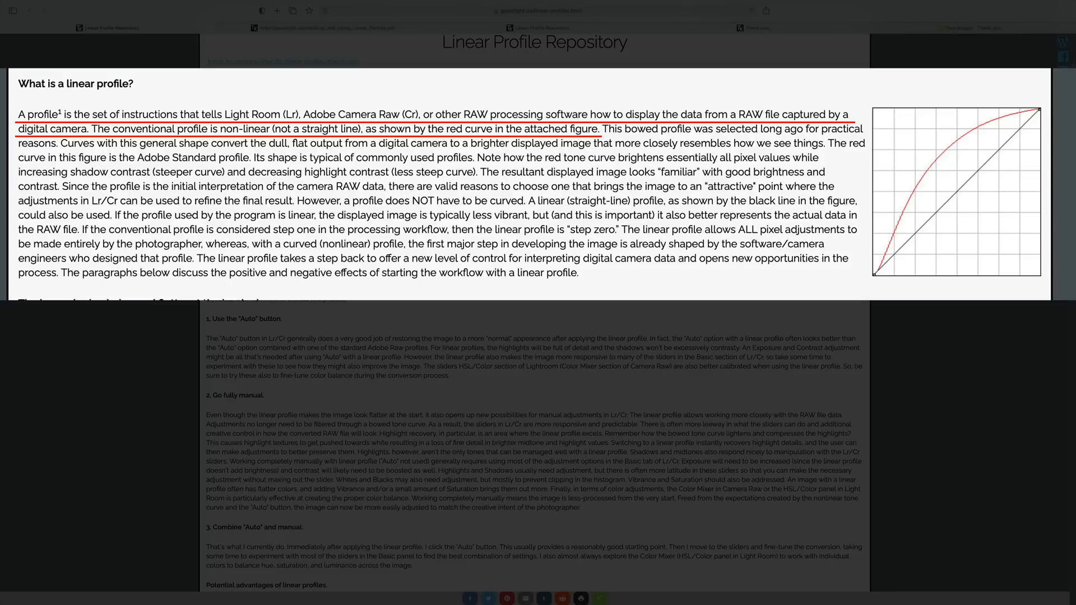
mouse_move(913, 206)
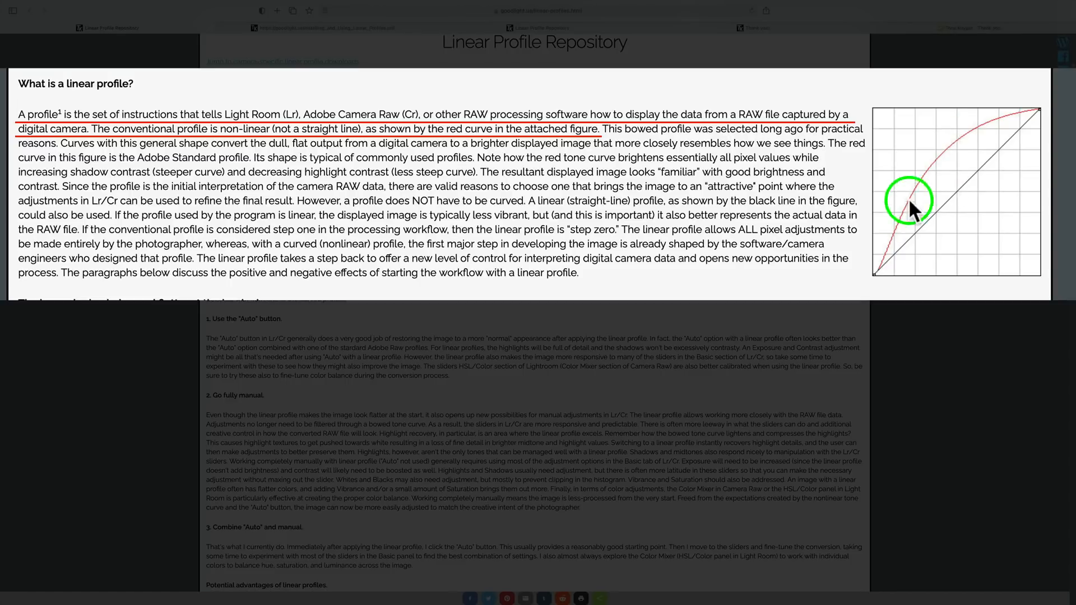
mouse_move(889, 268)
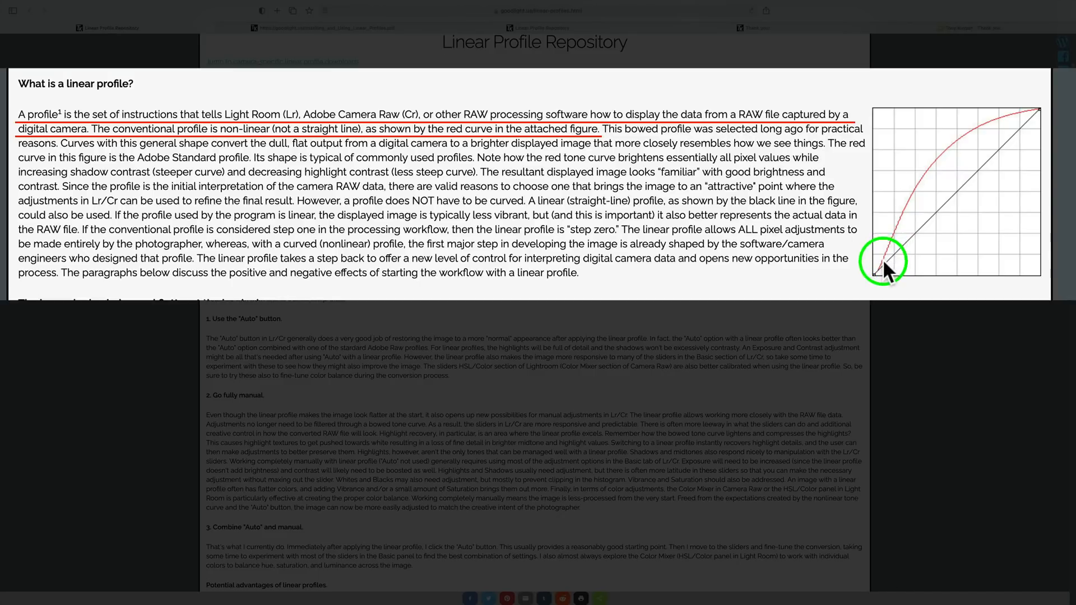
mouse_move(1016, 126)
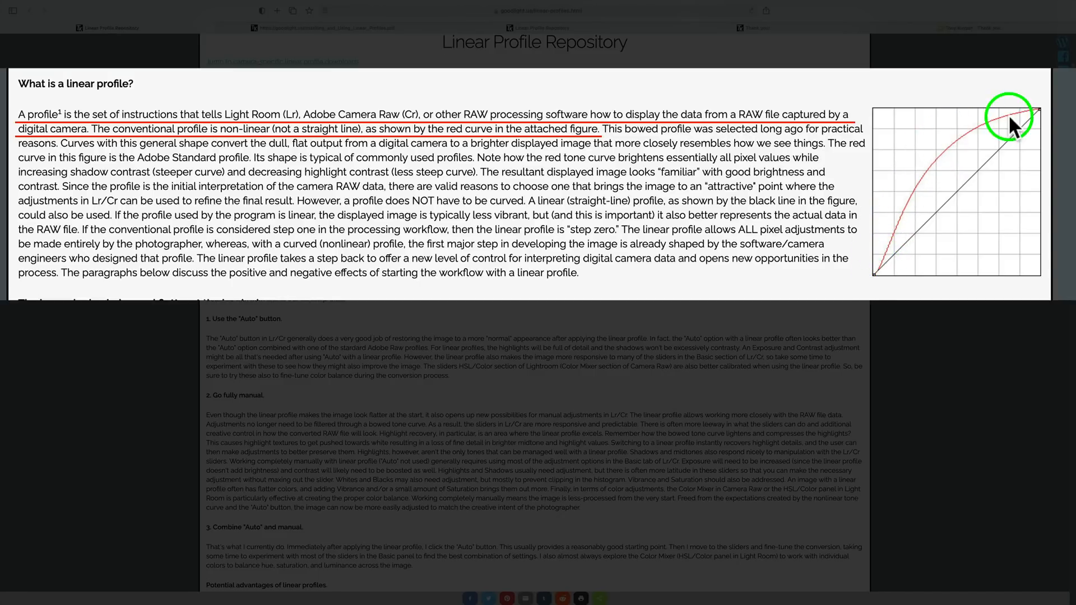
mouse_move(942, 170)
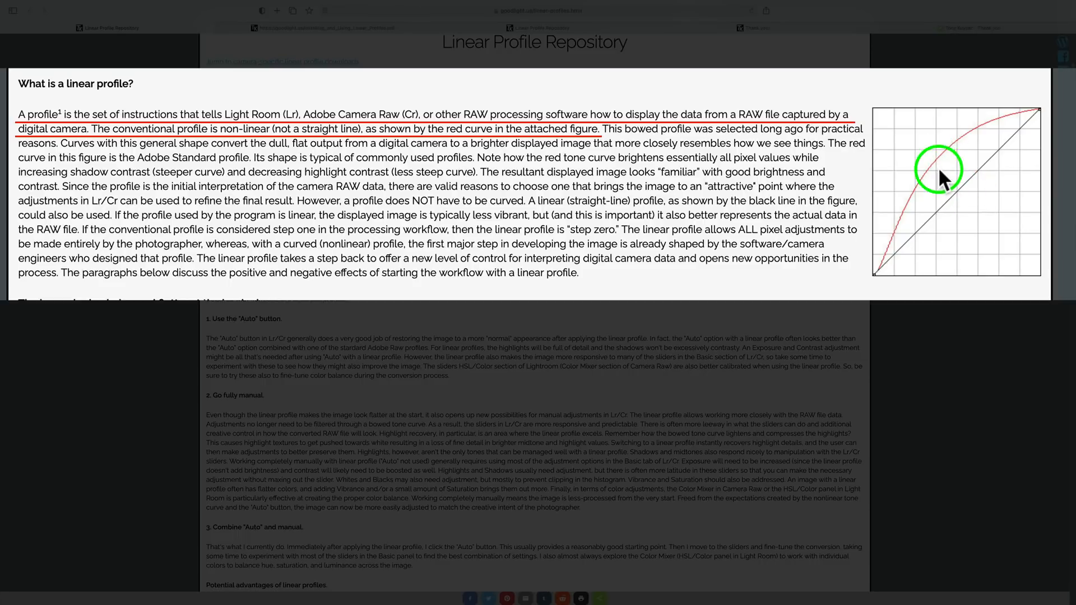
mouse_move(1047, 120)
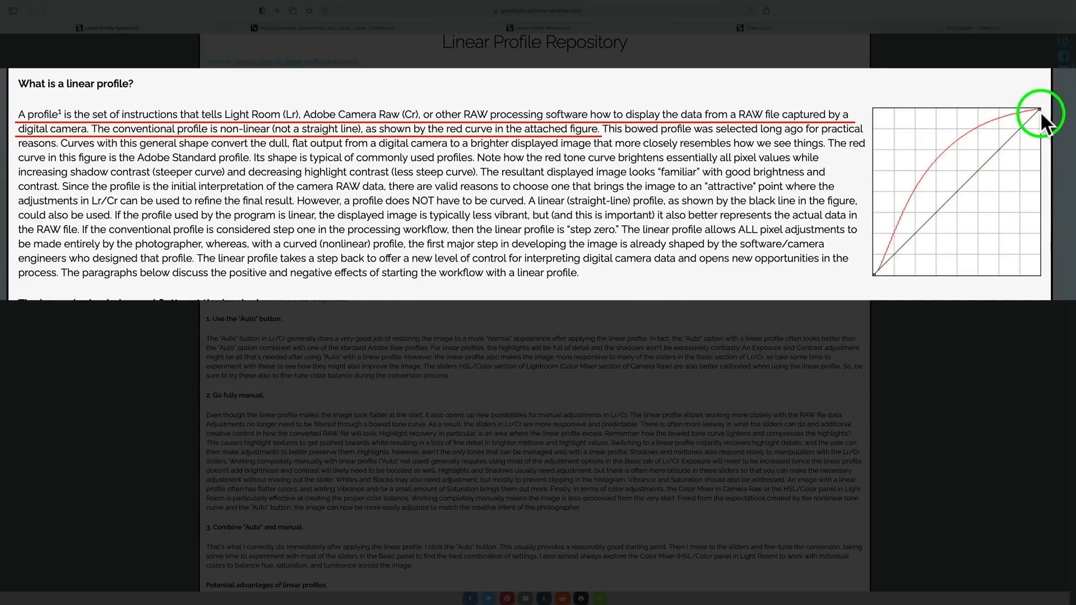
mouse_move(886, 282)
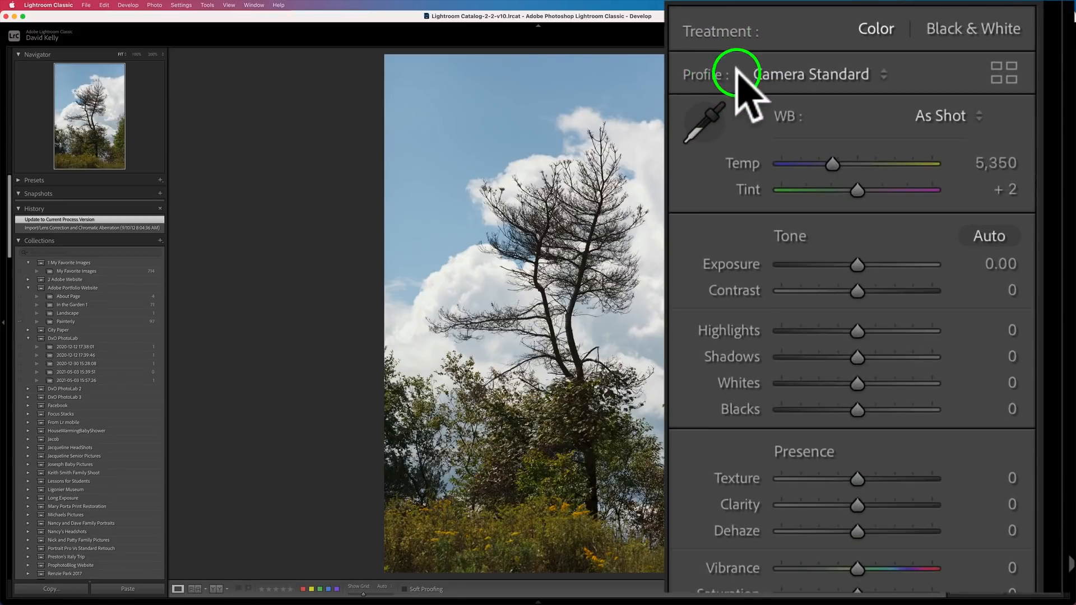
mouse_move(744, 97)
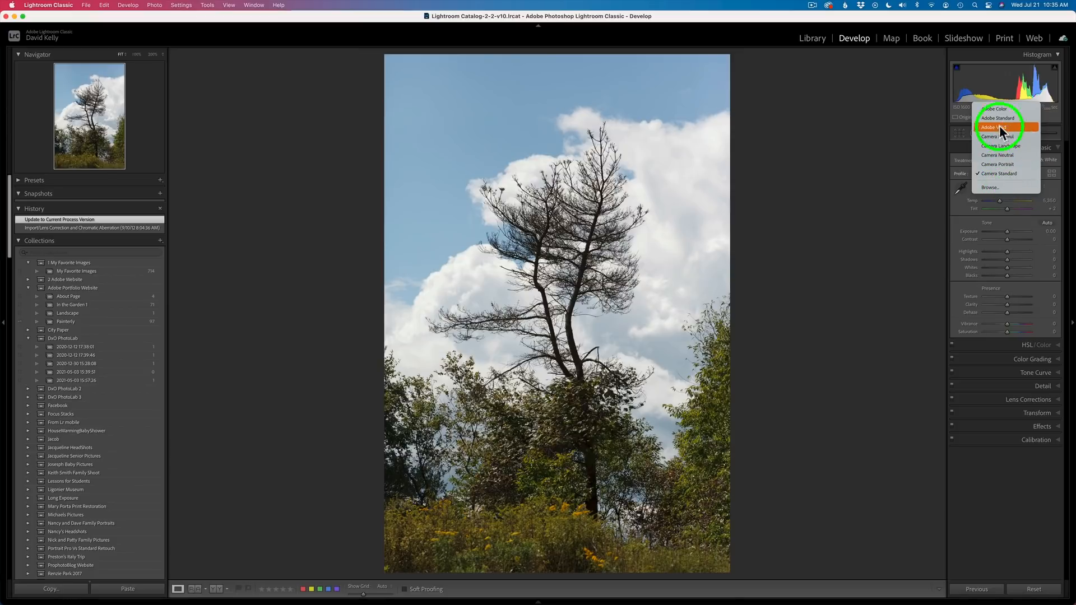
mouse_move(999, 163)
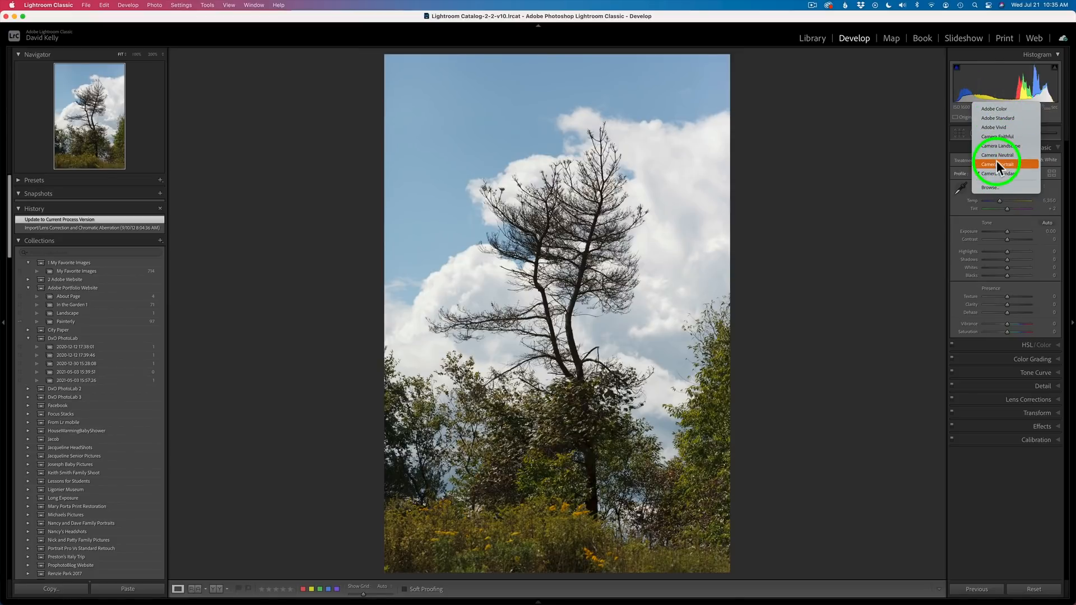
mouse_move(959, 177)
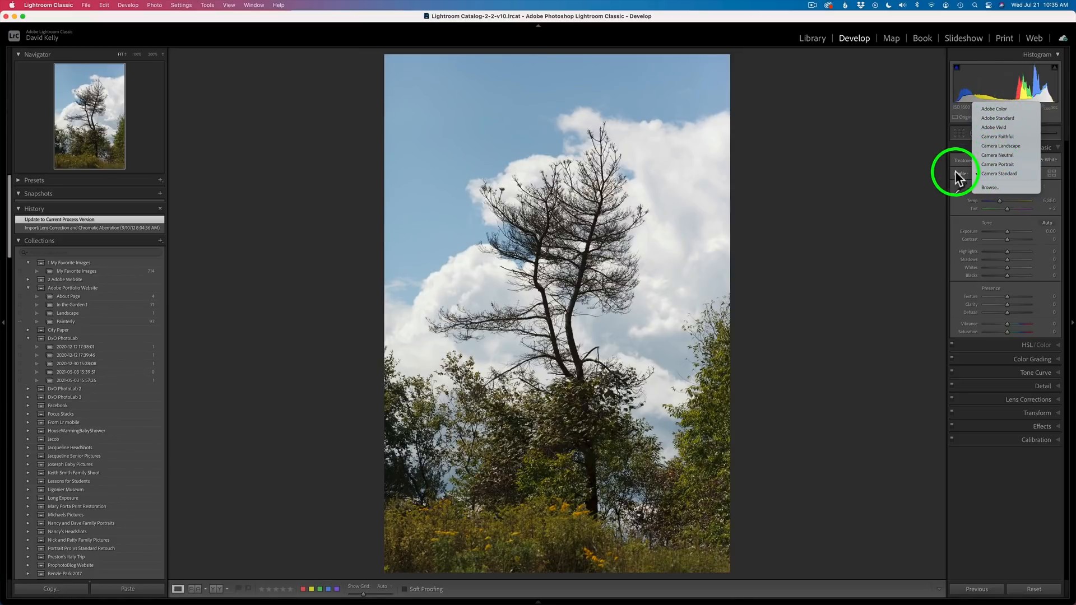
Show the Profile list next to Camera Standard in the Develop Basic panel.
click(990, 187)
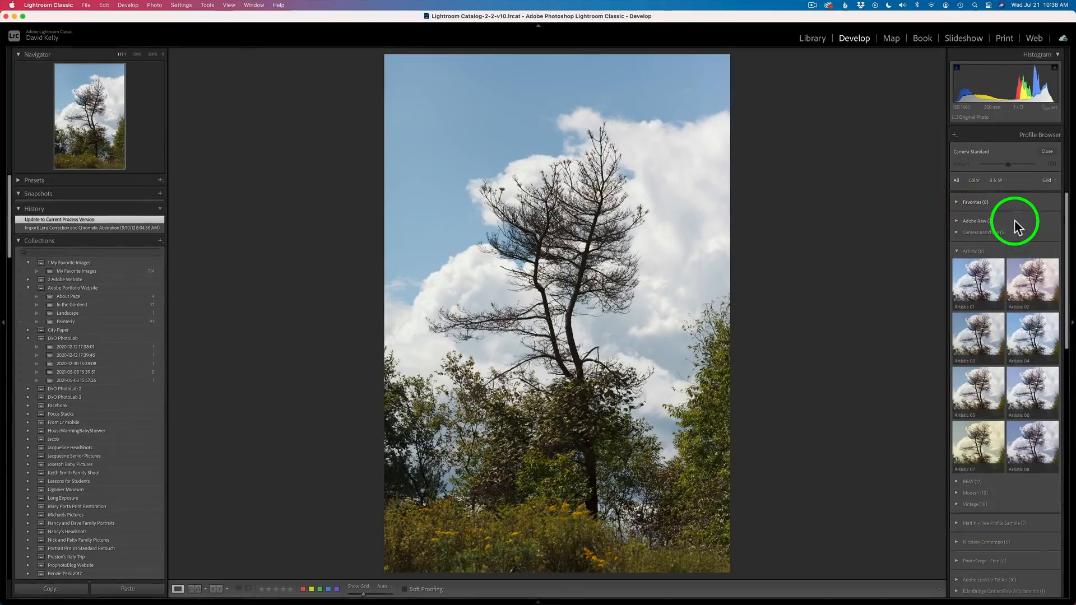
mouse_move(986, 226)
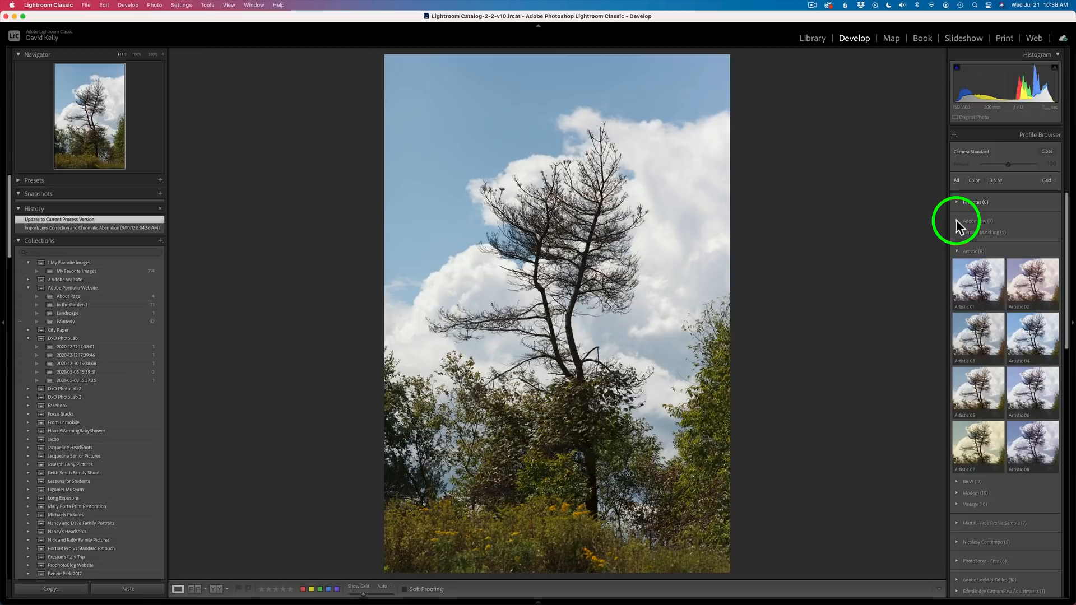
Browse the Profile Browser and expand the Camera Matching group (Faithful, Landscape, Neutral, Portrait, Standard).
click(975, 221)
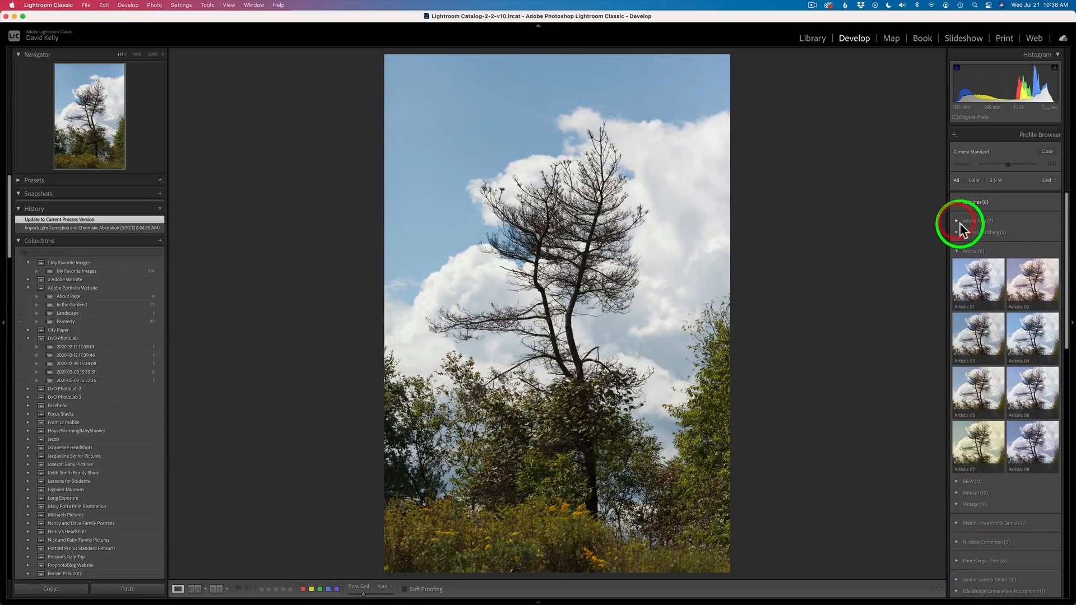
mouse_move(990, 239)
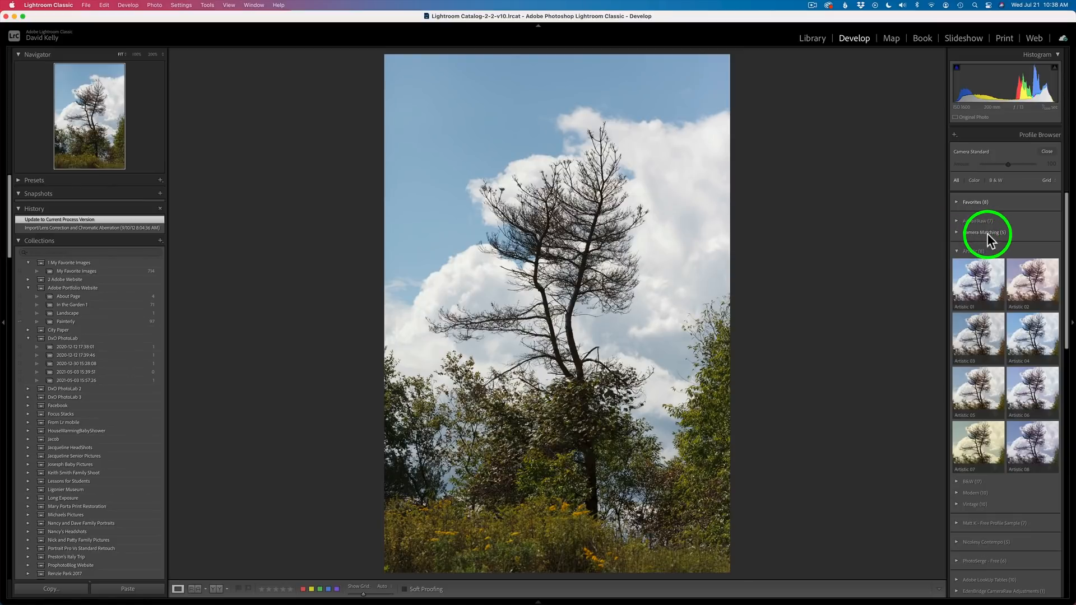
mouse_move(960, 237)
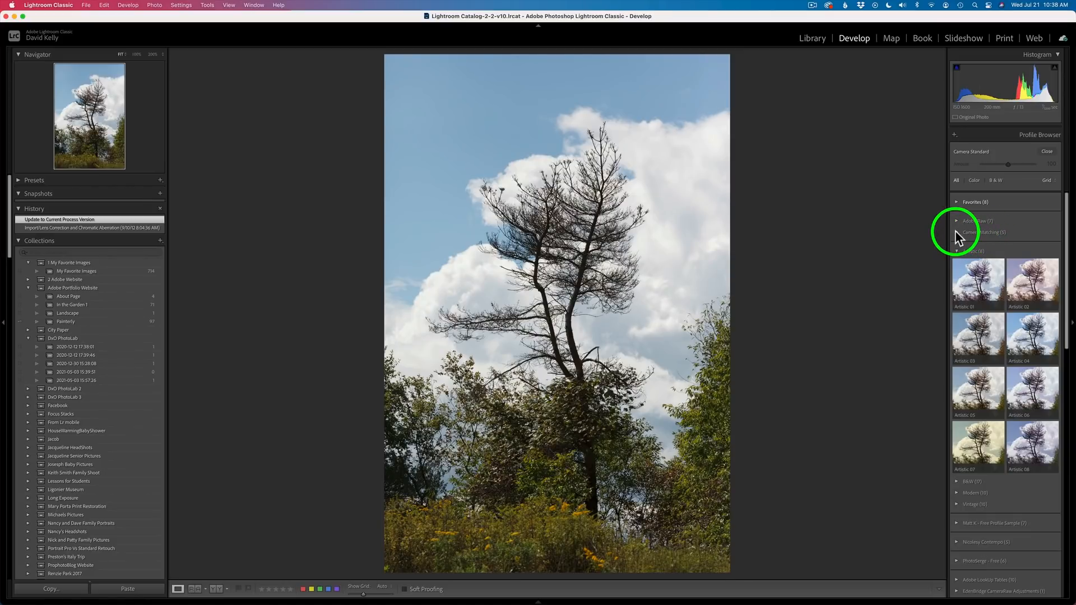
click(983, 232)
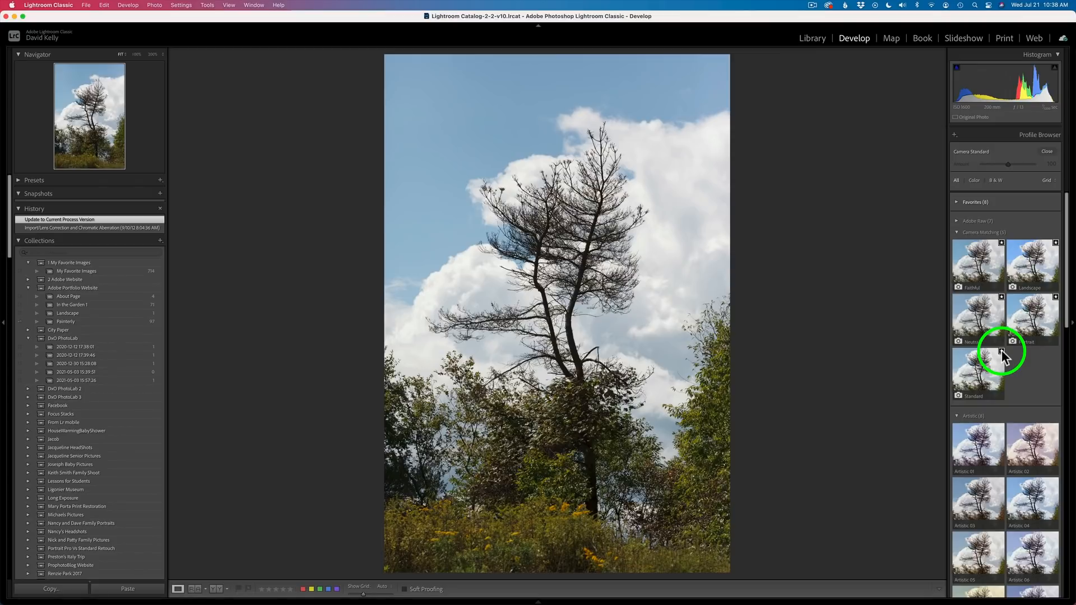
mouse_move(985, 304)
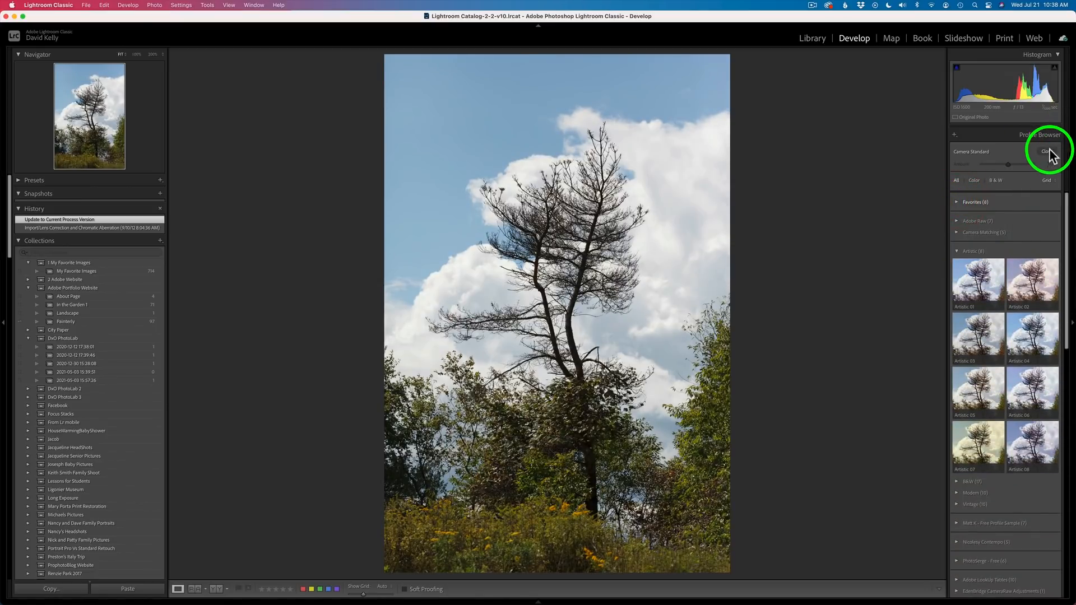
Close the Profile Browser, review the camera profile list and dismiss it, keeping Camera Standard.
click(1046, 152)
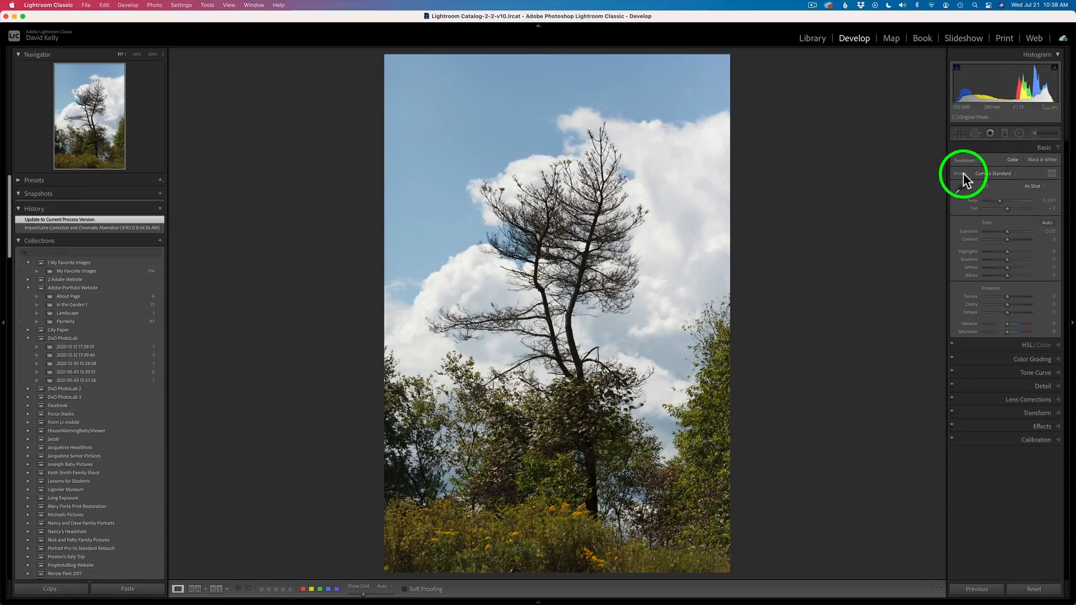
click(993, 173)
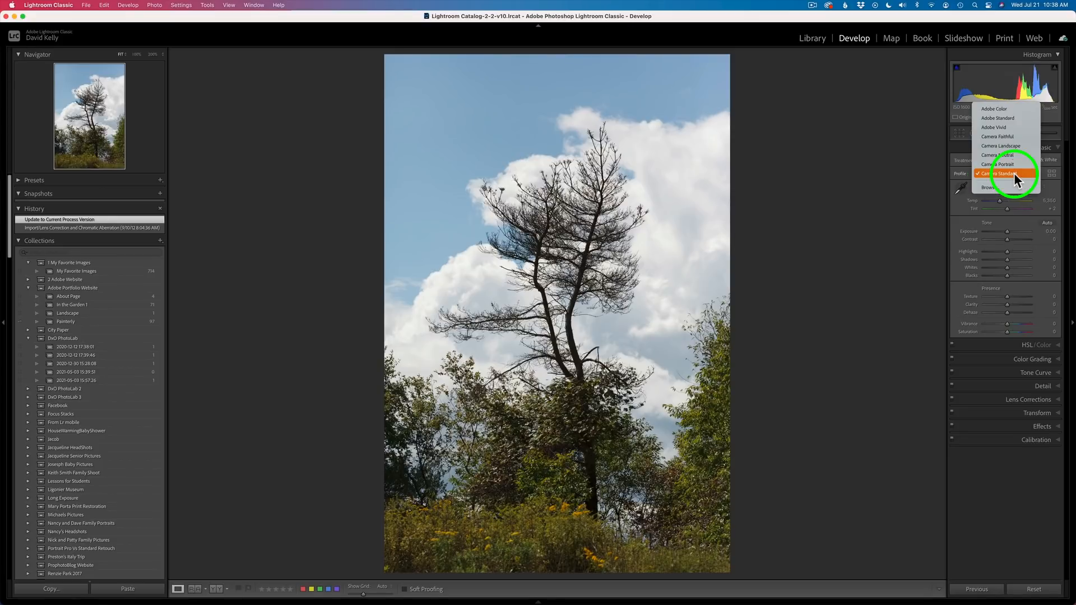
mouse_move(997, 164)
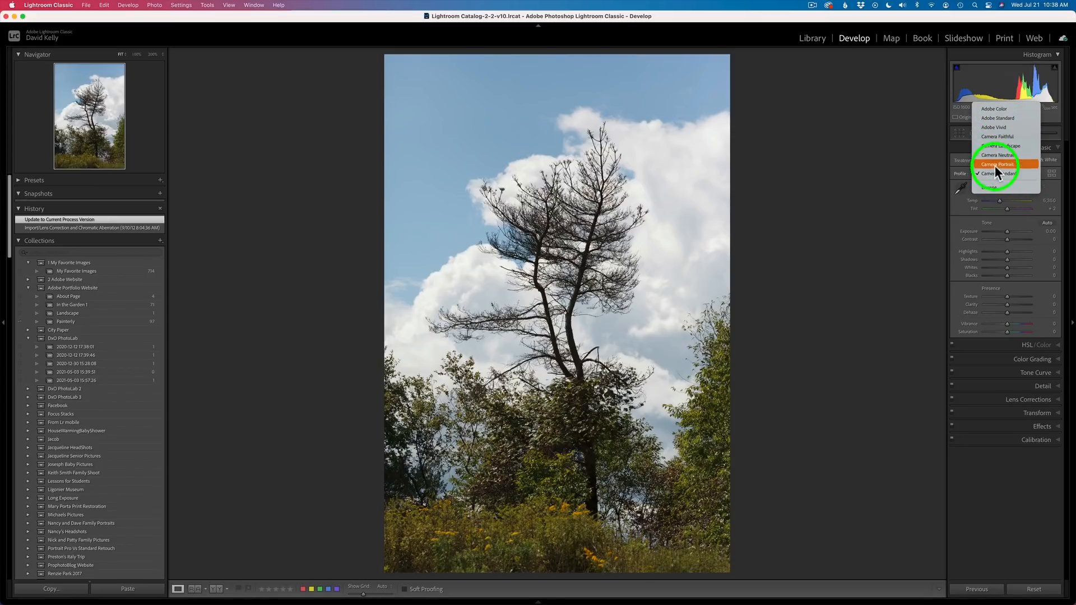
mouse_move(960, 172)
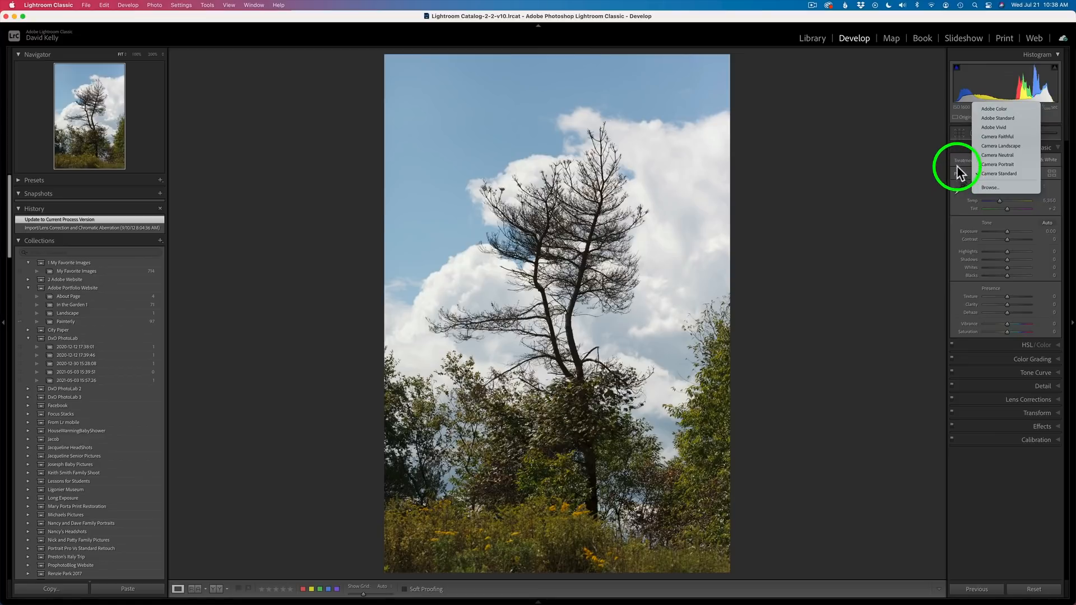
click(999, 173)
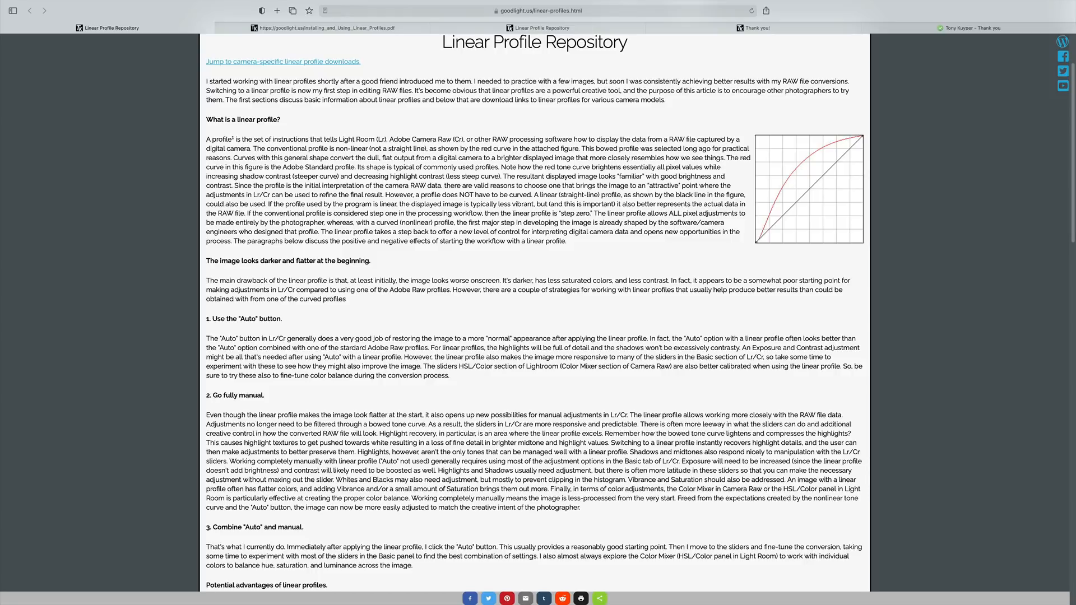
Scroll the goodlight.us article past the Auto and manual strategies to Downloading linear profiles.
scroll(down, 3)
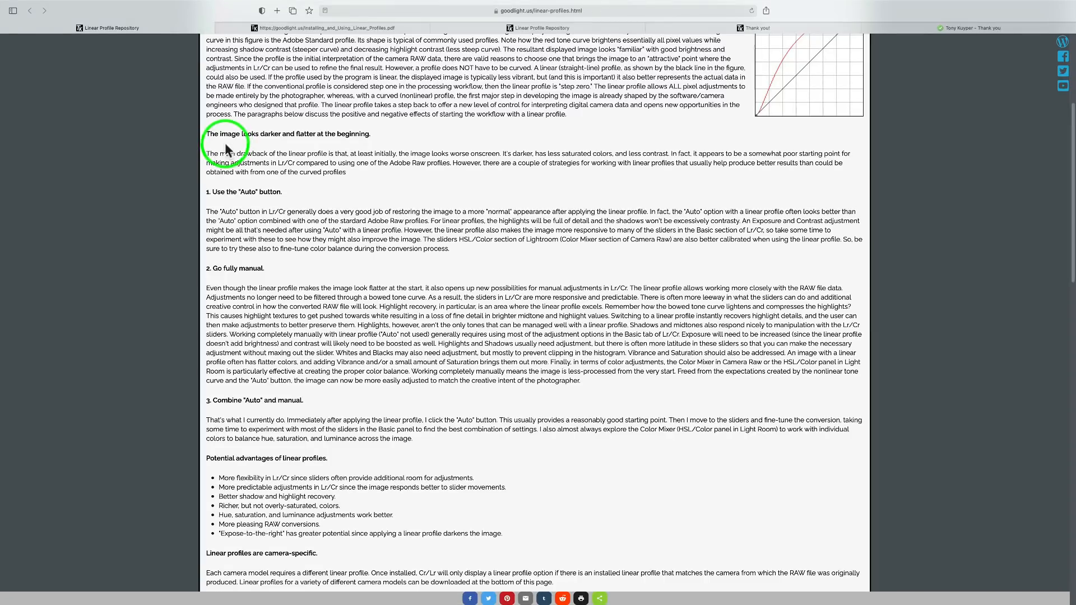
mouse_move(285, 141)
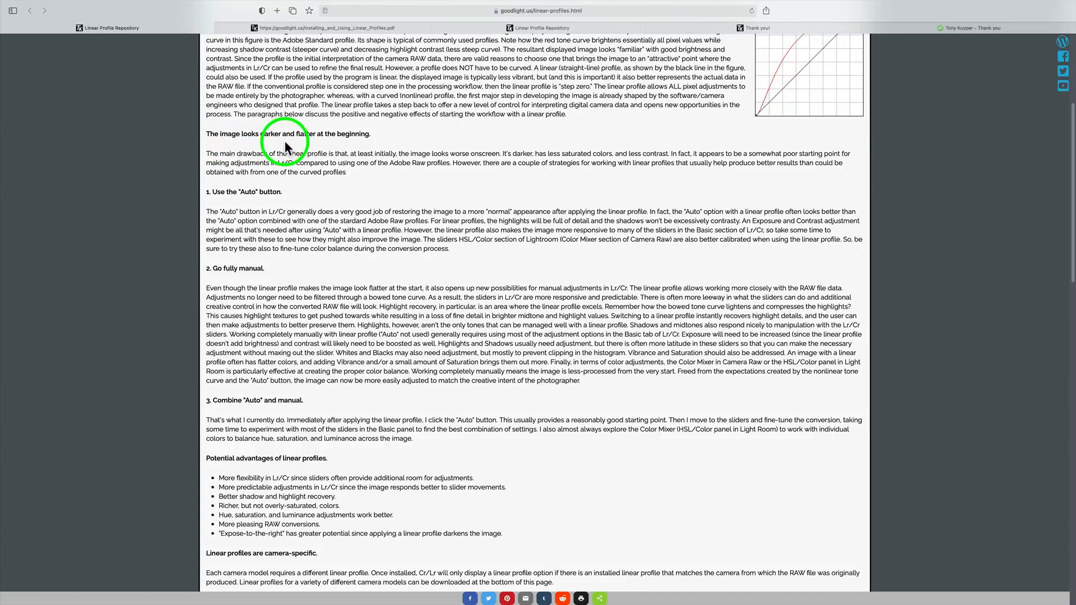
scroll(down, 3)
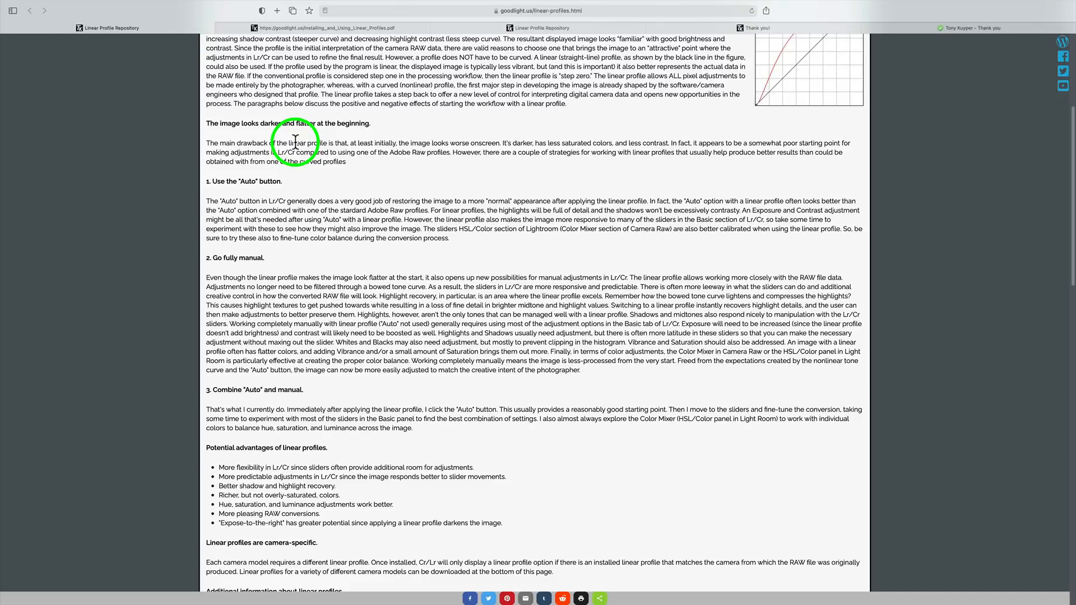
mouse_move(272, 201)
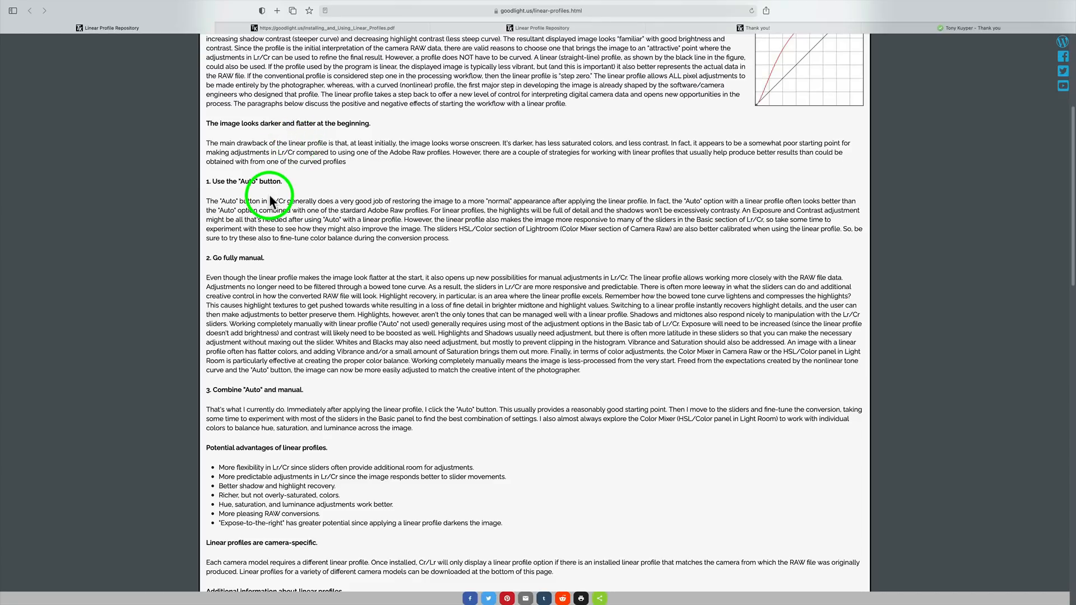
scroll(down, 3)
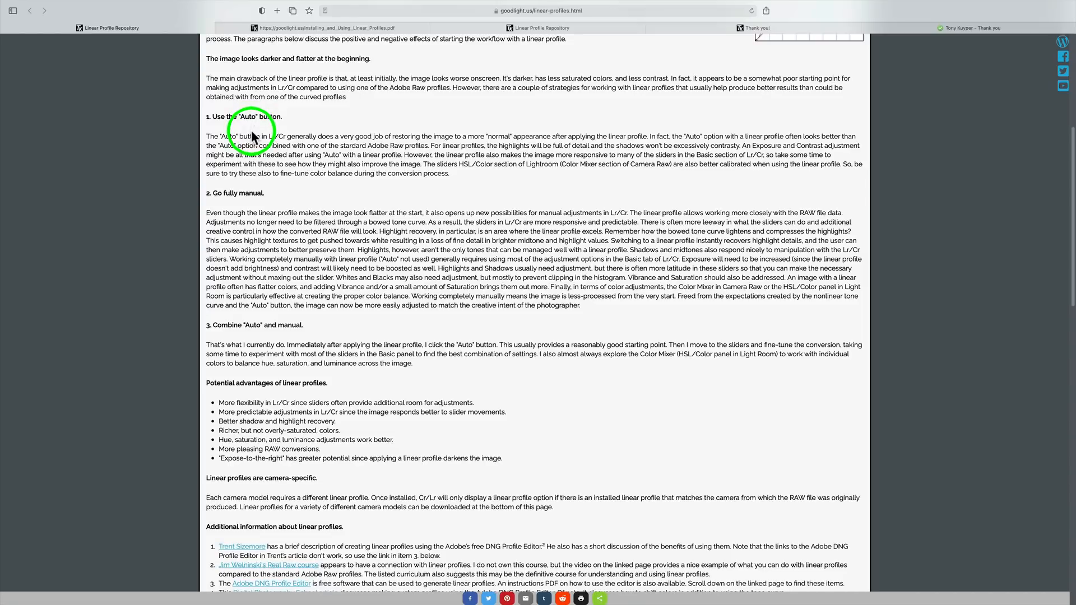
scroll(down, 3)
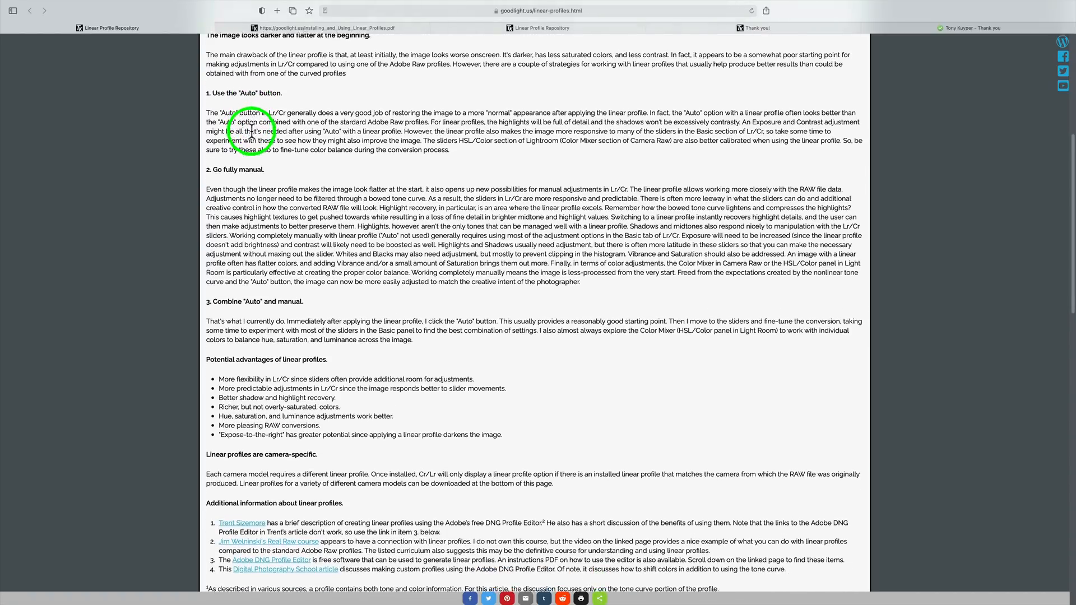
scroll(down, 3)
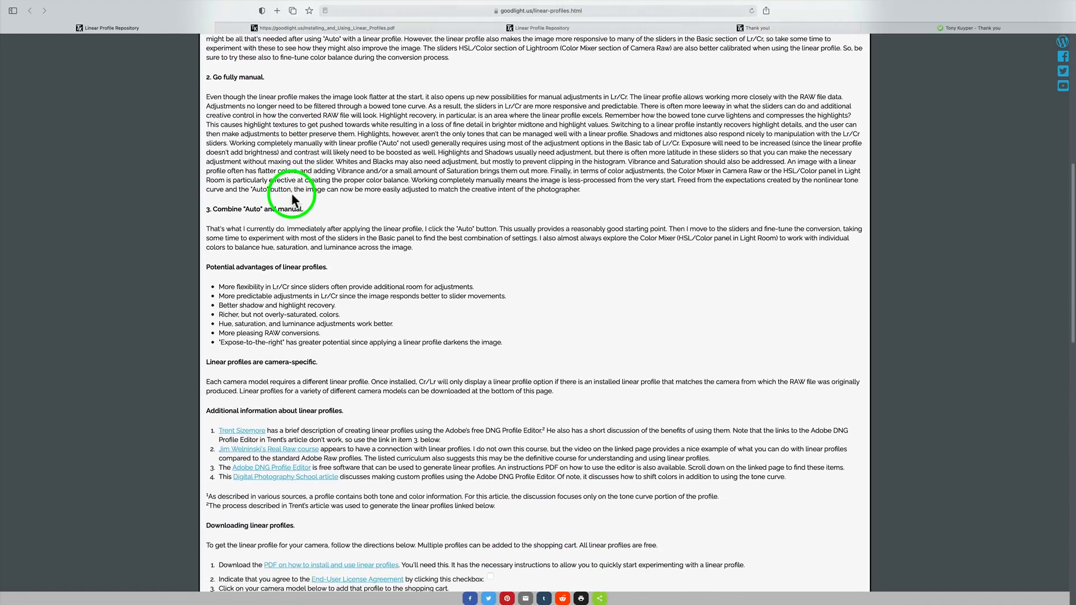
scroll(down, 3)
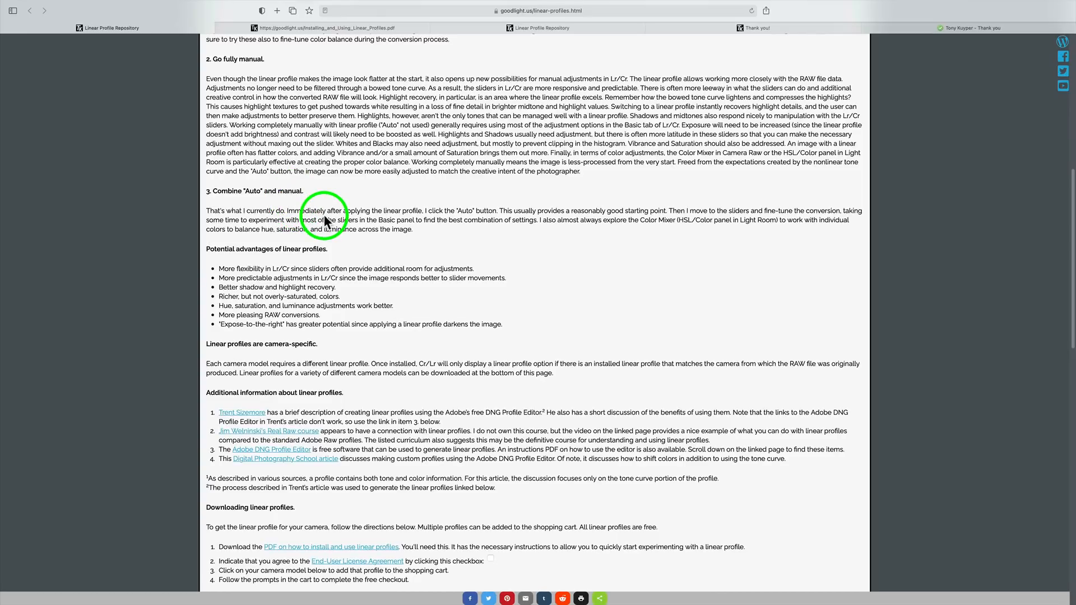
scroll(down, 3)
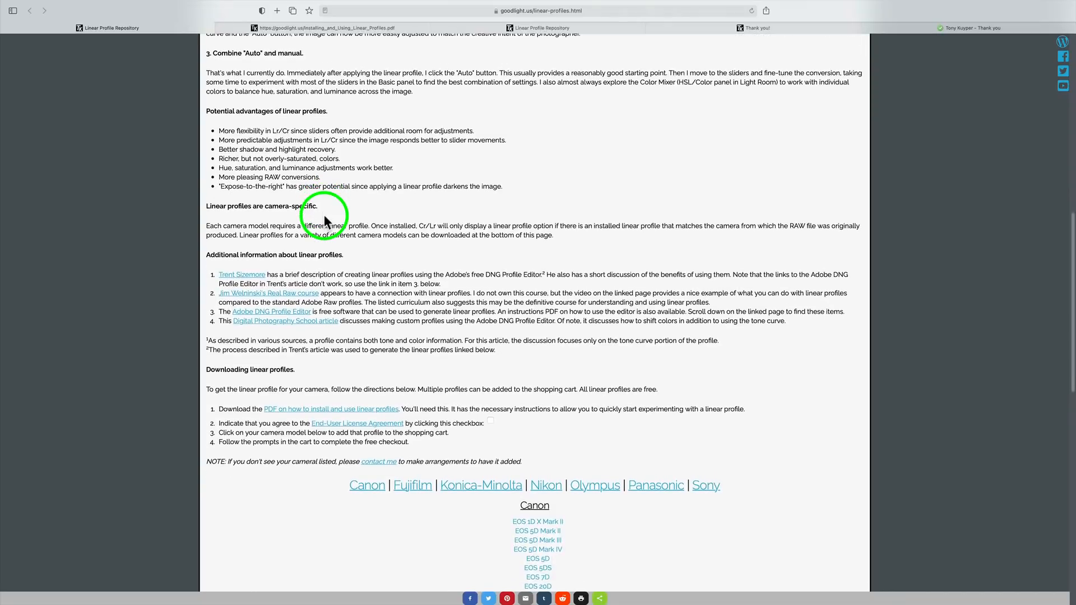
mouse_move(515, 139)
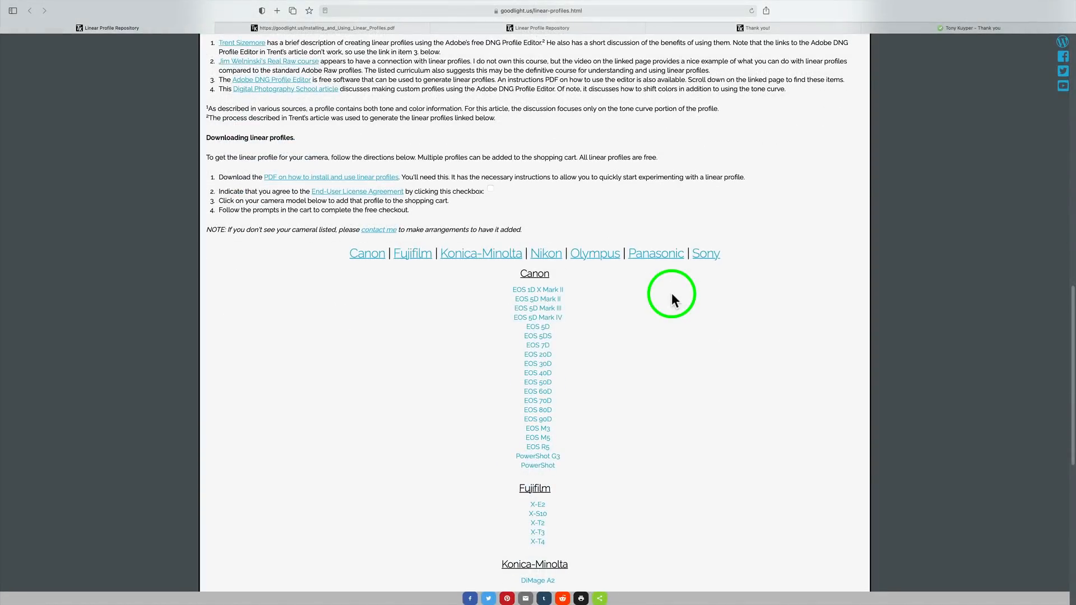
scroll(down, 3)
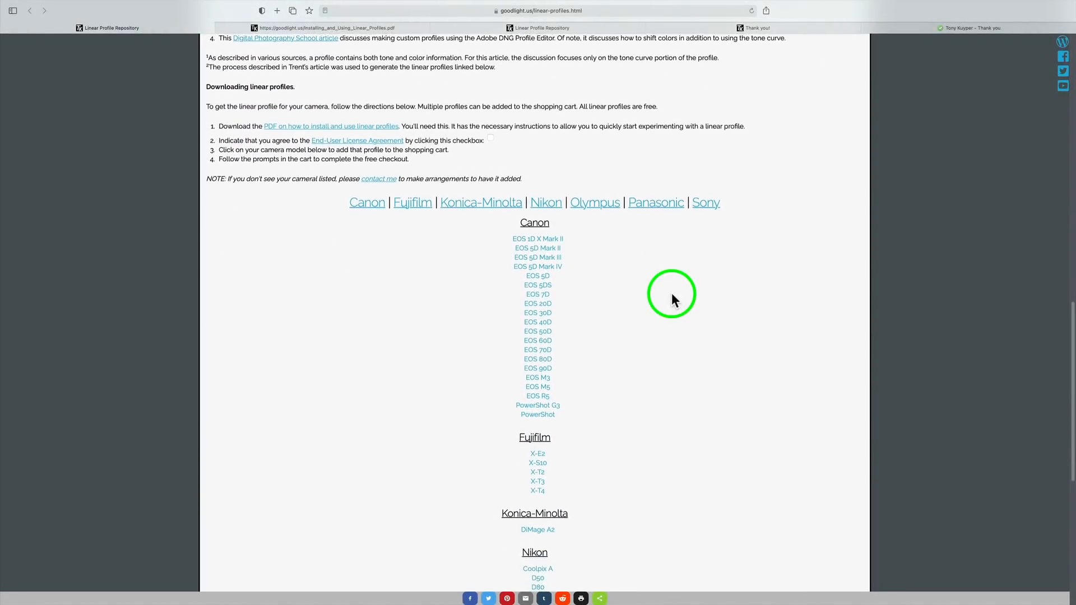
scroll(down, 3)
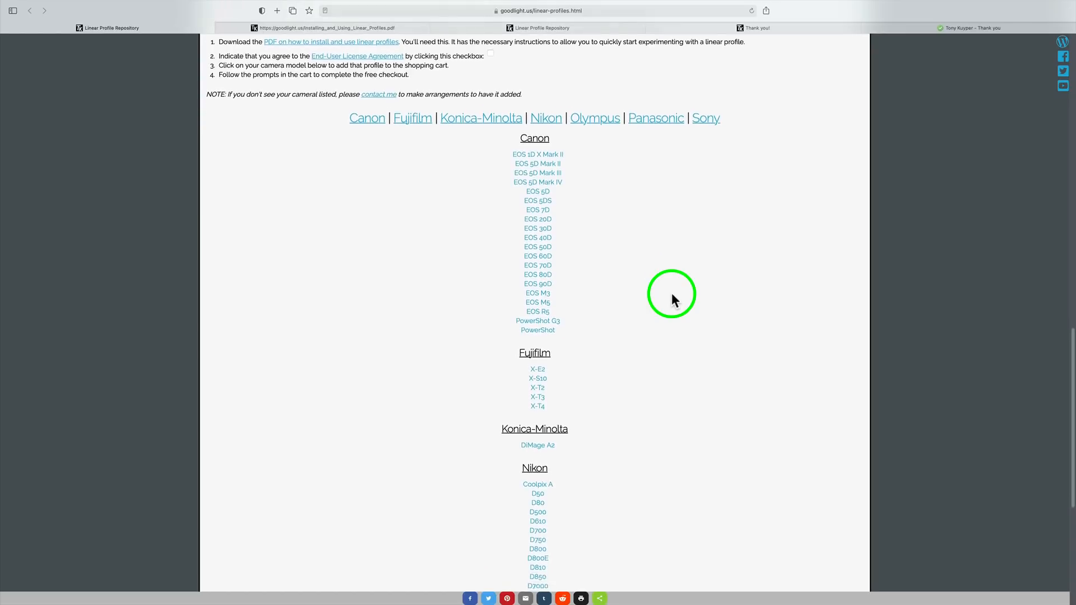
scroll(down, 3)
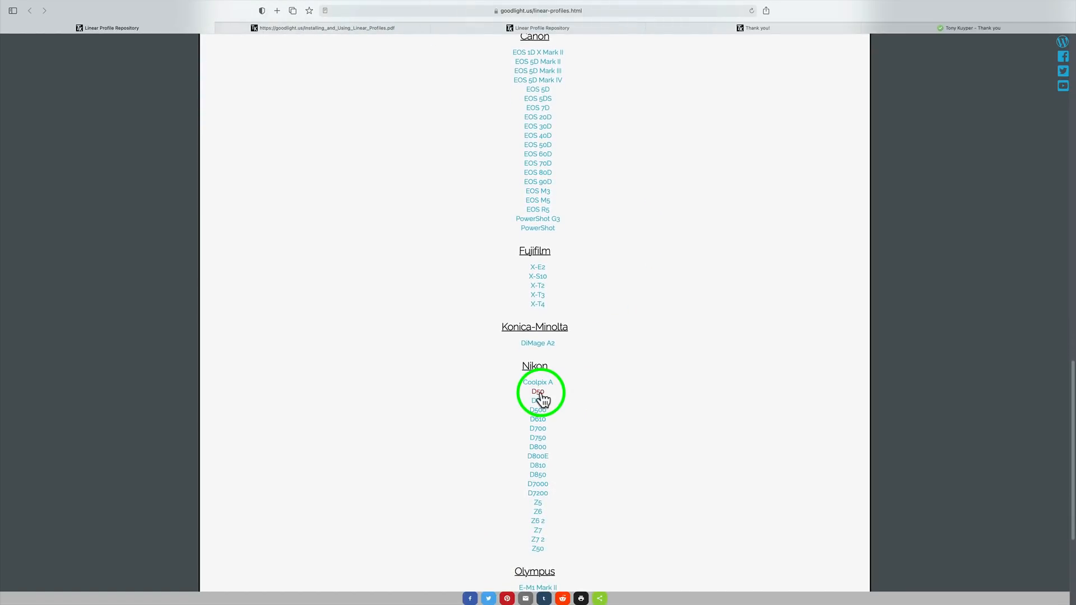
scroll(down, 3)
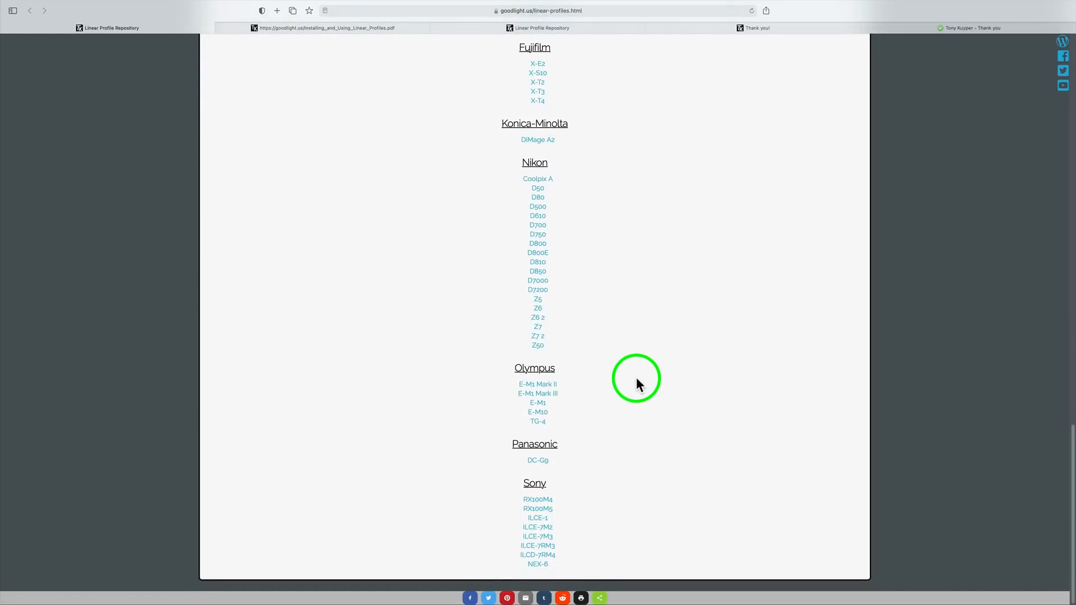
scroll(up, 3)
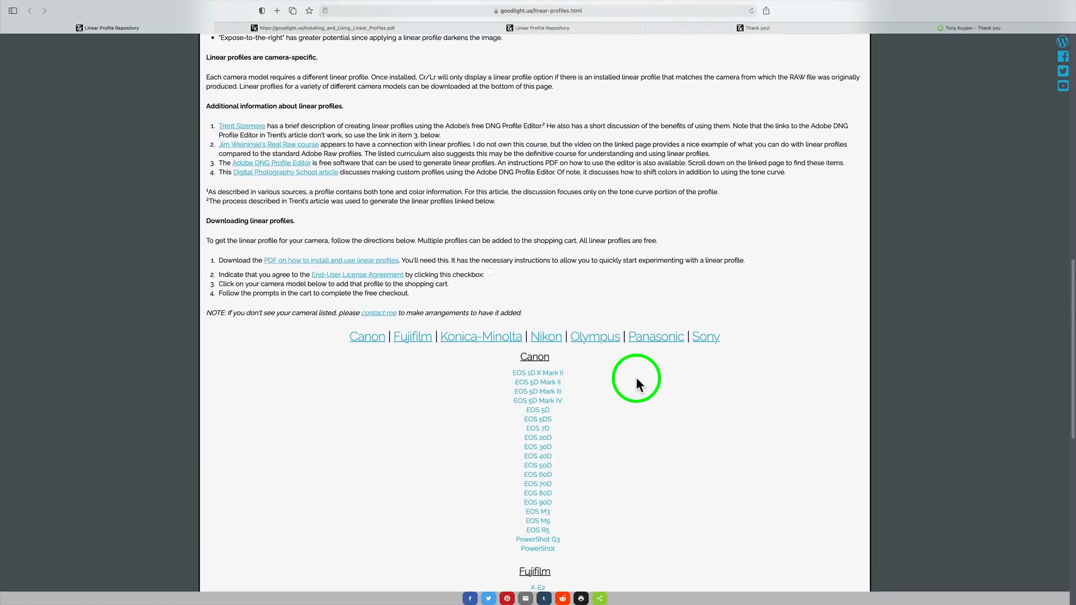
mouse_move(300, 249)
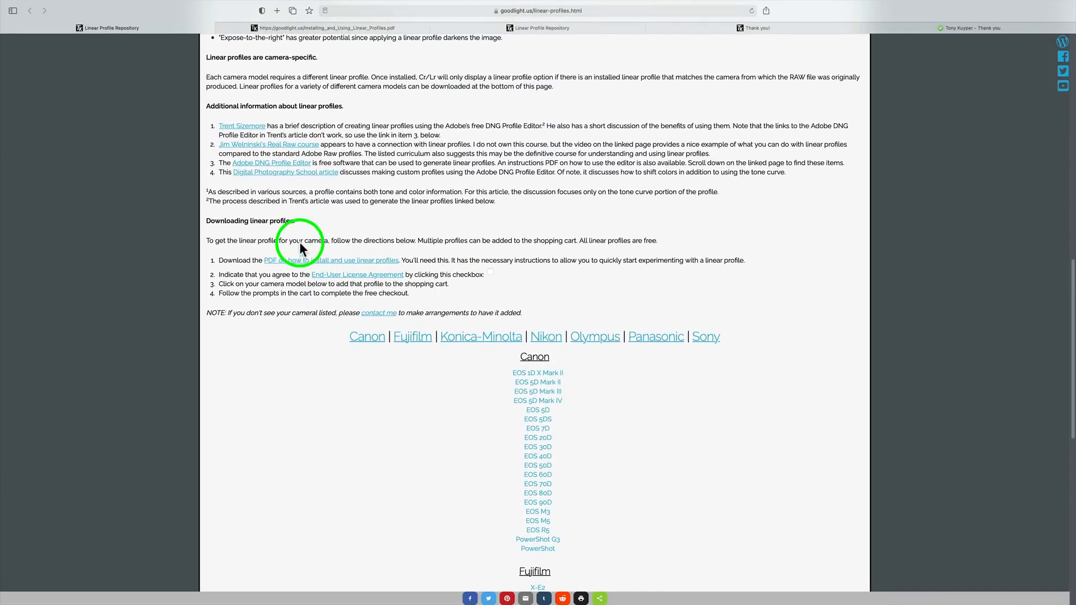
mouse_move(240, 333)
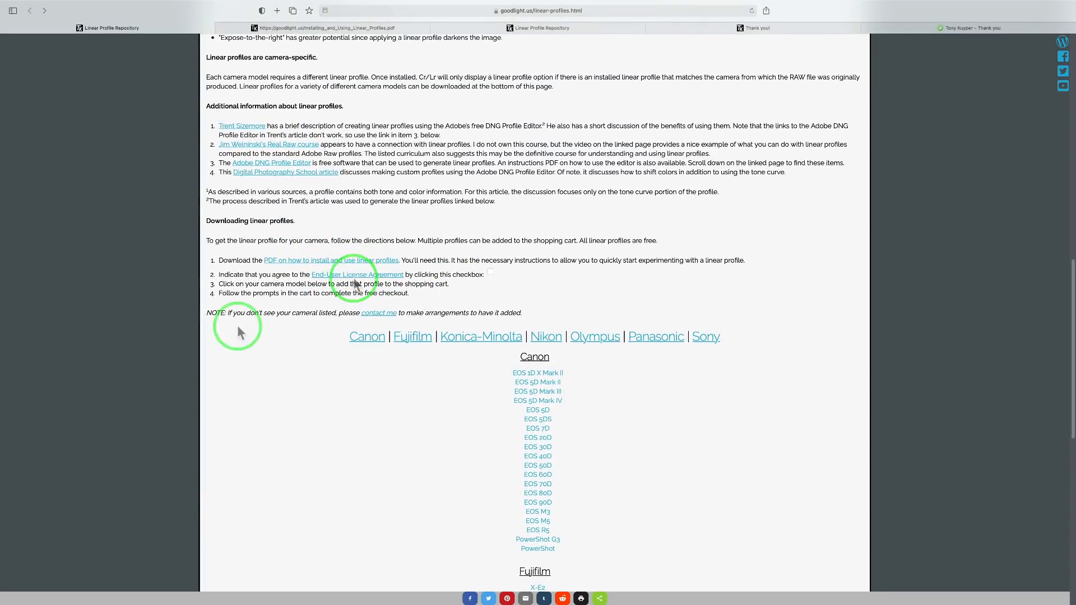
mouse_move(300, 327)
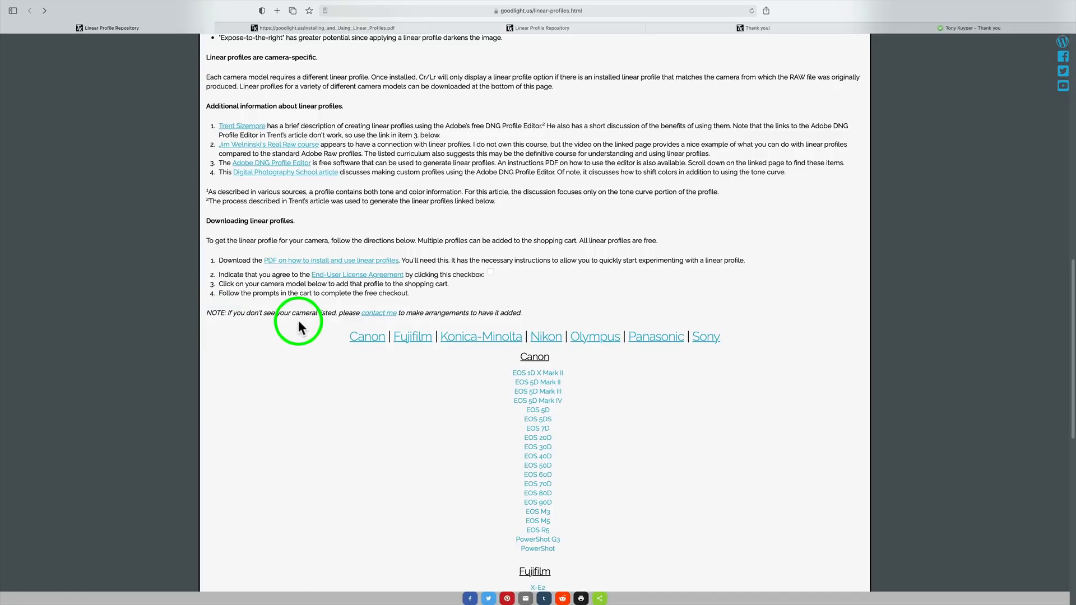
mouse_move(405, 323)
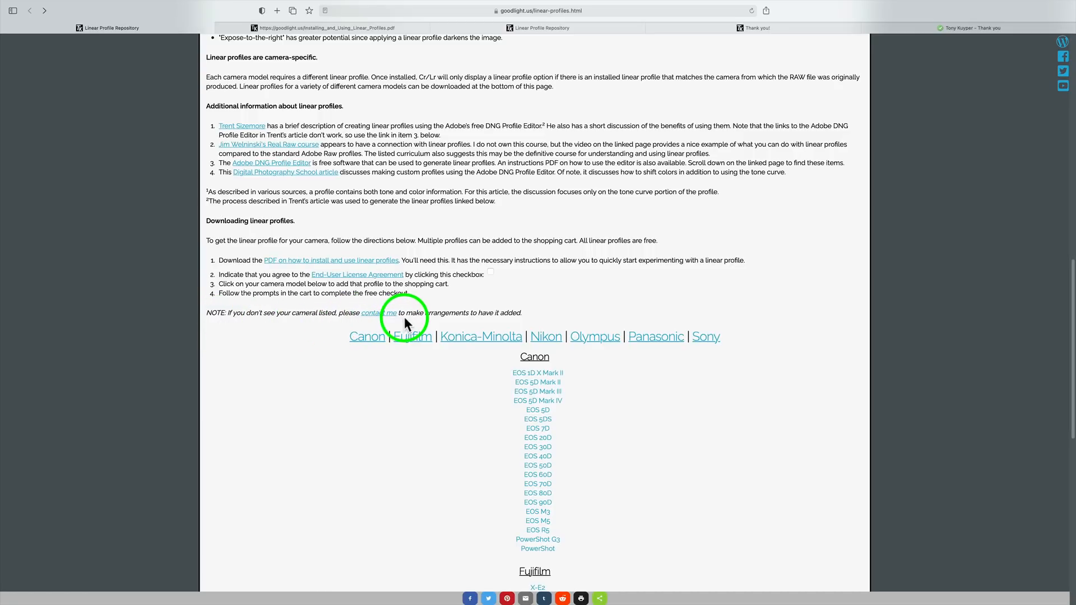
mouse_move(430, 323)
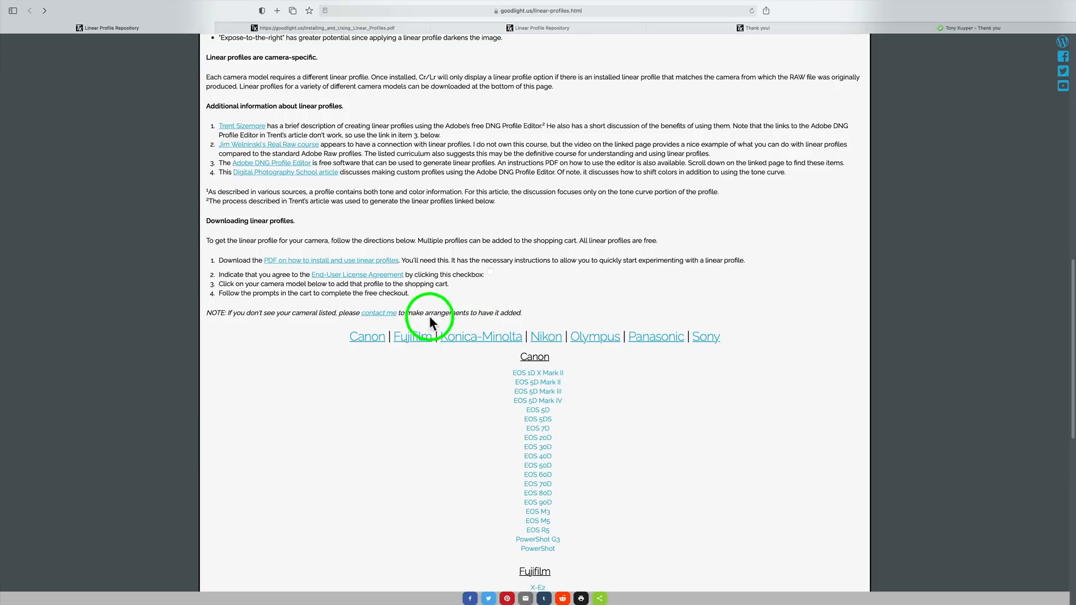
click(378, 312)
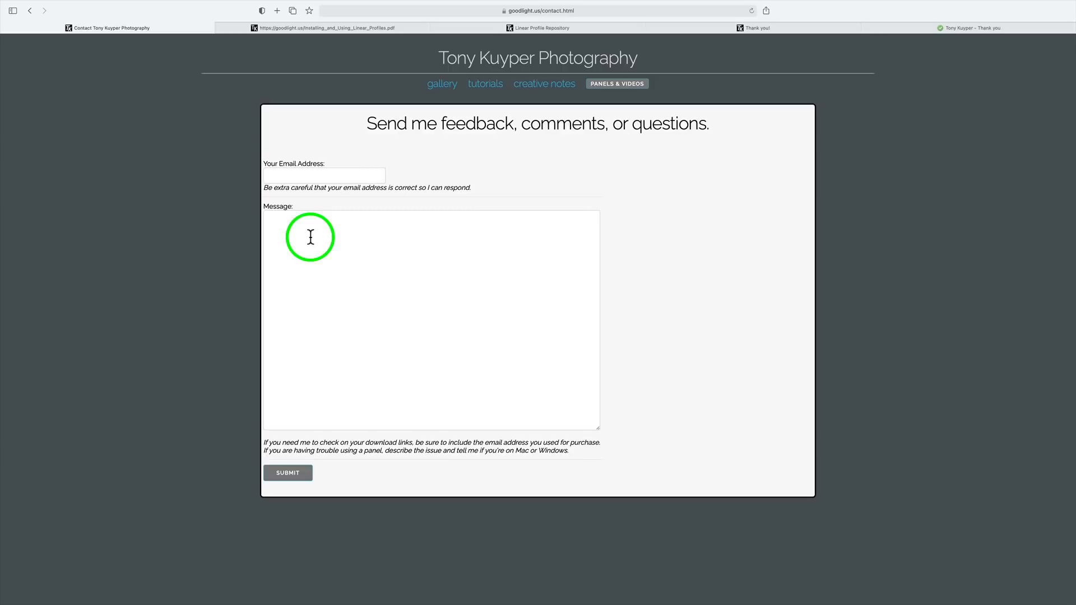
click(30, 10)
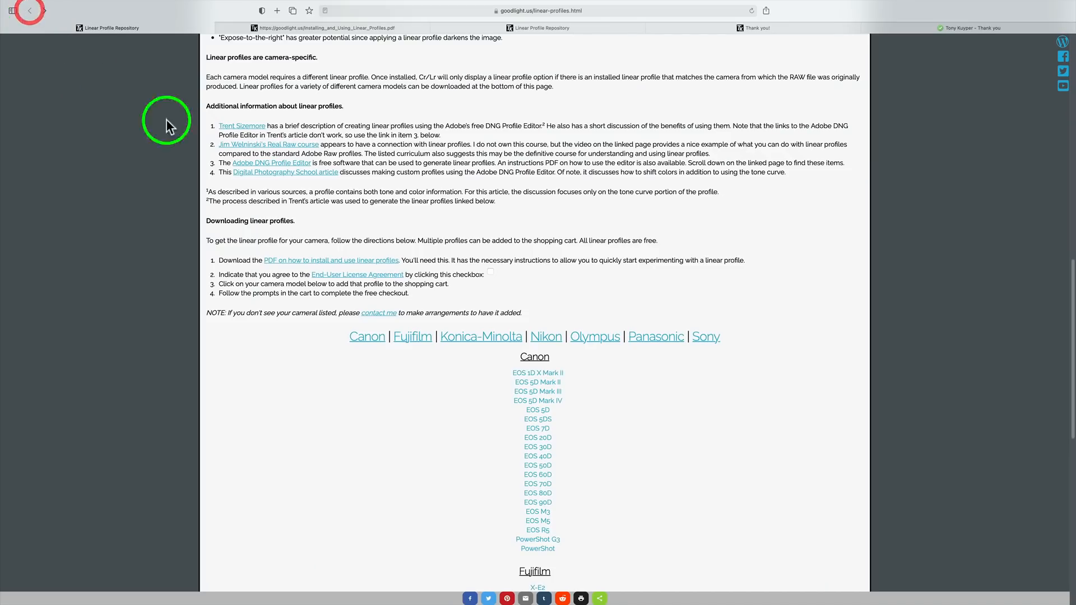
mouse_move(249, 263)
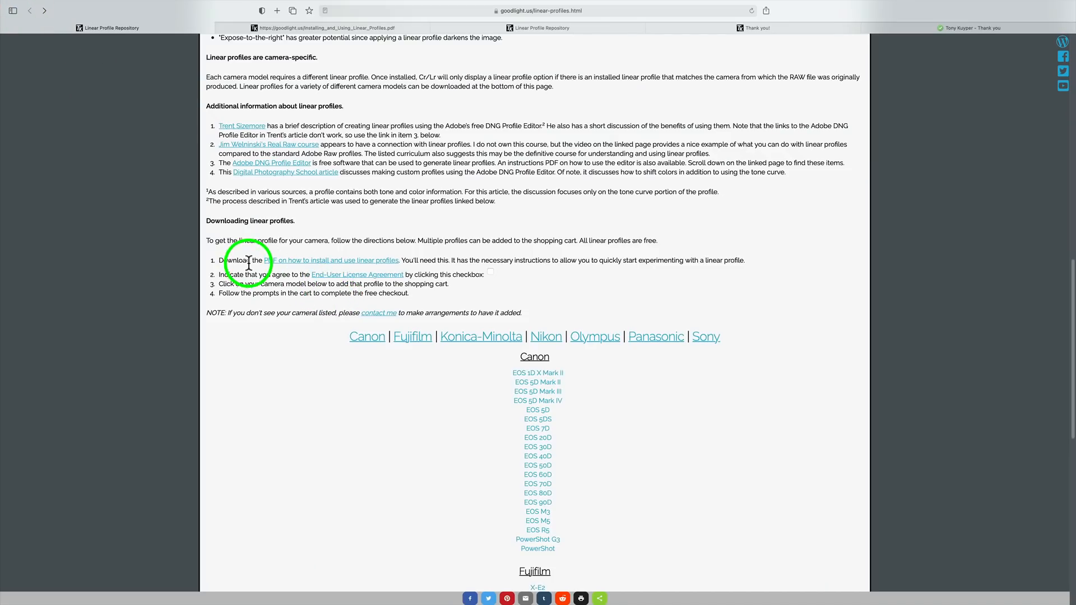
mouse_move(335, 270)
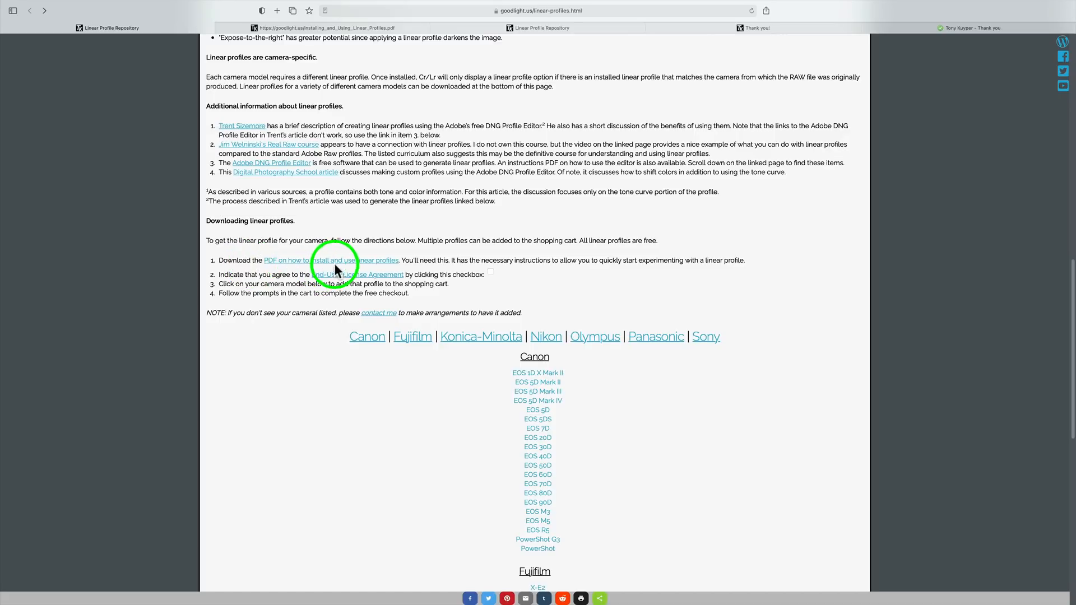
mouse_move(363, 268)
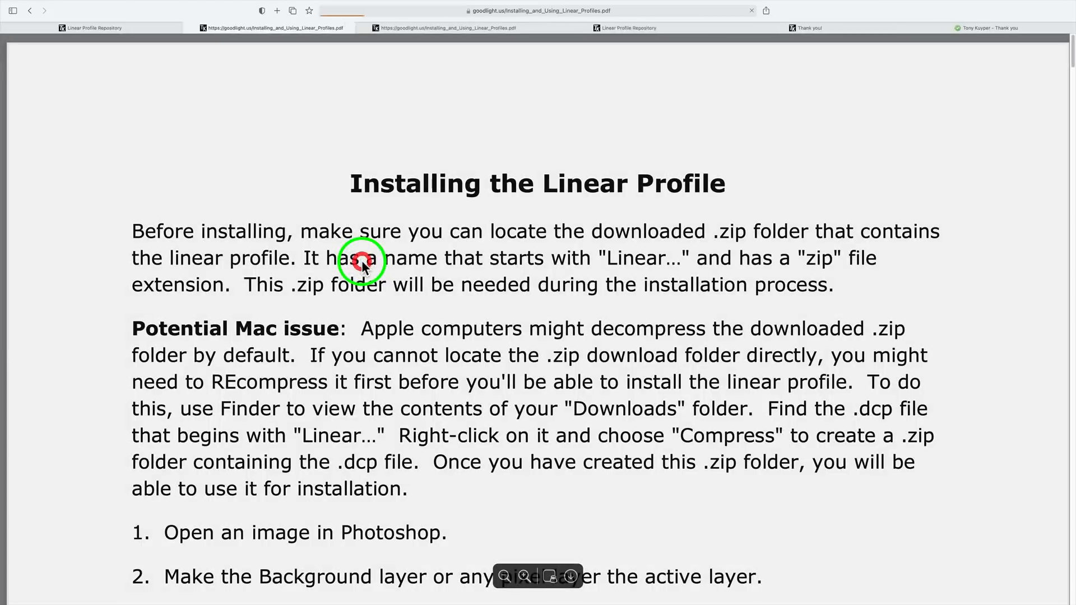
Scroll the PDF to the Installing the Linear Profile page with the Mac recompress advice.
scroll(down, 3)
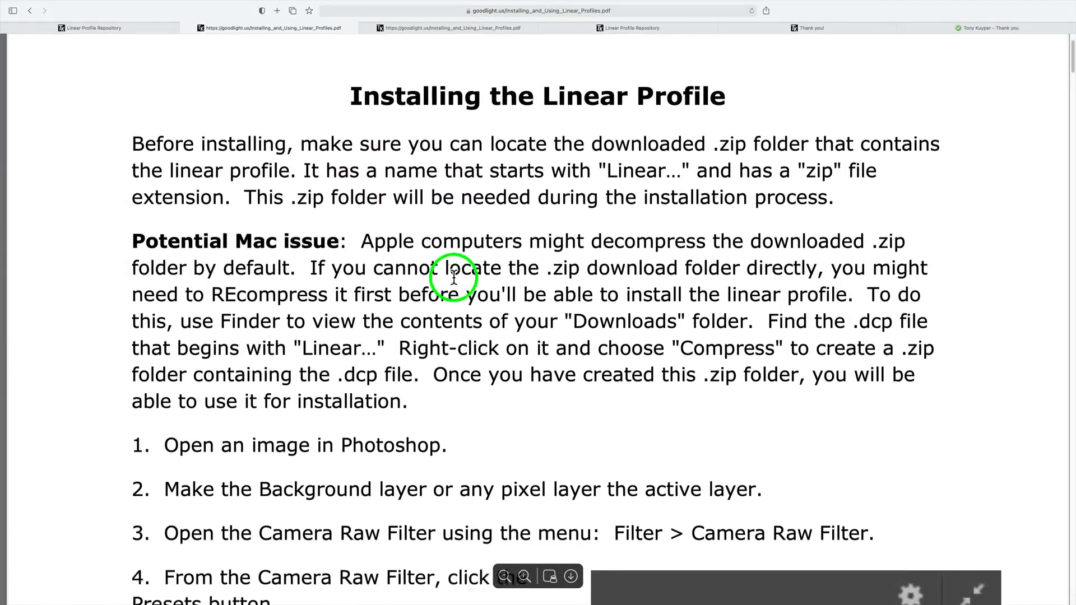
scroll(down, 3)
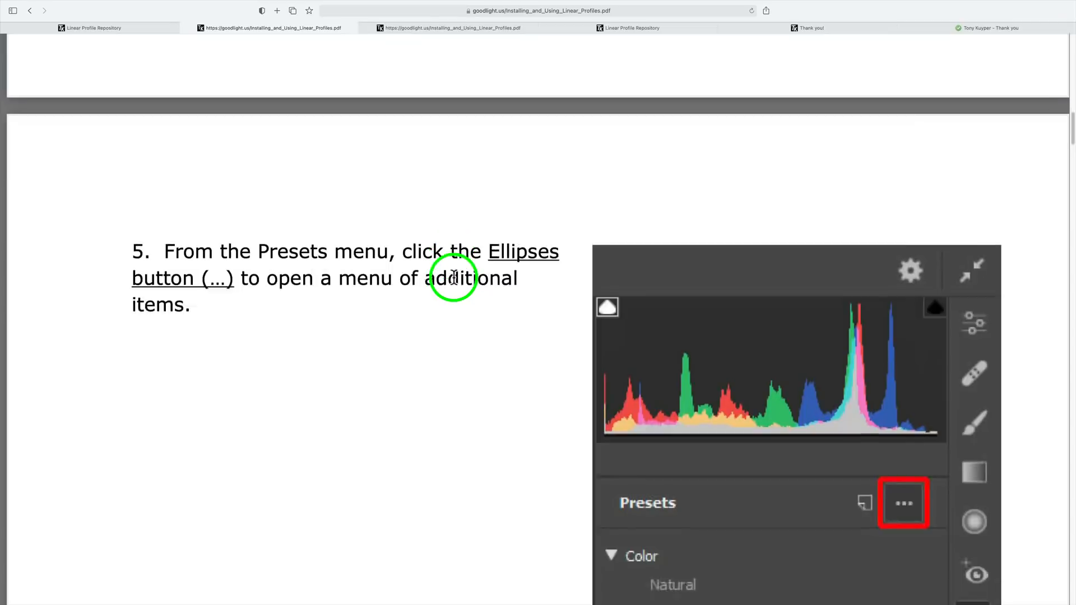
scroll(up, 3)
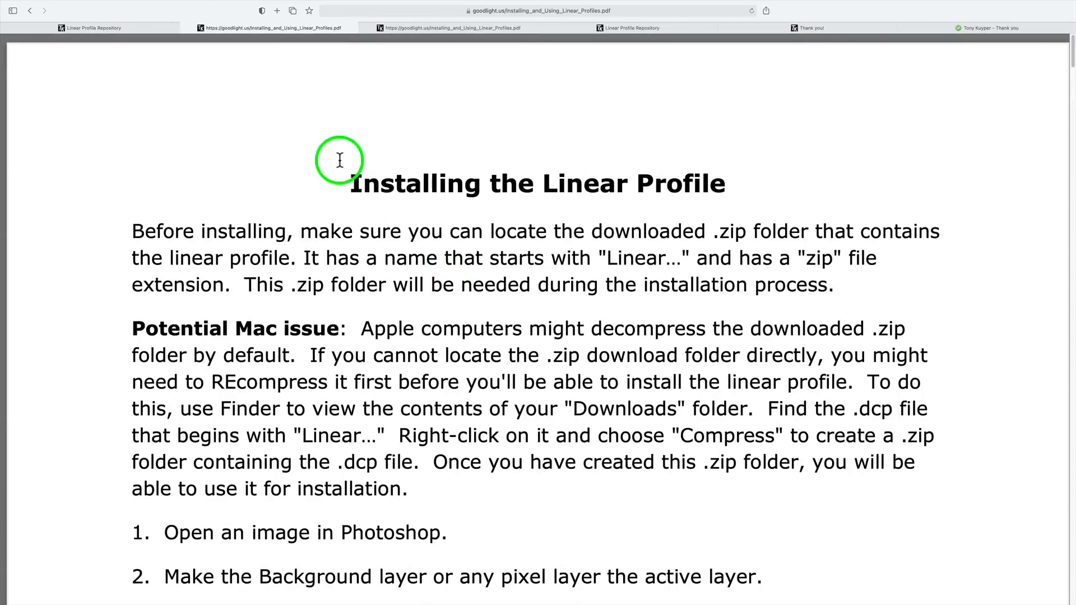
mouse_move(157, 68)
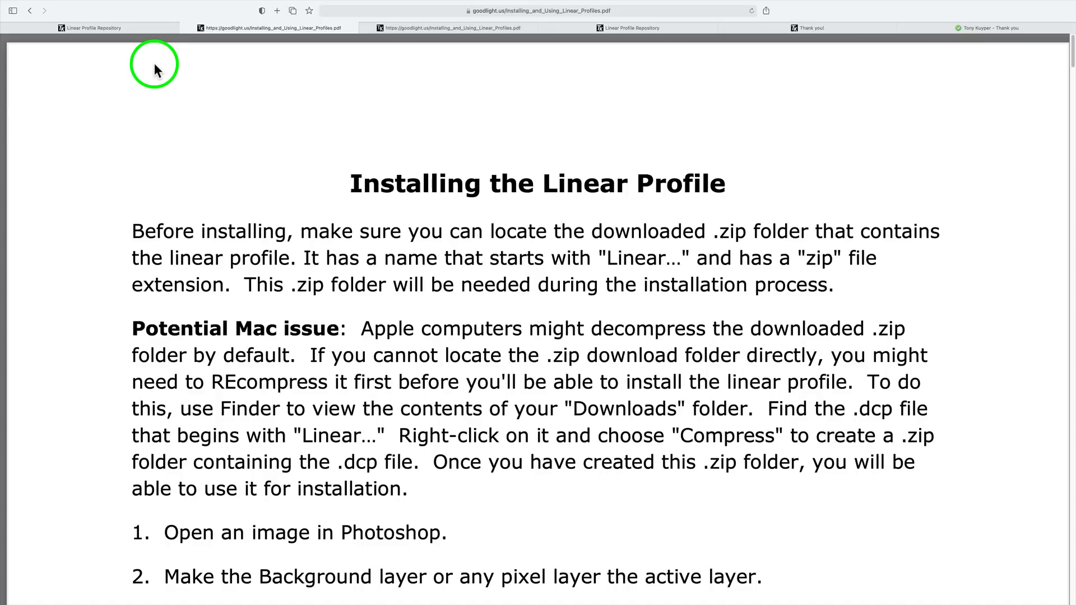
mouse_move(152, 32)
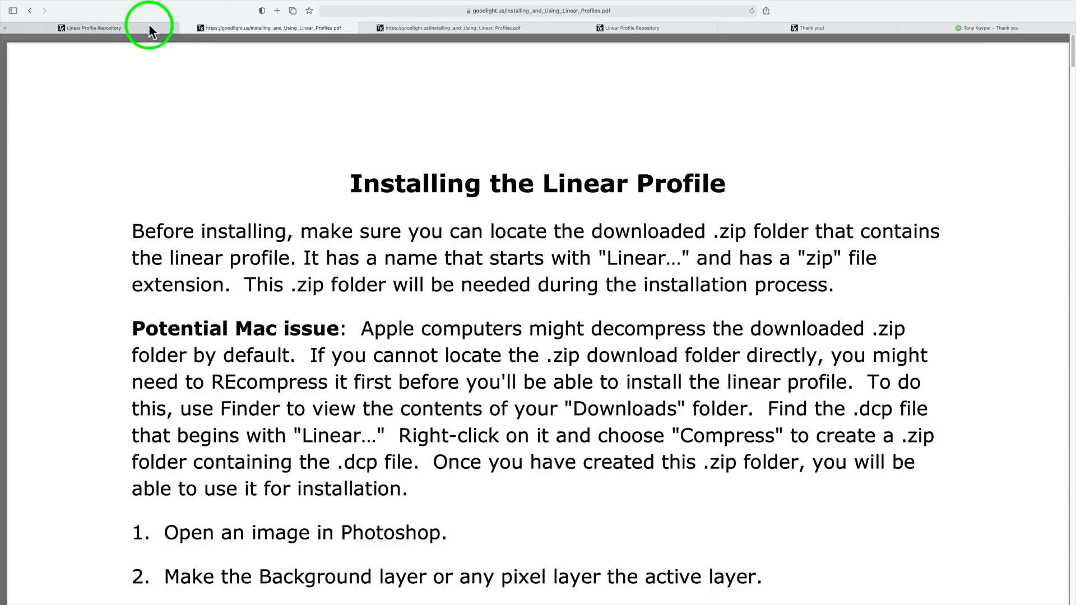
Return to the Linear Profile Repository page and attempt to add the EOS 5D Mark II profile, triggering the license prompt.
click(90, 27)
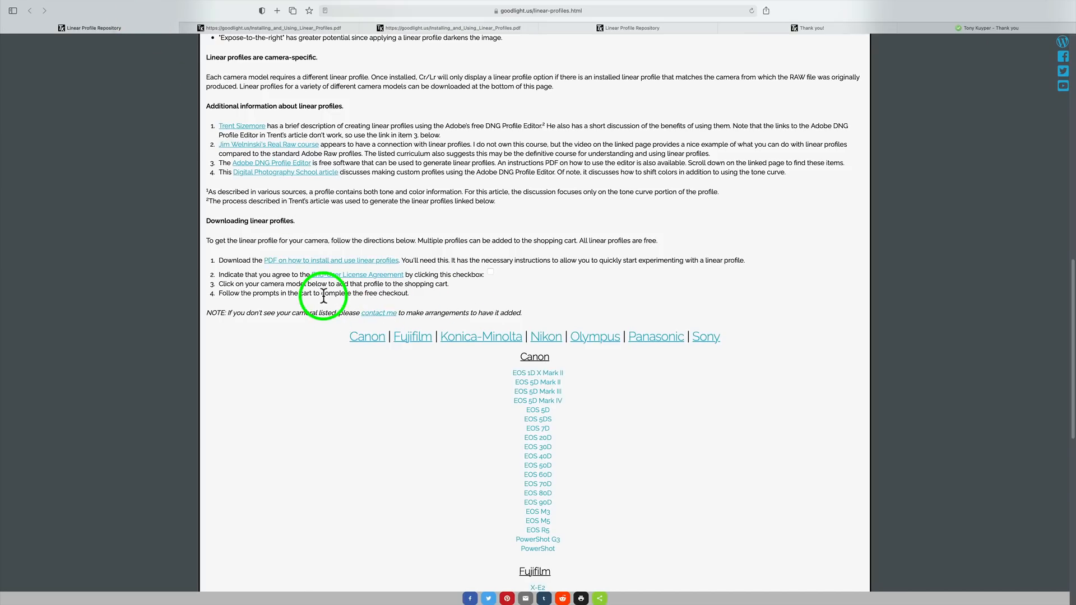
mouse_move(751, 408)
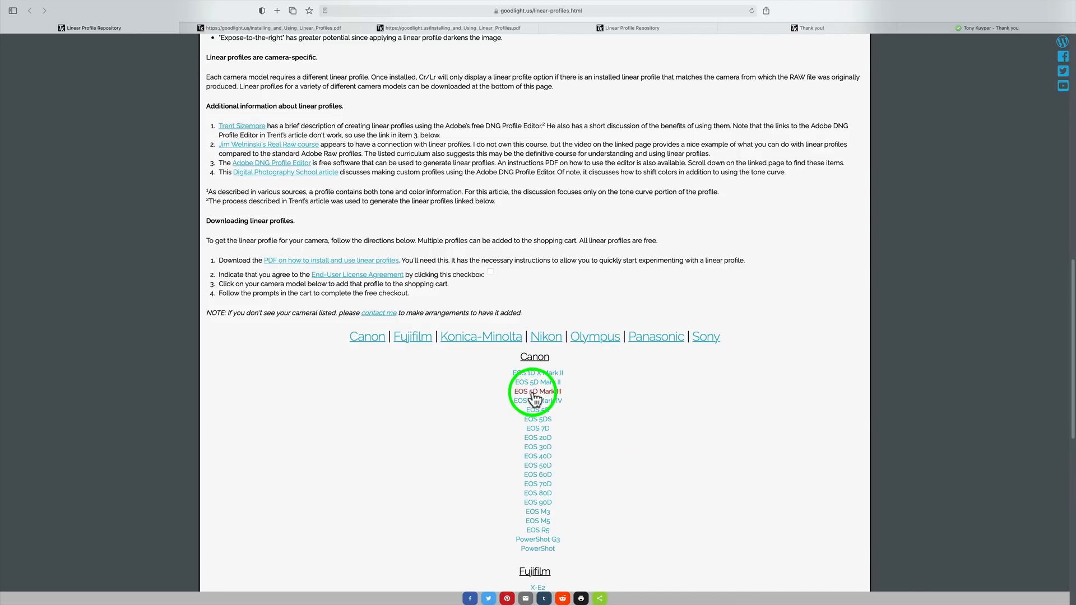
mouse_move(538, 387)
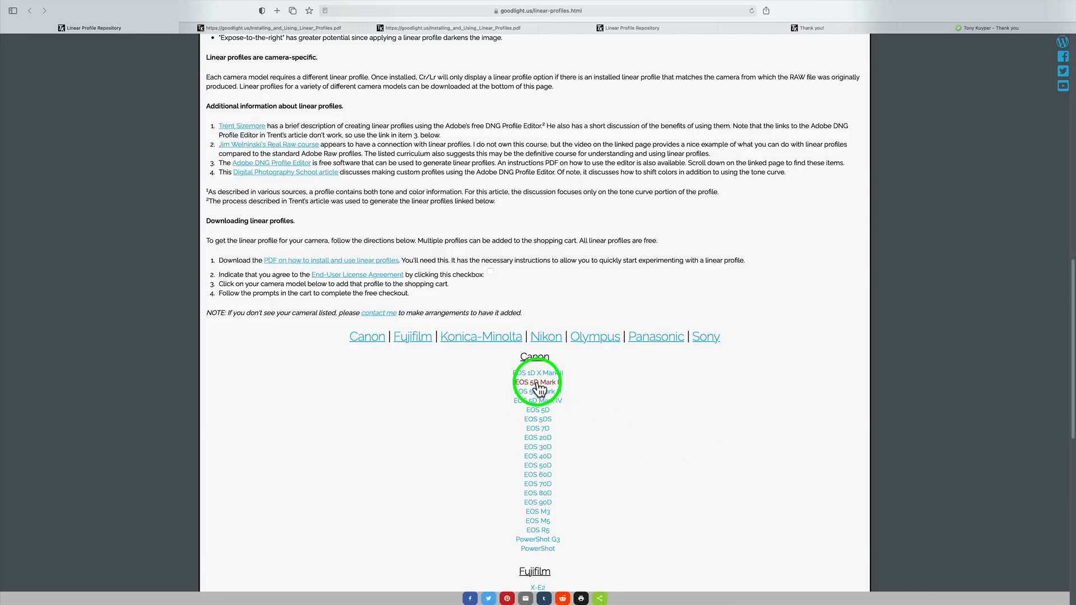
click(537, 381)
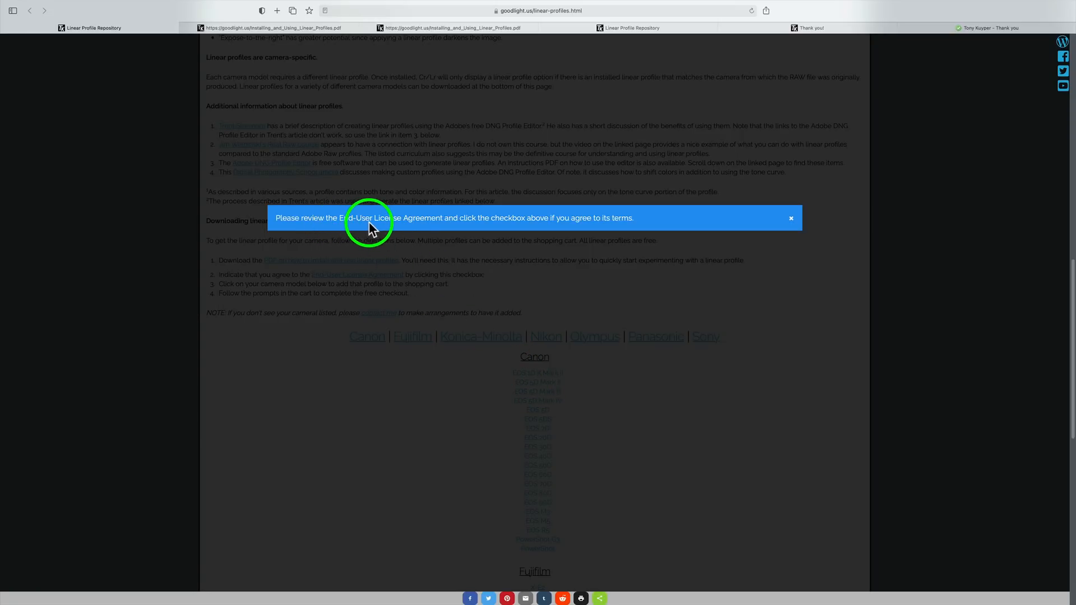
mouse_move(515, 221)
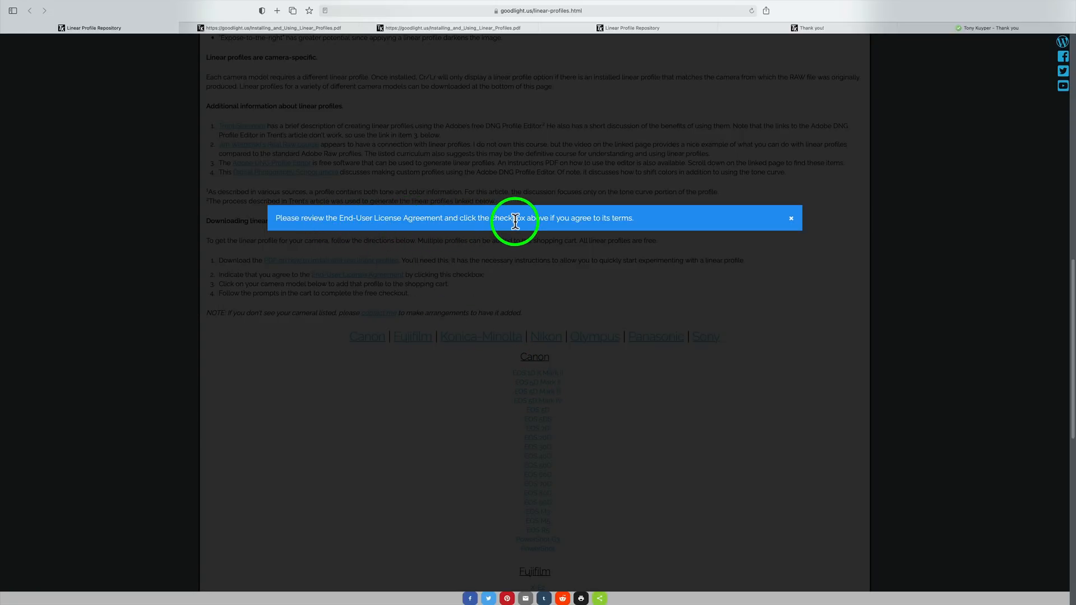
mouse_move(524, 221)
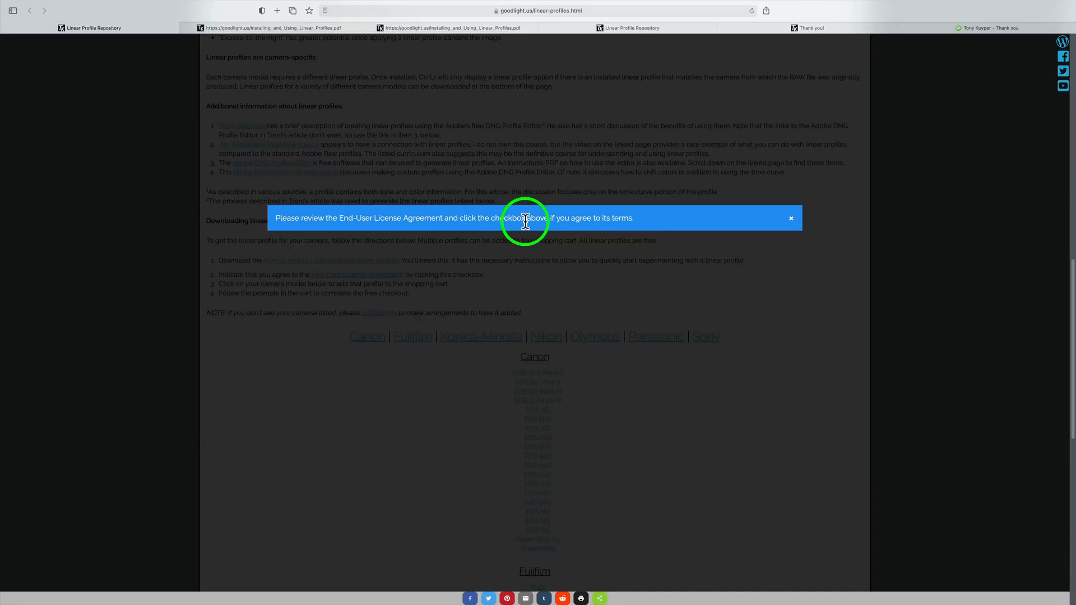
mouse_move(793, 223)
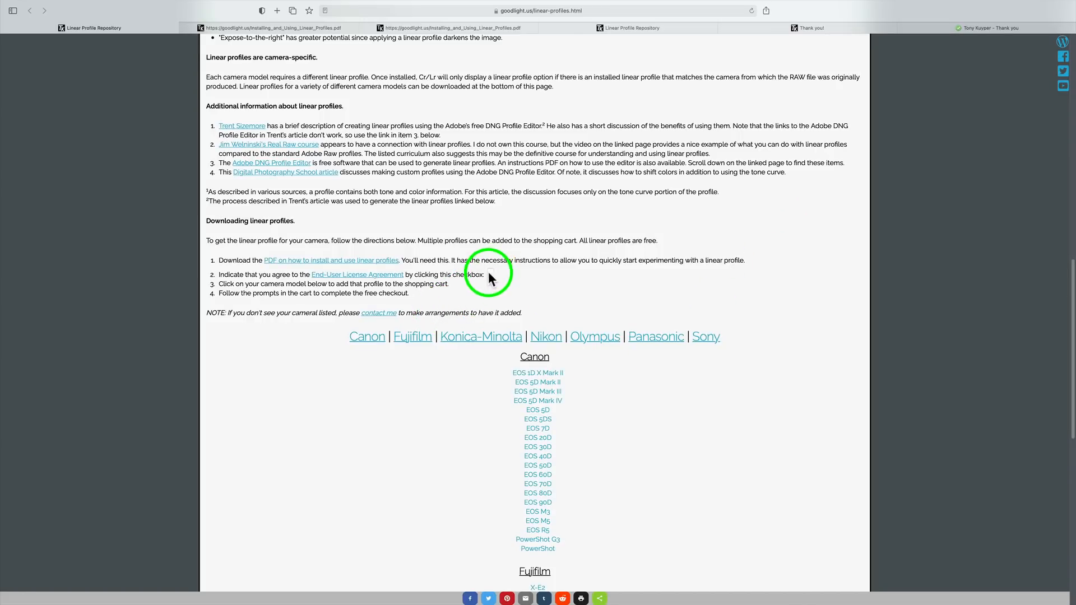
mouse_move(243, 274)
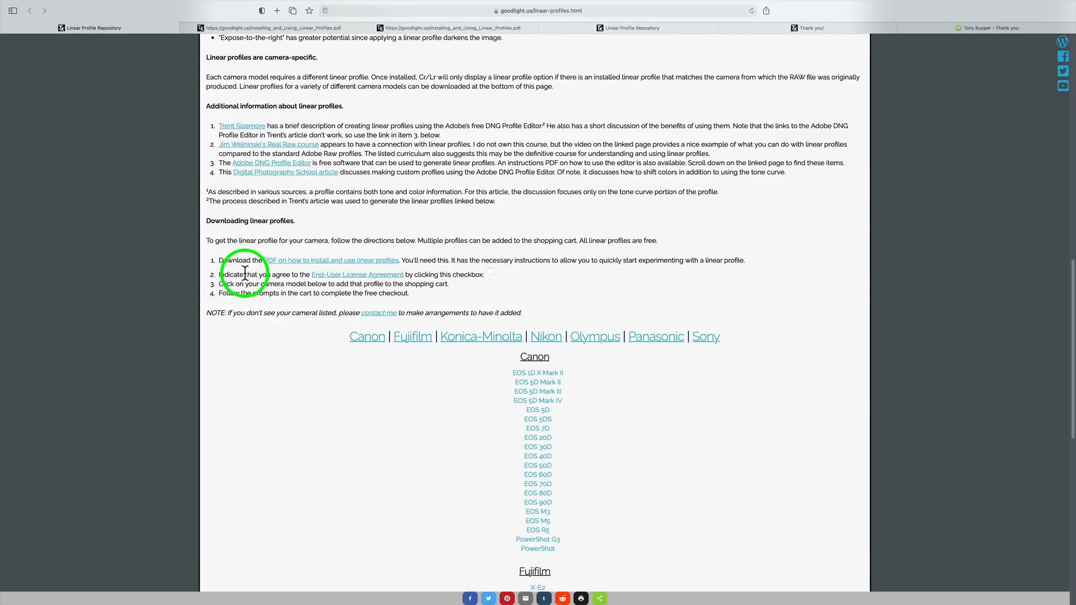
mouse_move(356, 274)
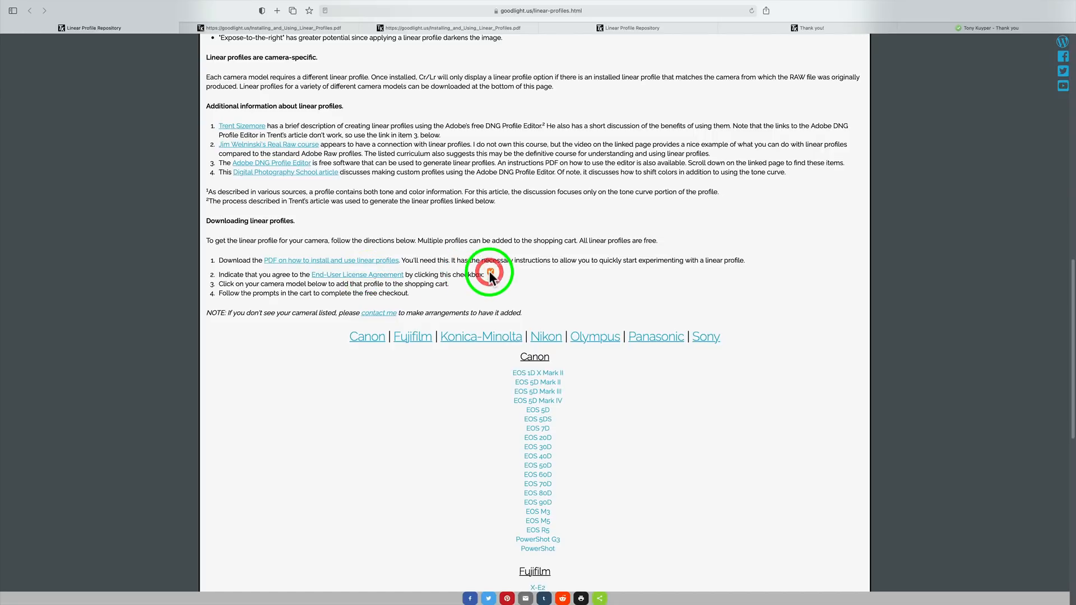
Agree to the End-User License, add the Linear-Canon EOS 5D Mark II profile to the cart and start Free Checkout.
click(490, 273)
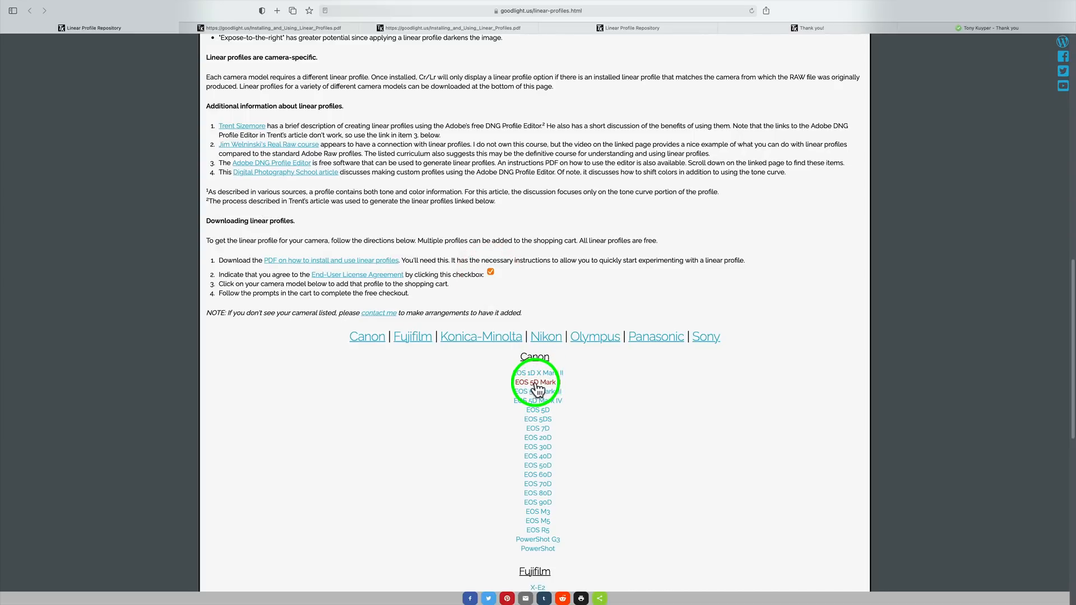
click(537, 381)
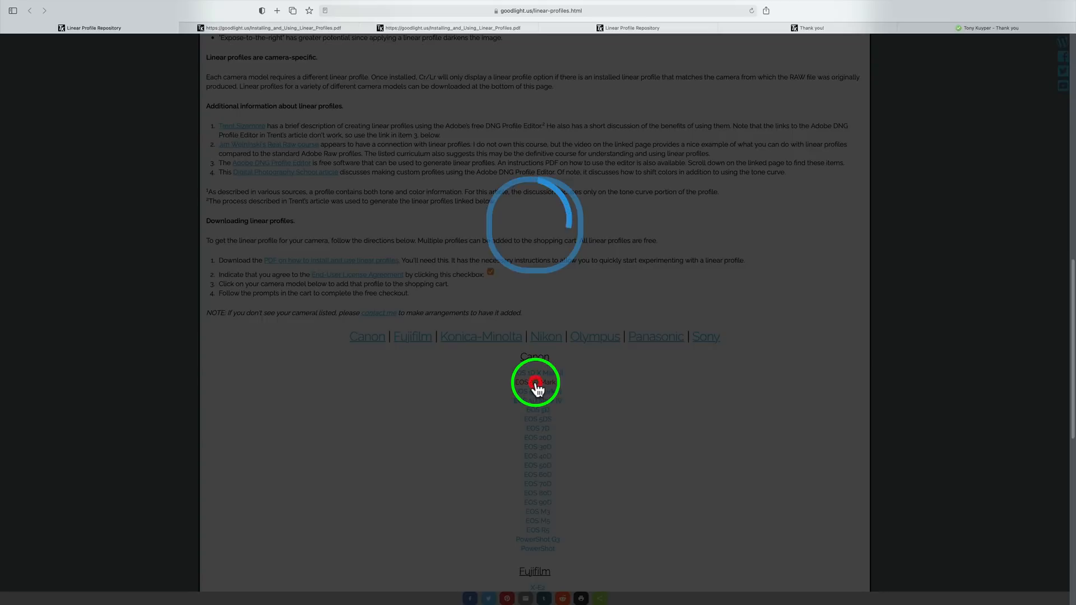
click(537, 382)
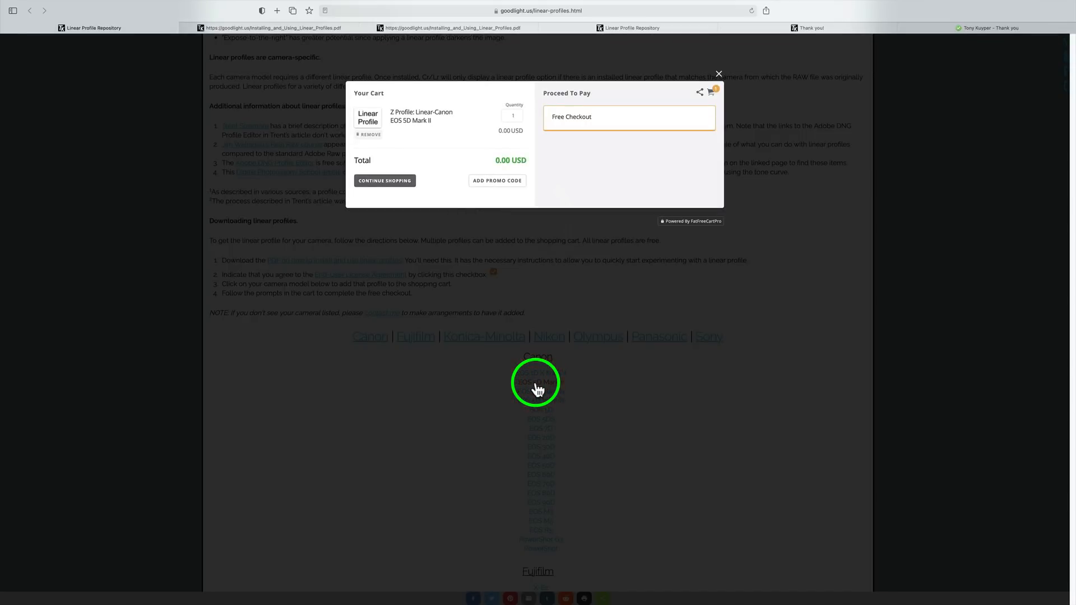
mouse_move(374, 126)
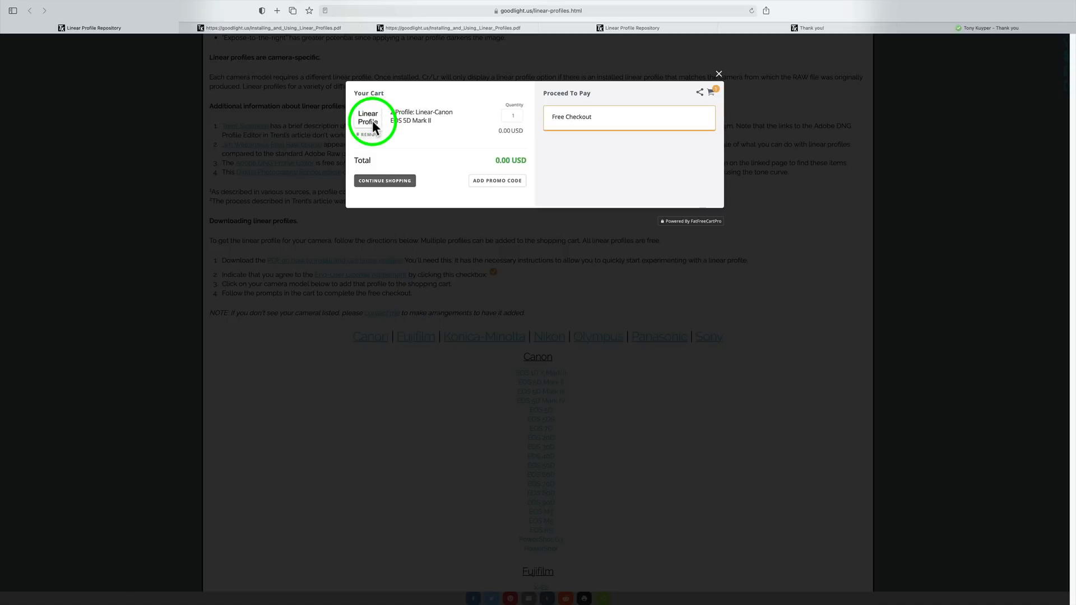
mouse_move(502, 174)
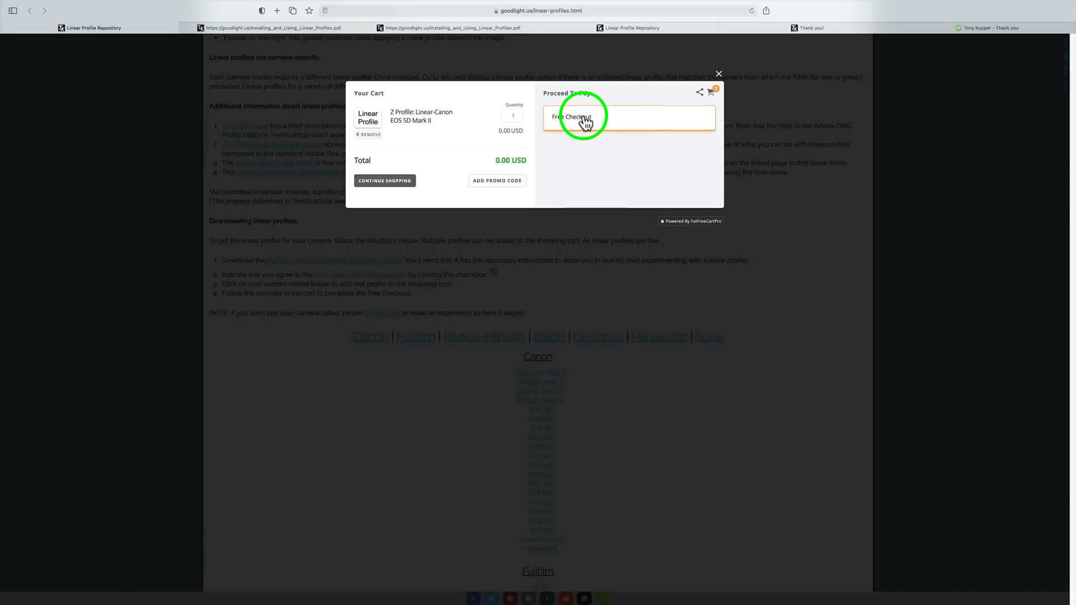
click(576, 117)
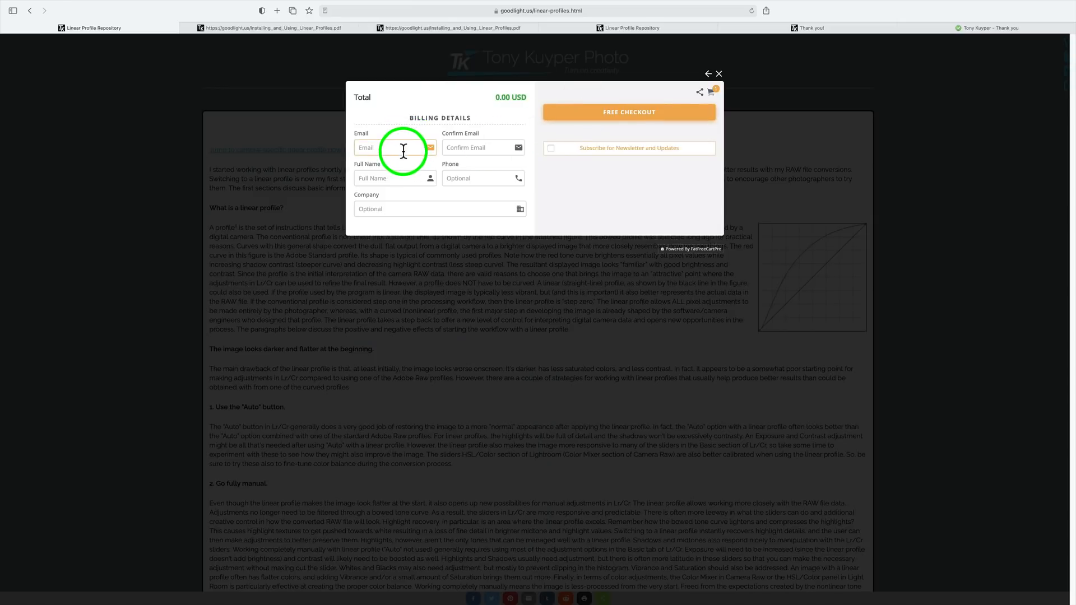
Submit the billing form for the free checkout, producing Invalid Email and Invalid Billing Name warnings.
click(391, 179)
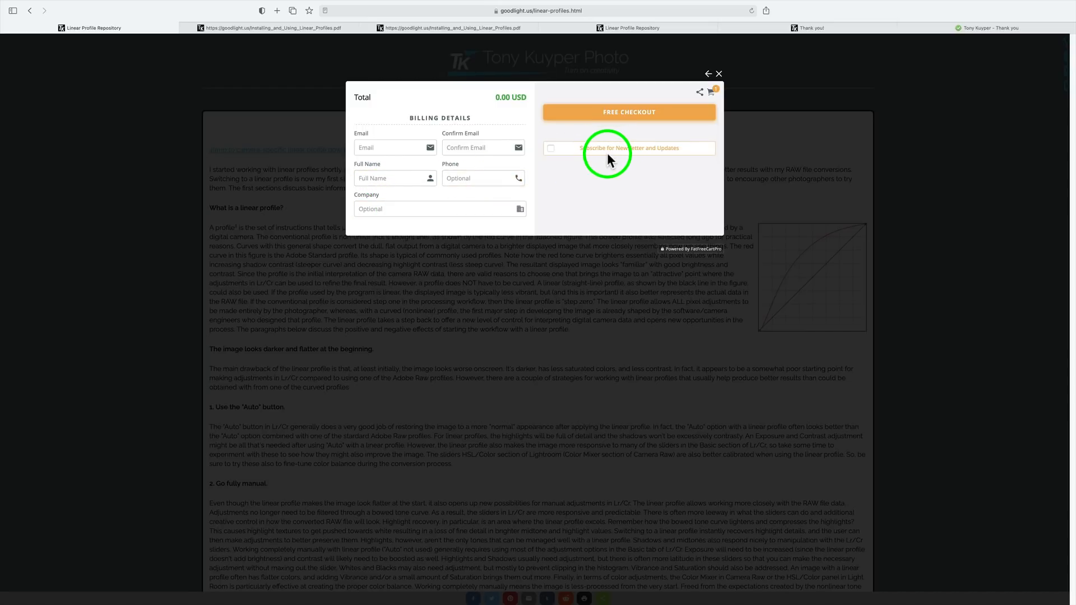
mouse_move(663, 158)
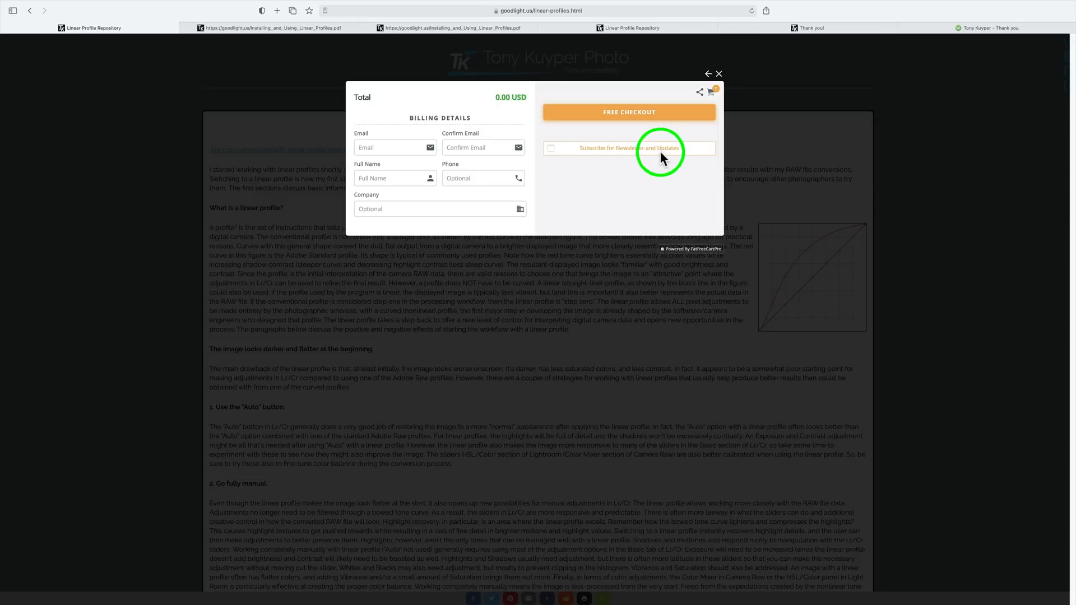
mouse_move(555, 155)
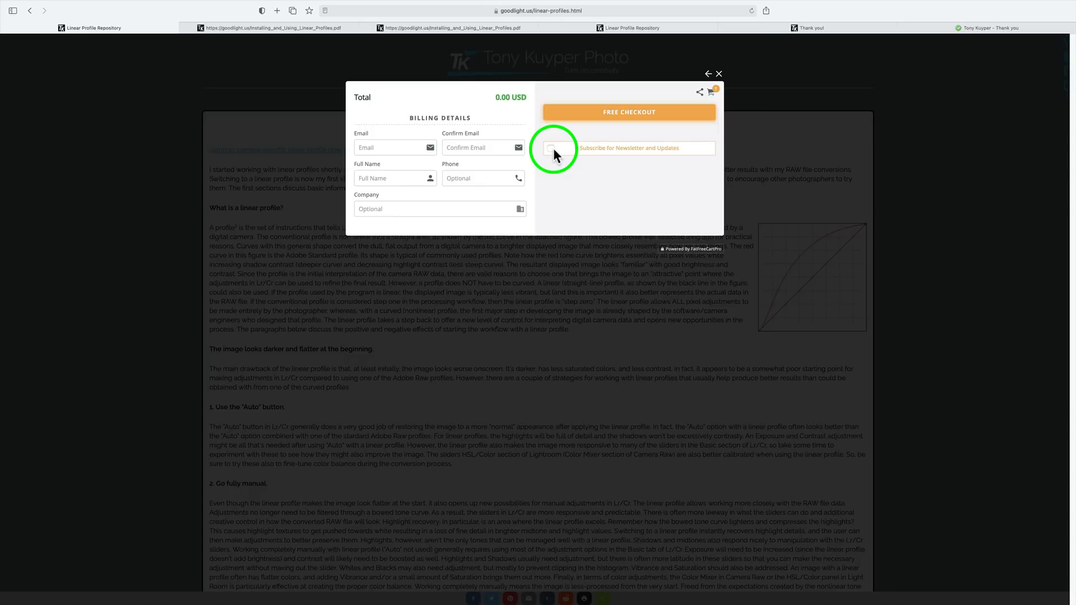
mouse_move(628, 112)
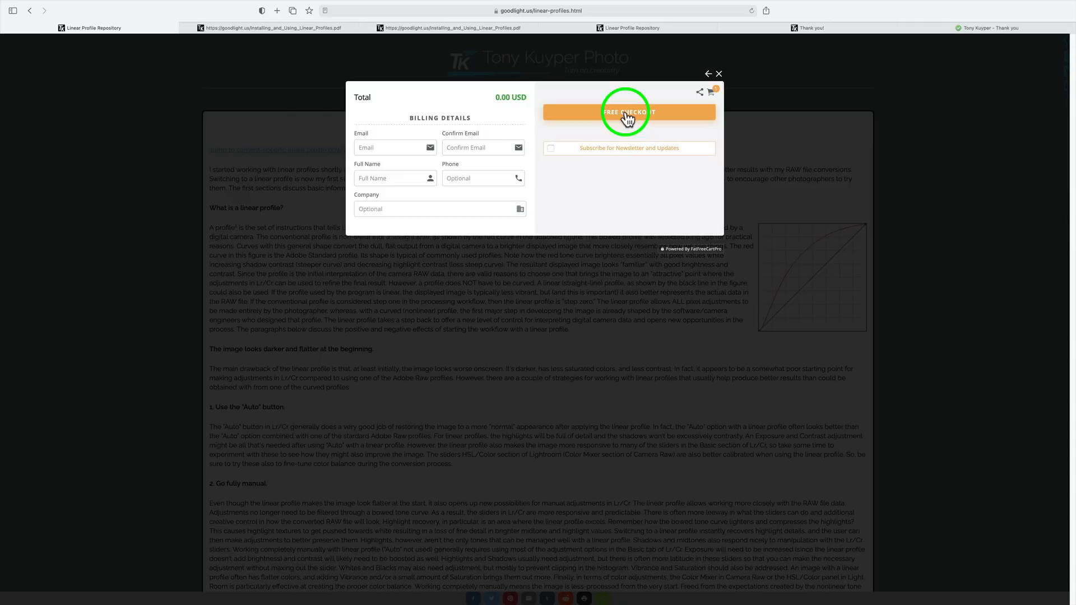
click(628, 112)
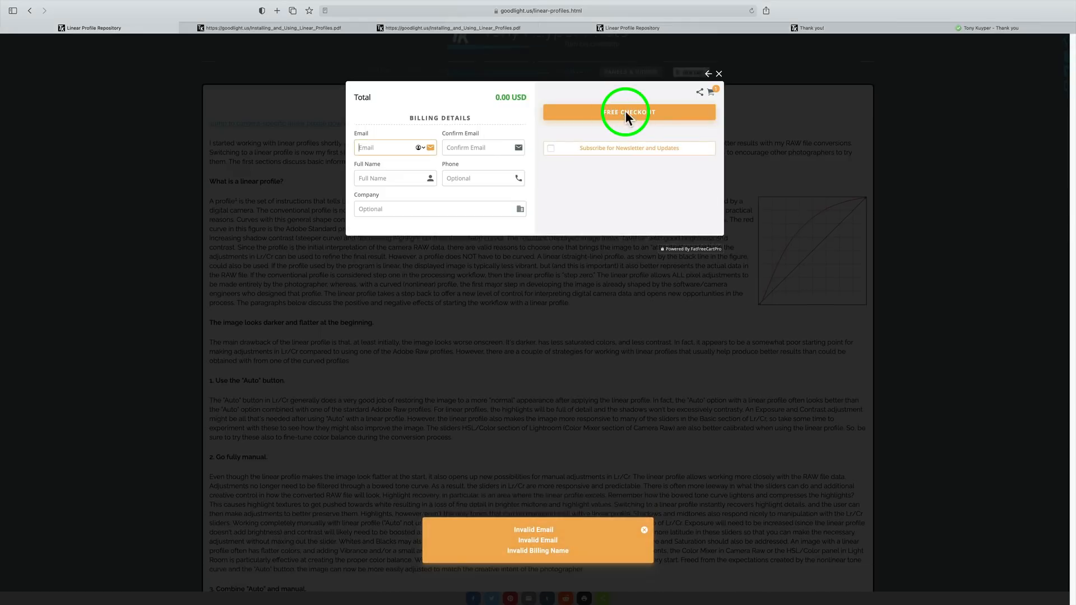
mouse_move(606, 539)
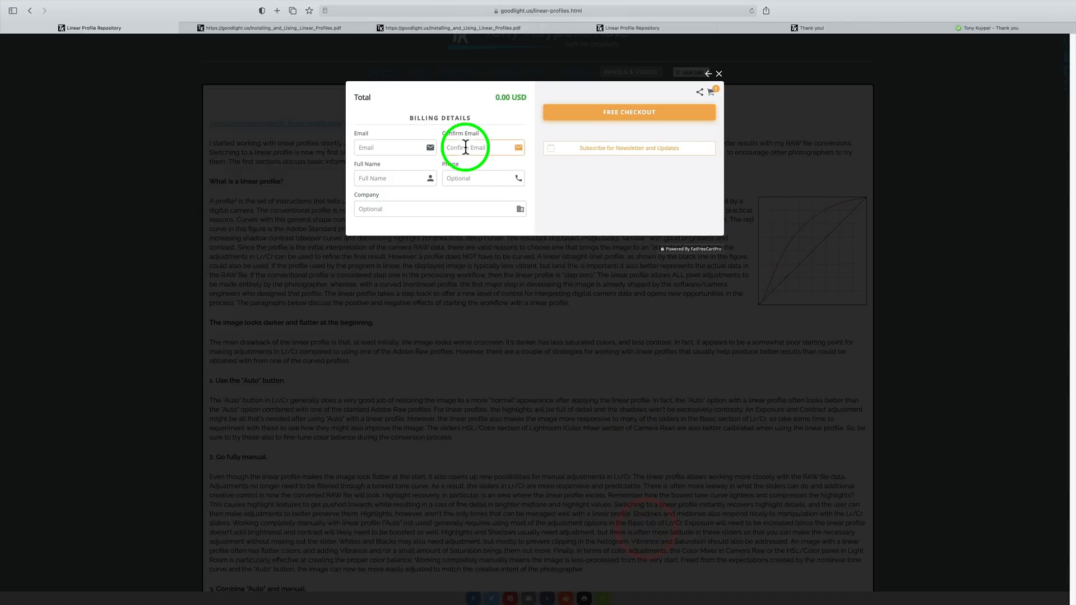
mouse_move(653, 193)
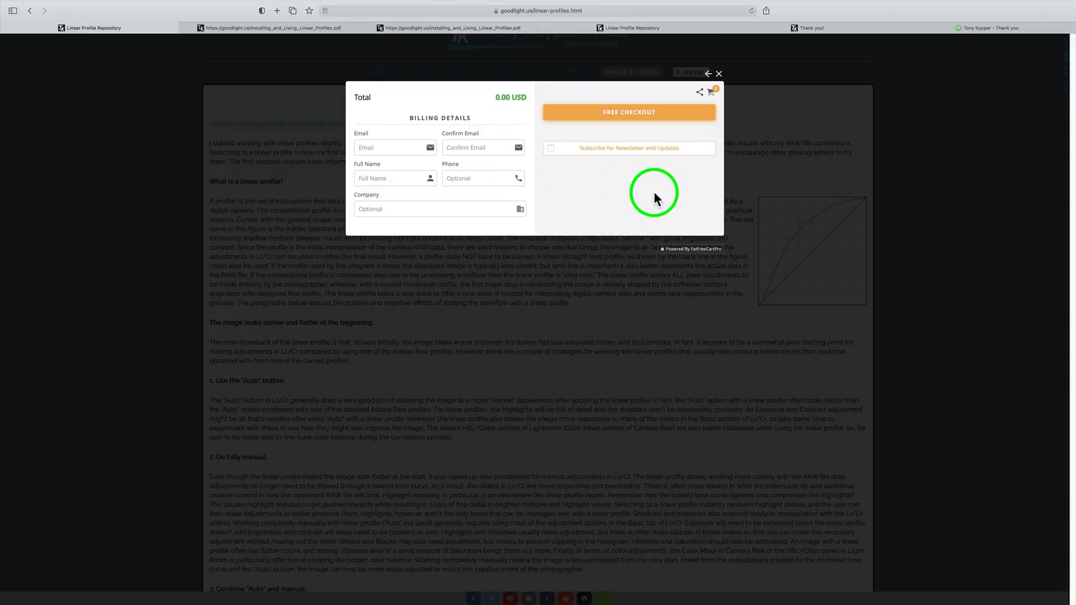
mouse_move(630, 188)
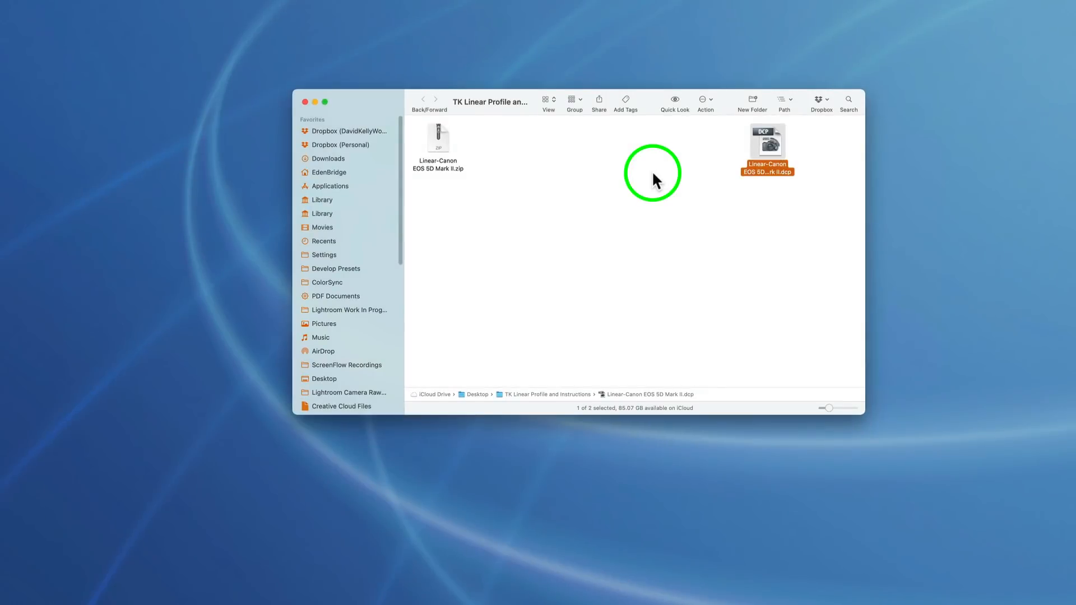
mouse_move(440, 170)
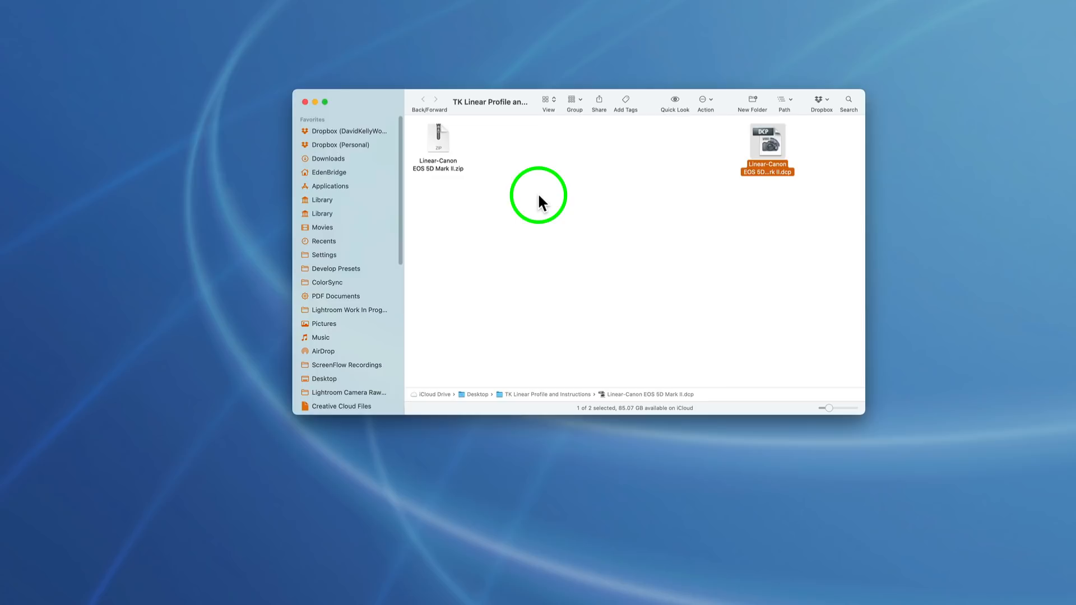
mouse_move(774, 148)
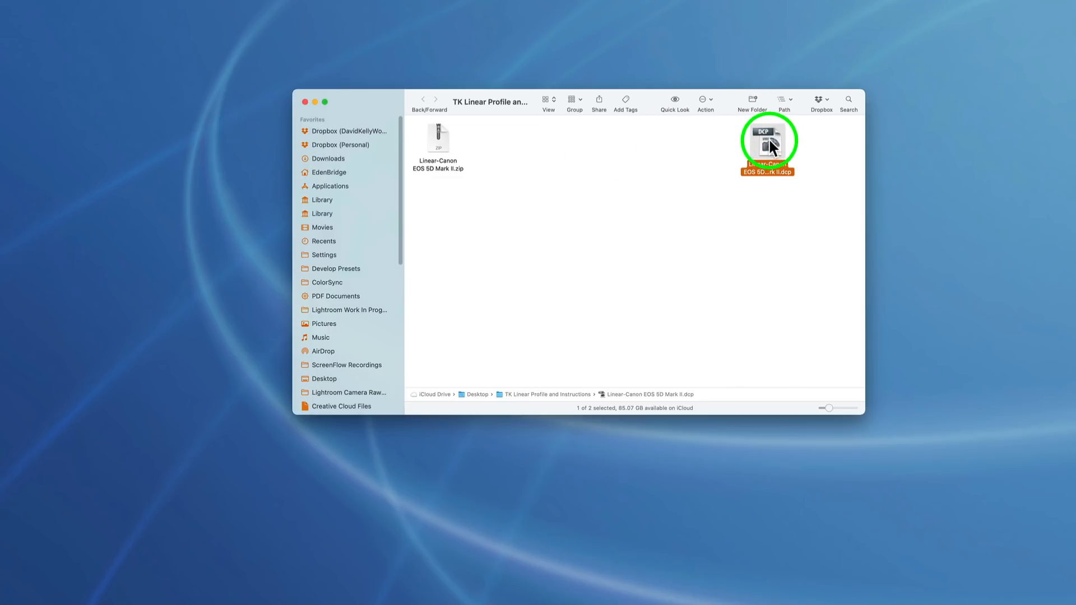
Compress the Linear-Canon EOS 5D Mark II .dcp file into a .dcp.zip in the TK Linear Profile and Instructions folder.
right_click(767, 145)
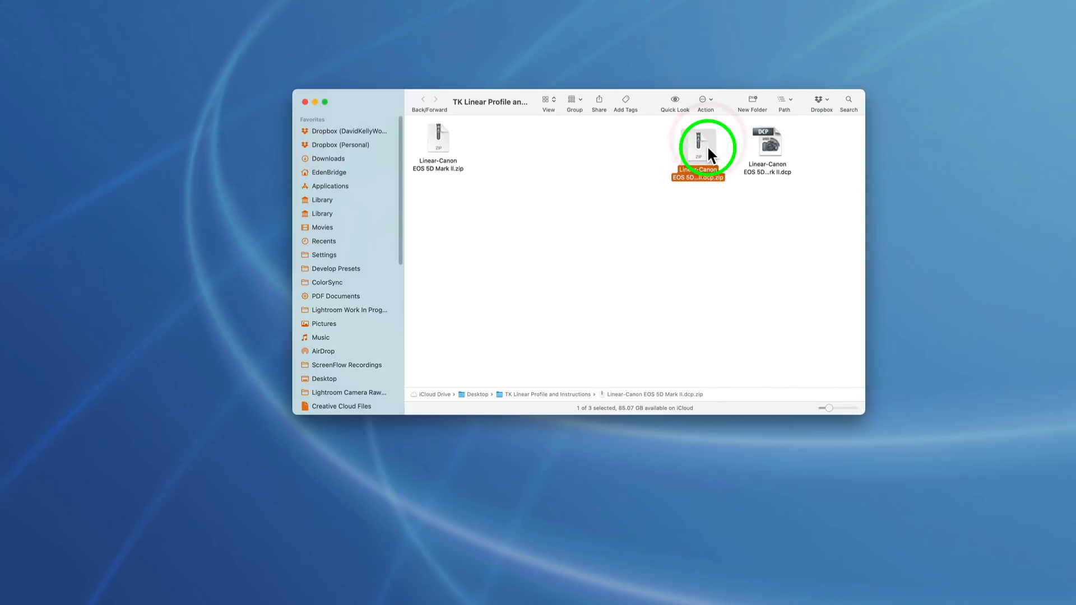
mouse_move(711, 153)
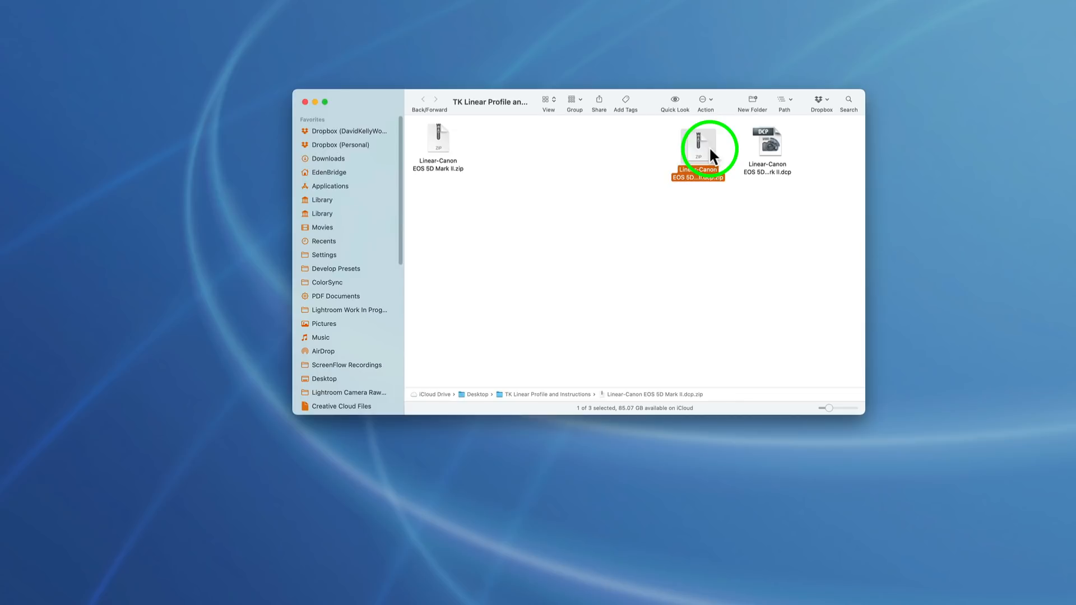
mouse_move(676, 144)
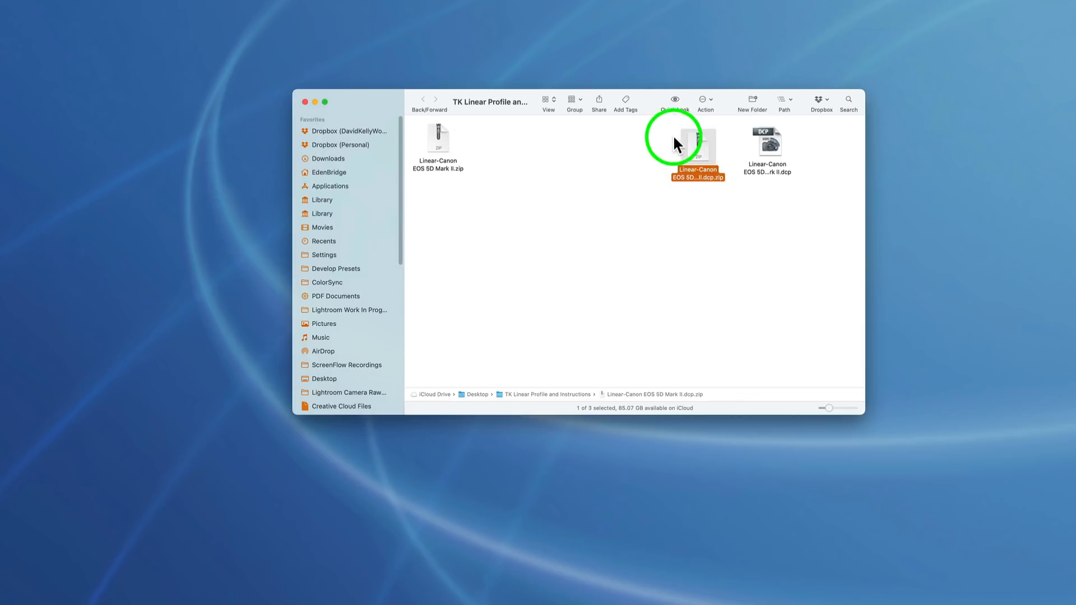
click(767, 142)
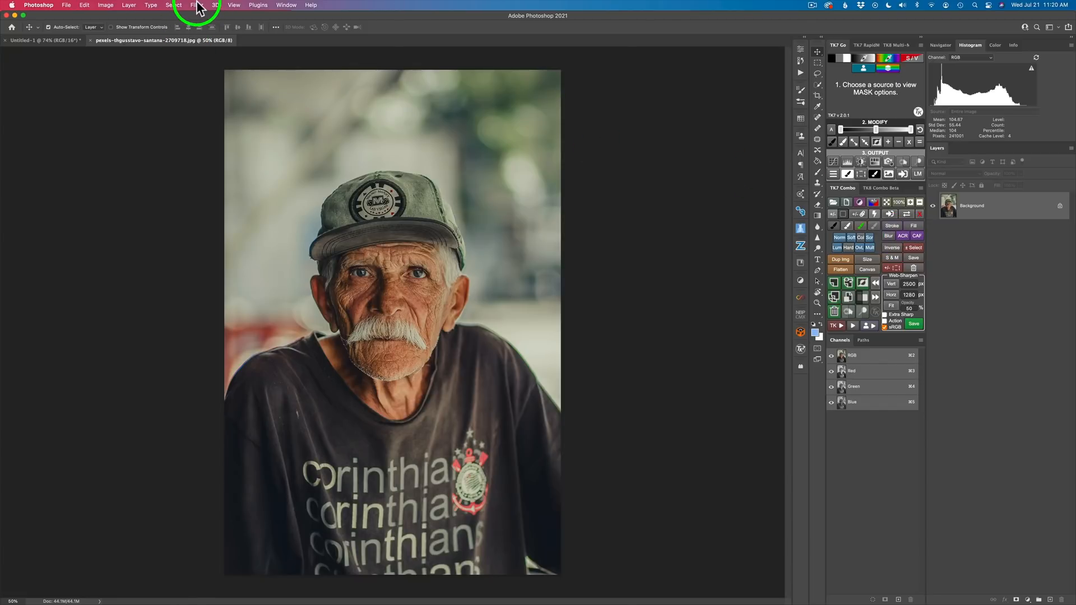
Open the old man's portrait in the Camera Raw filter from the Filter menu.
click(197, 4)
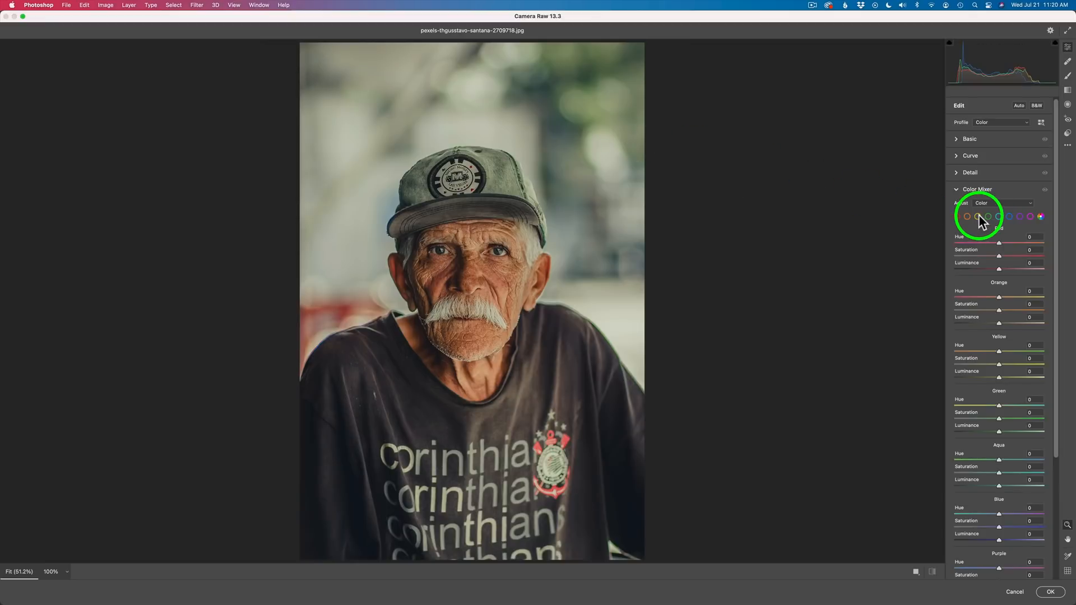
mouse_move(1070, 137)
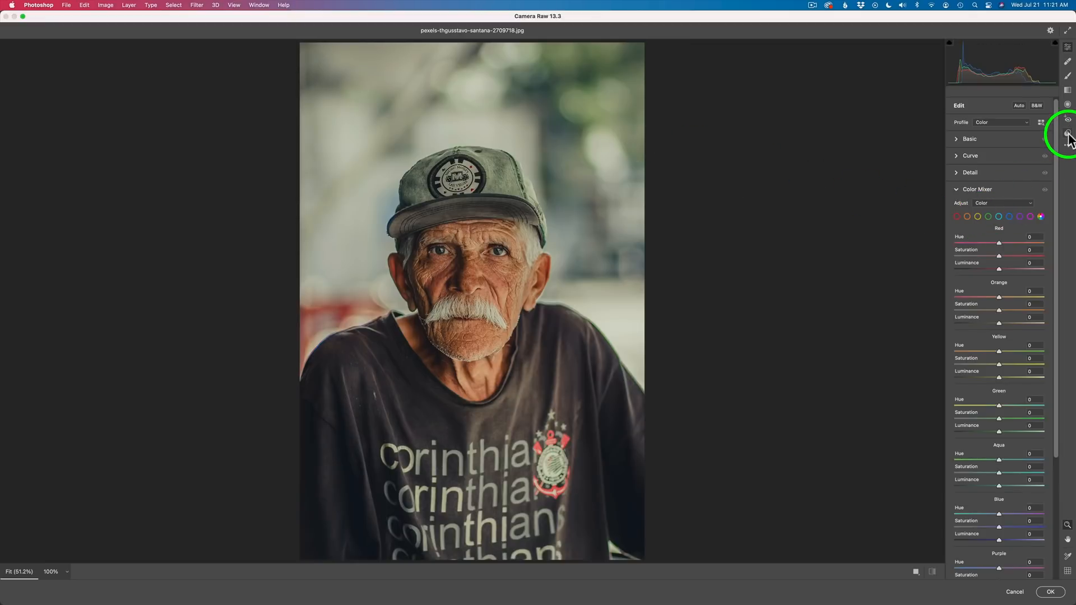
mouse_move(1069, 133)
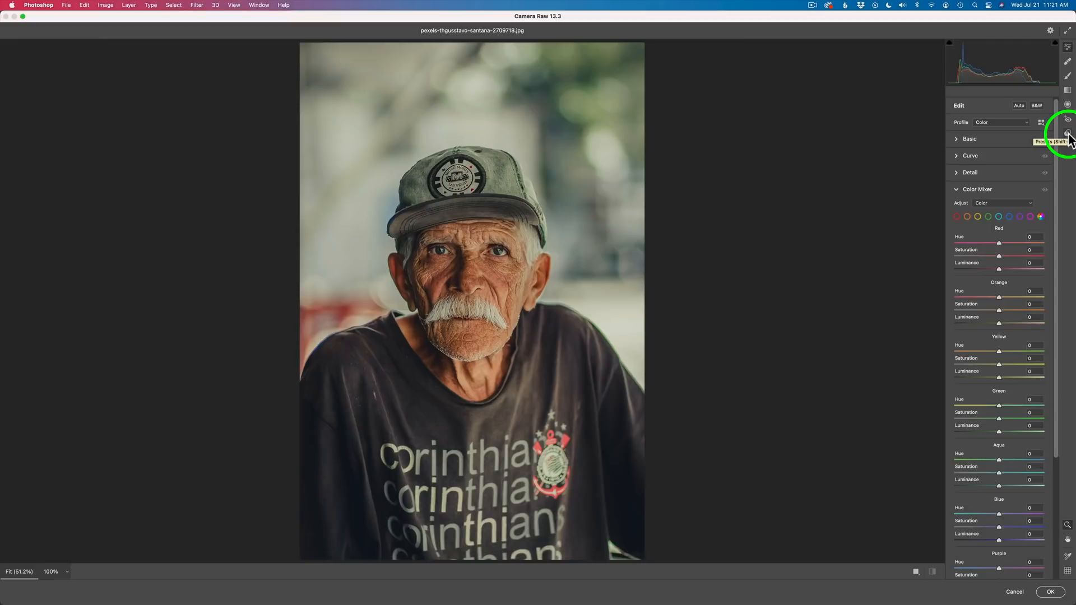
Import Linear-Canon EOS 5D Mark II.zip via Presets > Import Profiles & Presets, then close Camera Raw.
click(1067, 133)
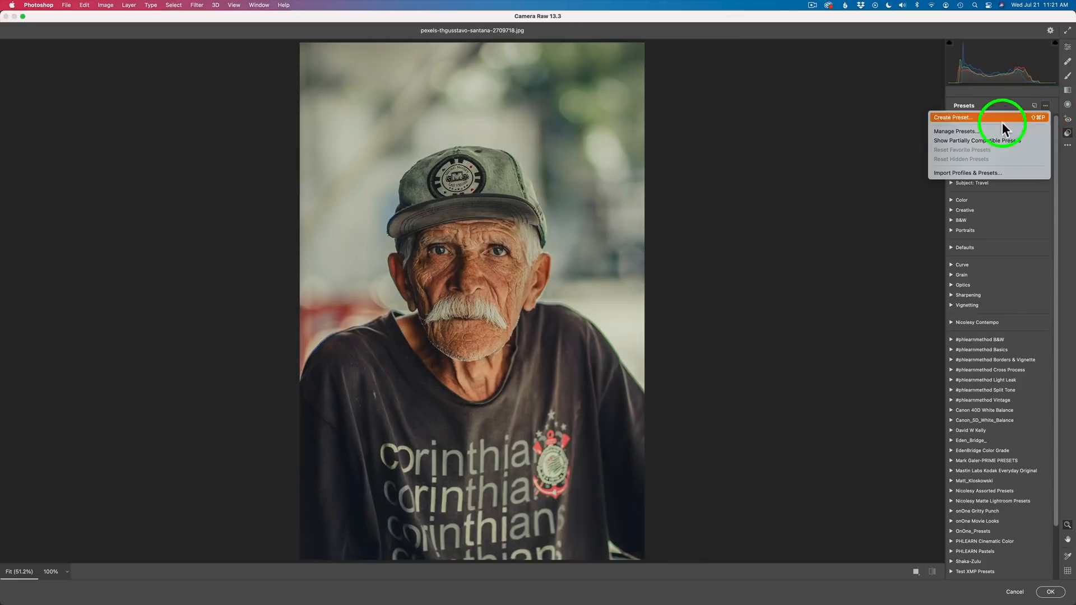
mouse_move(976, 173)
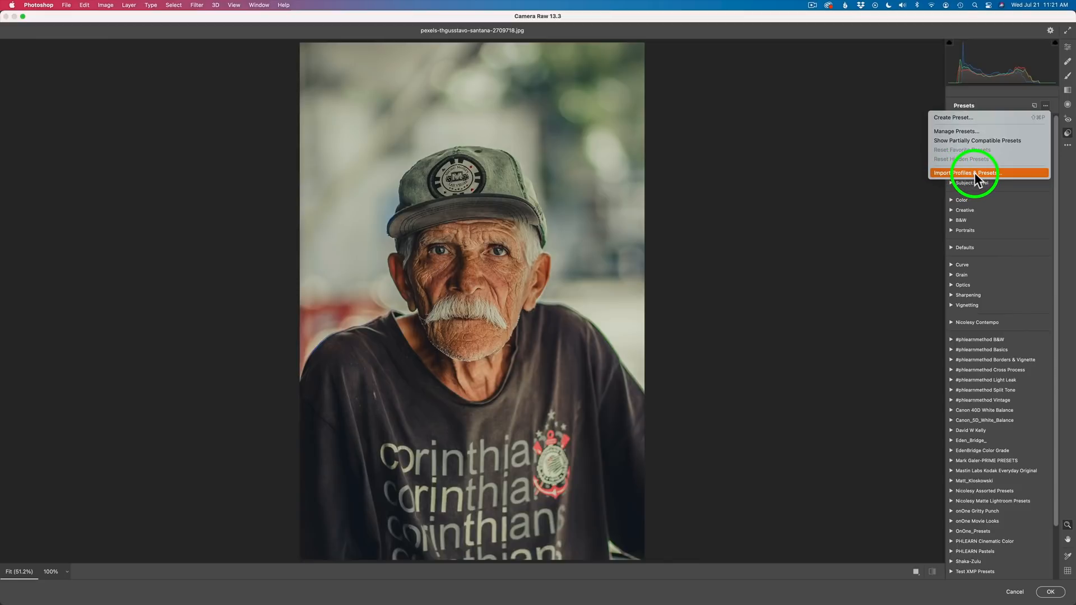
click(968, 172)
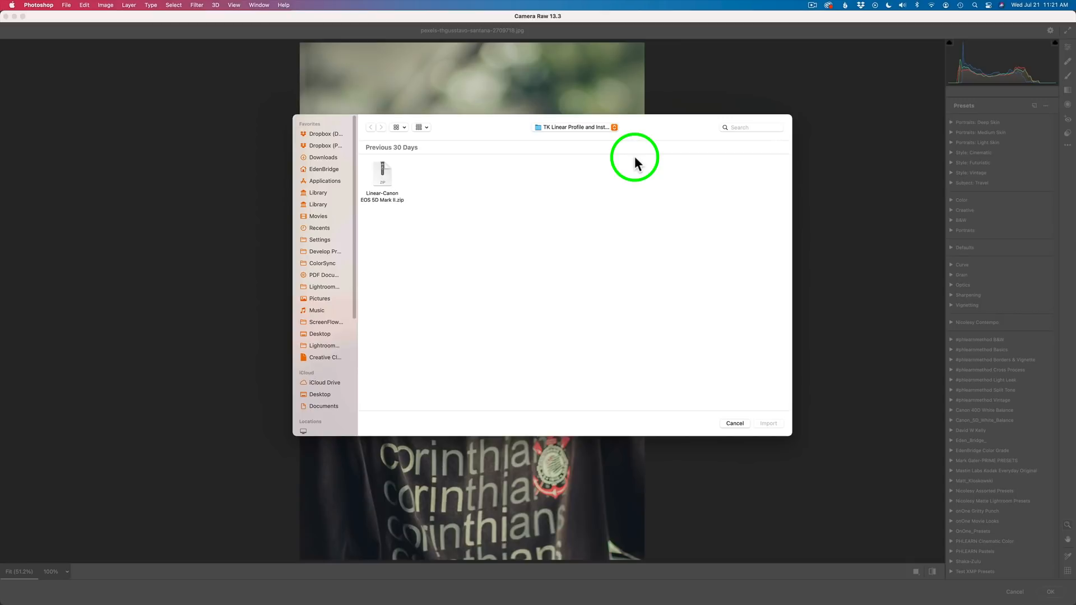
mouse_move(602, 259)
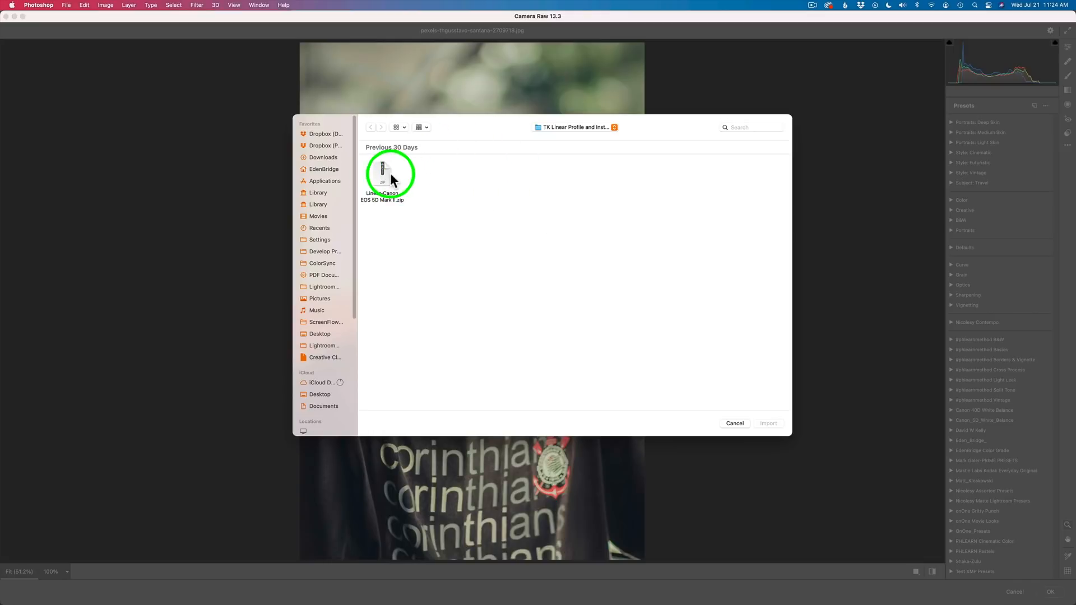
click(383, 175)
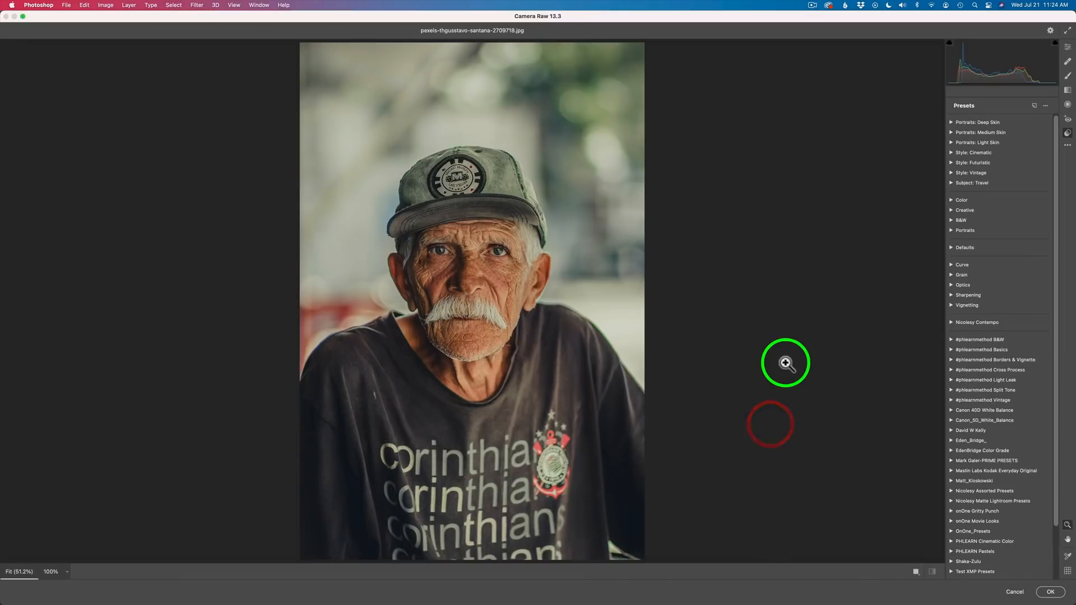
mouse_move(850, 229)
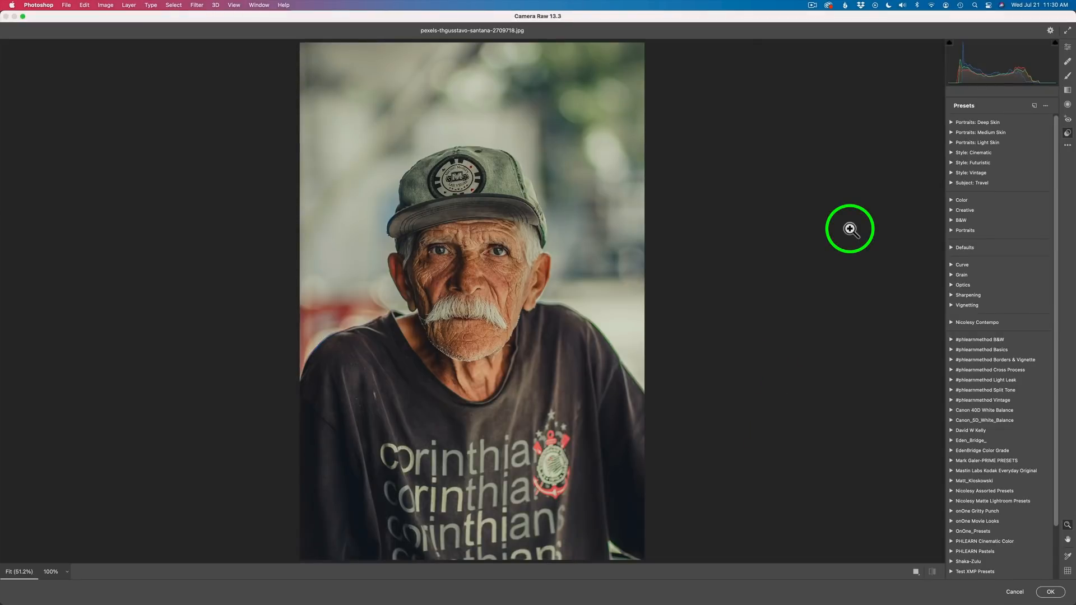
click(1049, 592)
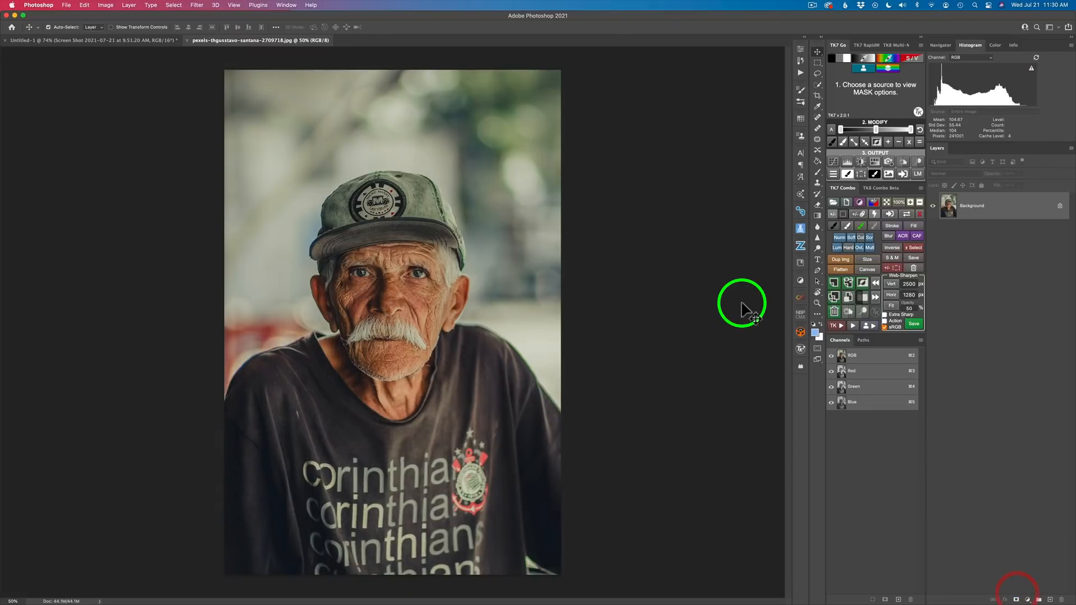
mouse_move(74, 11)
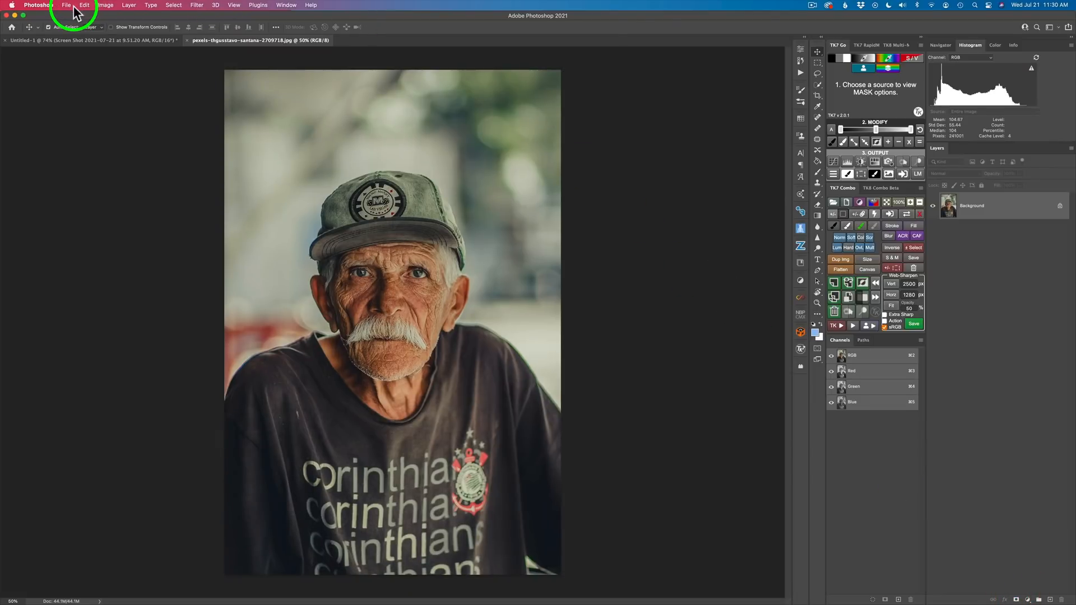
Open the raw tree photo _MG_9618.cr2 from Downloads into Camera Raw.
click(66, 5)
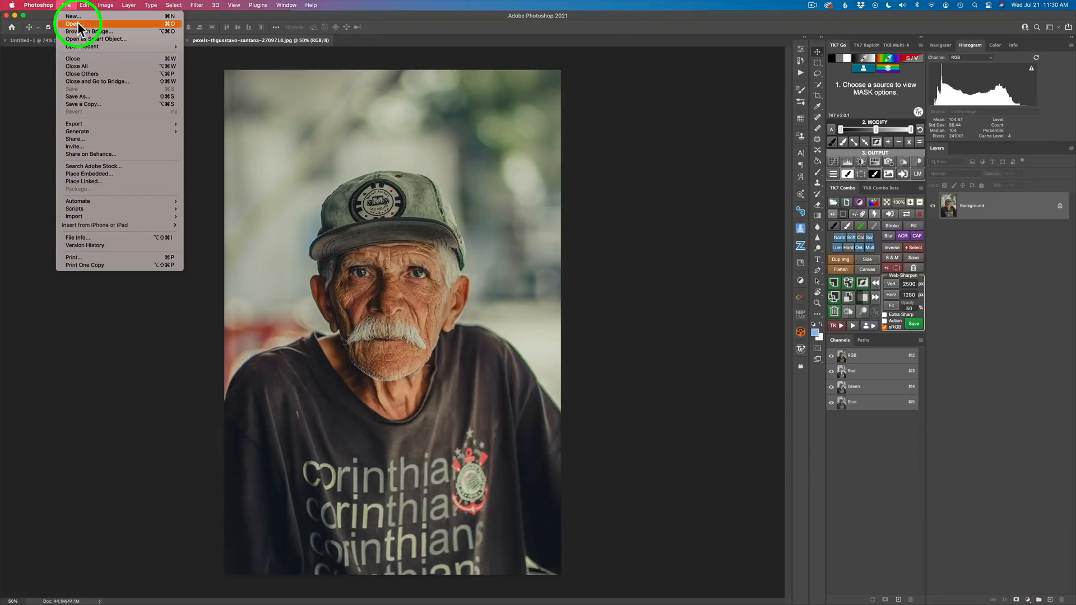
click(73, 24)
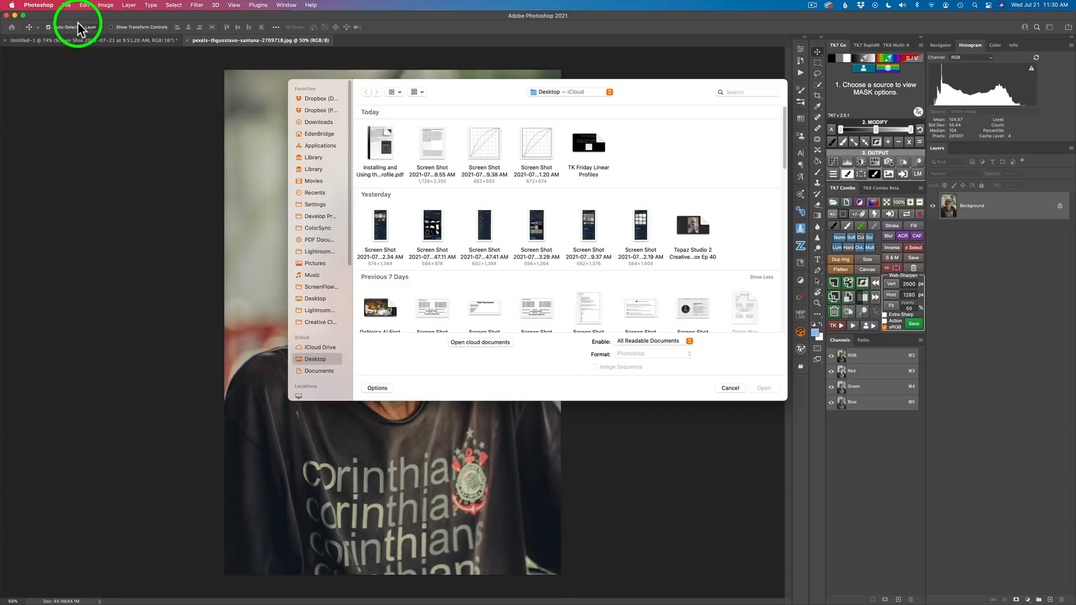
mouse_move(322, 122)
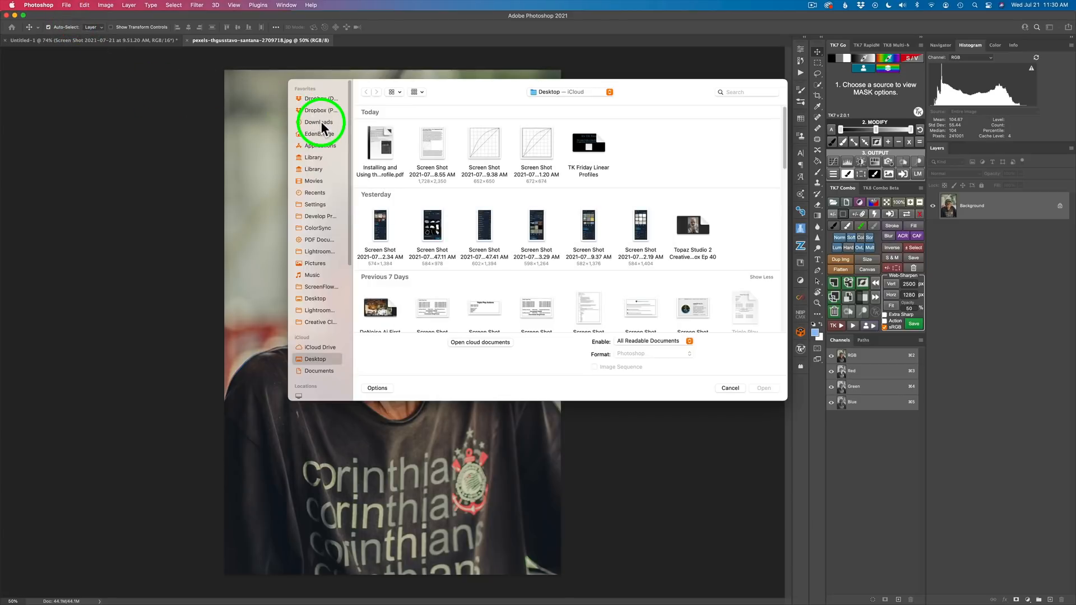
click(320, 122)
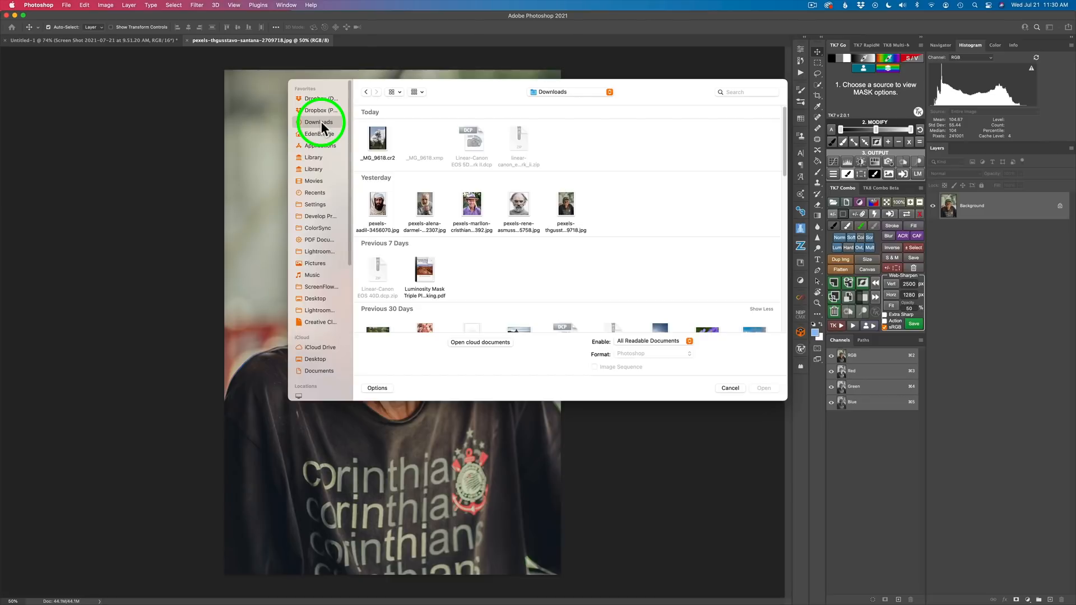
click(377, 139)
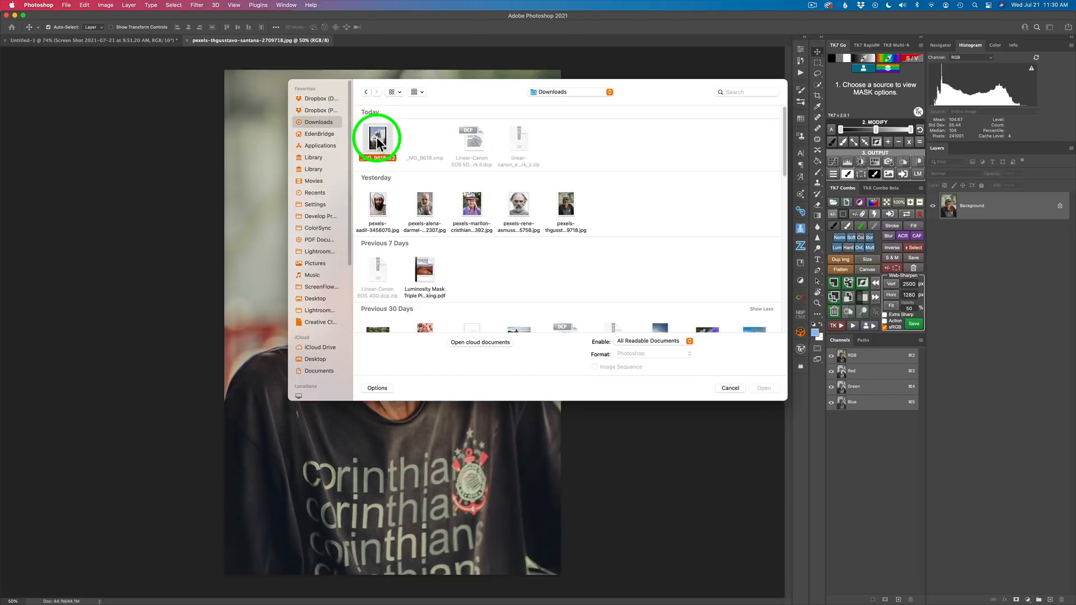
click(763, 388)
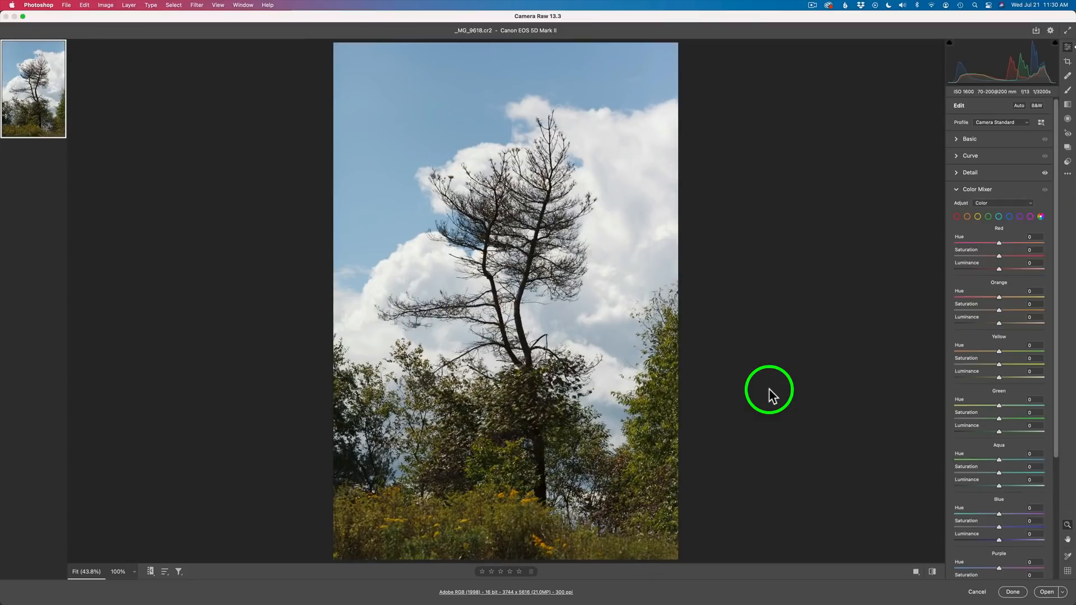
mouse_move(788, 270)
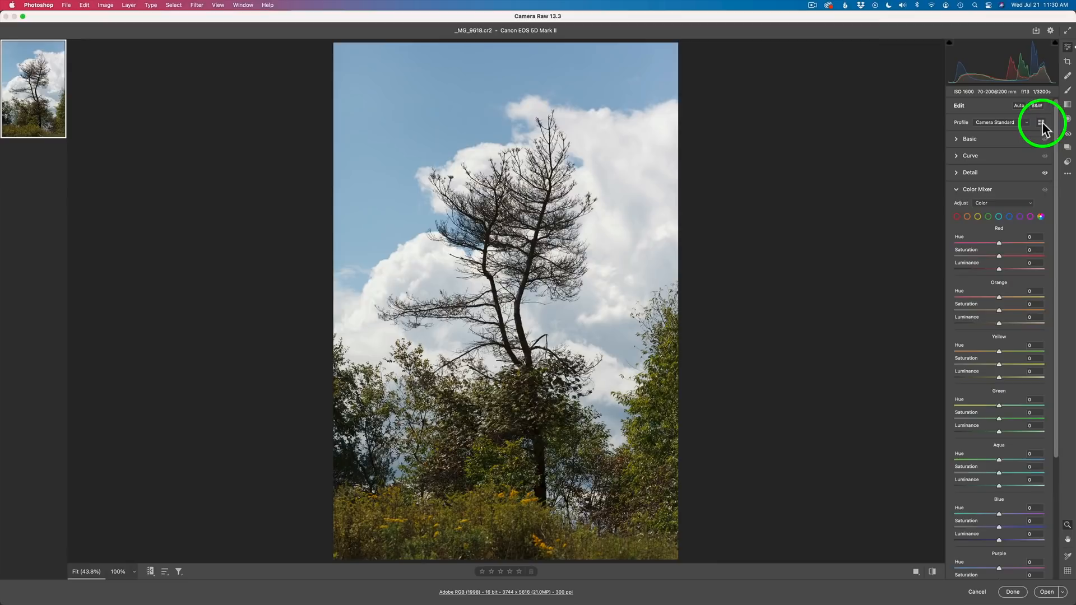
mouse_move(1042, 125)
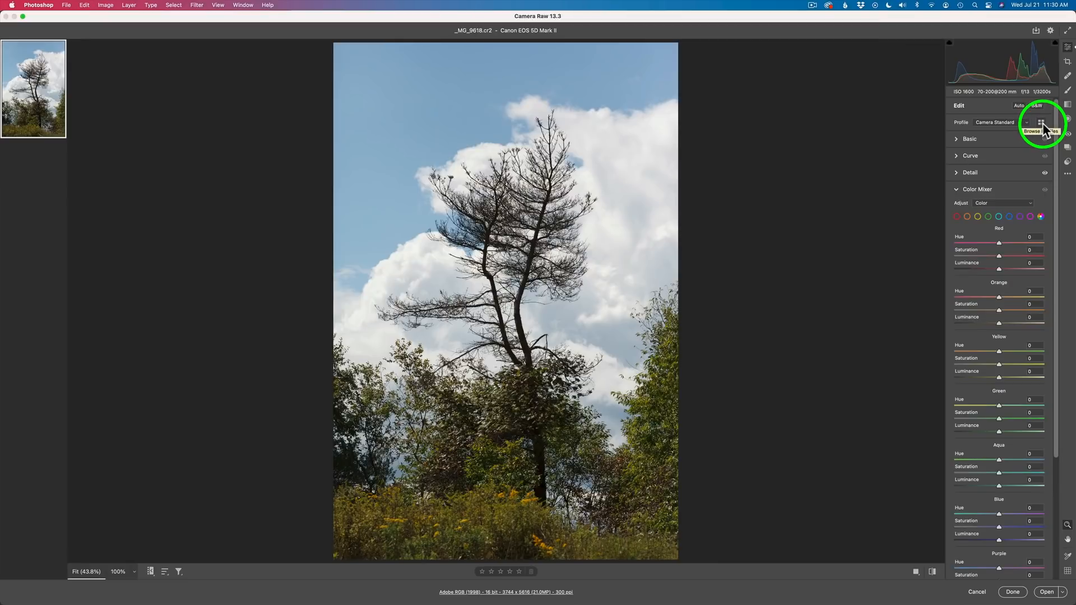
Favourite the Linear-Canon EOS 5D Mark II profile in the profile browser and return to editing.
click(1040, 126)
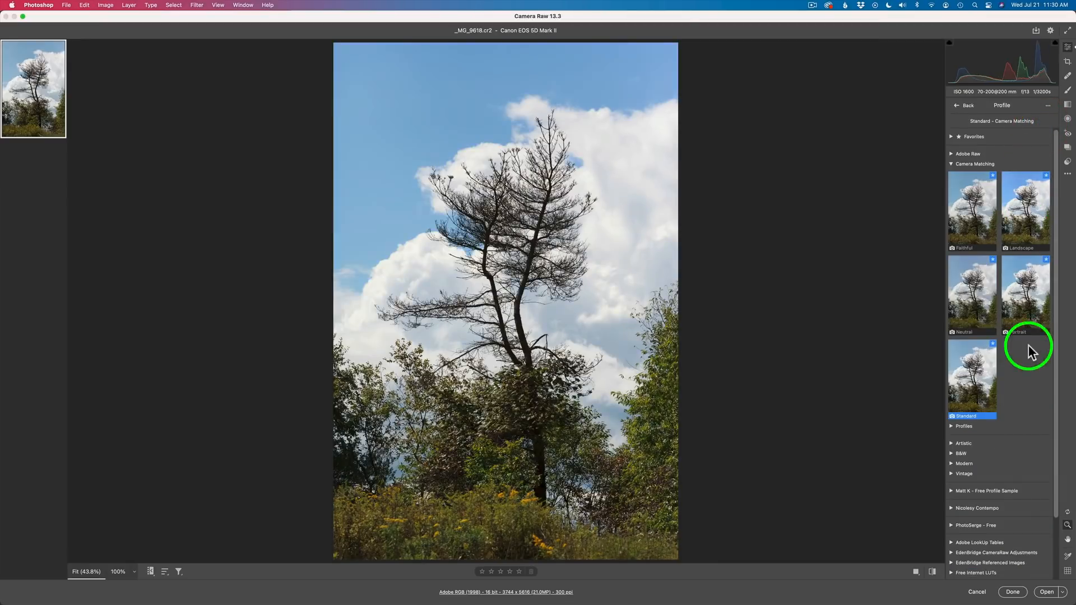
mouse_move(960, 431)
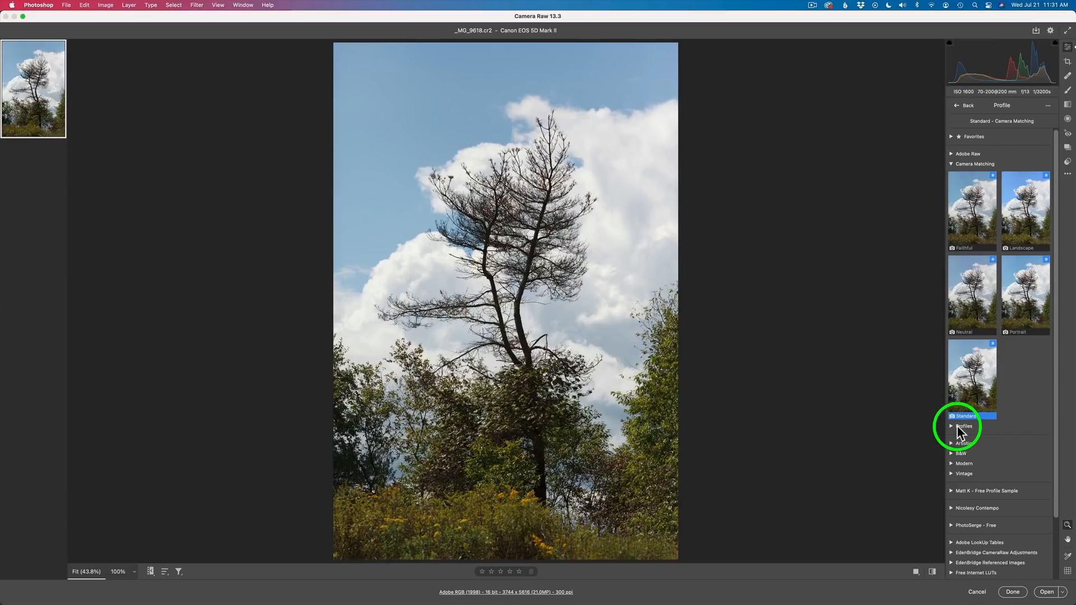
click(952, 426)
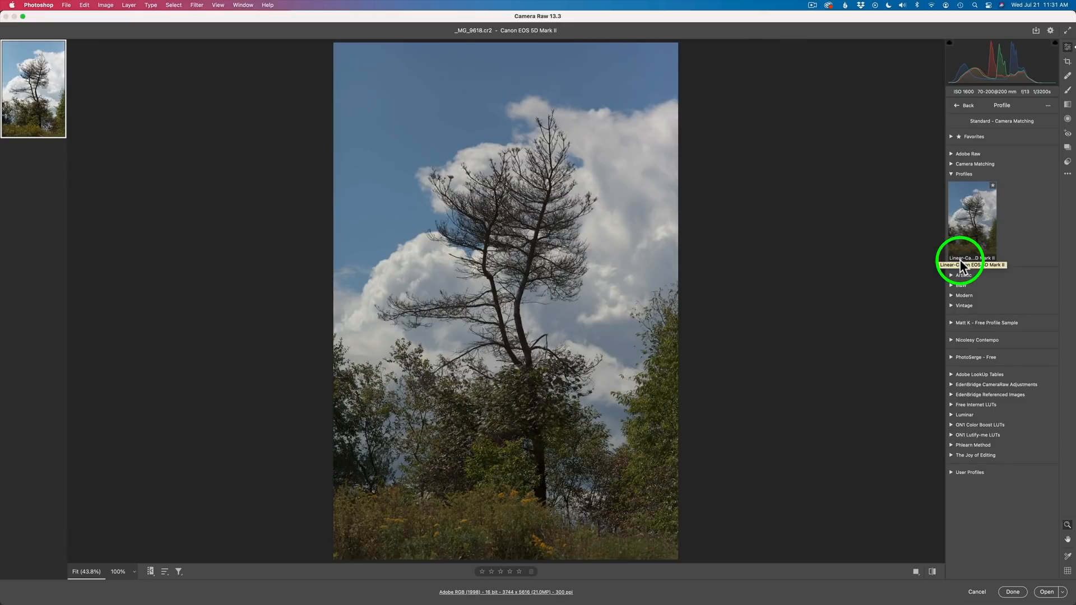
mouse_move(986, 227)
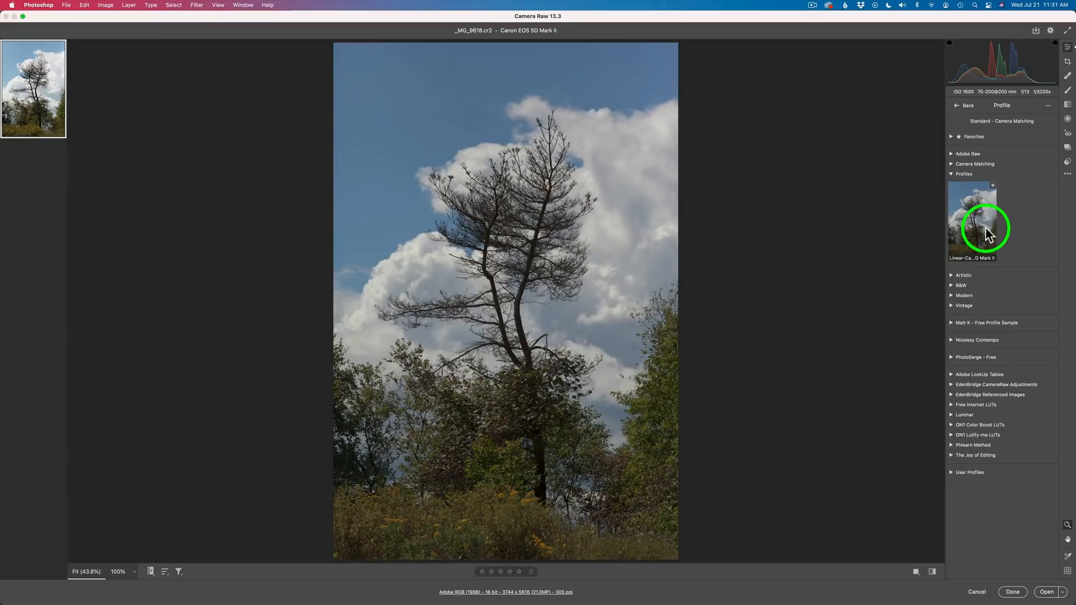
mouse_move(993, 185)
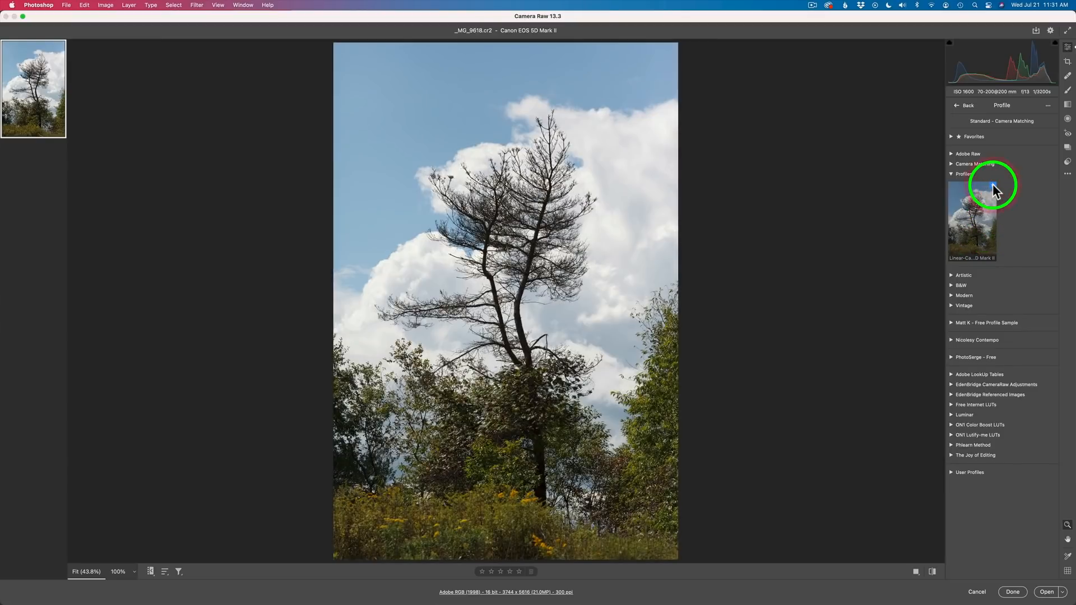
click(964, 173)
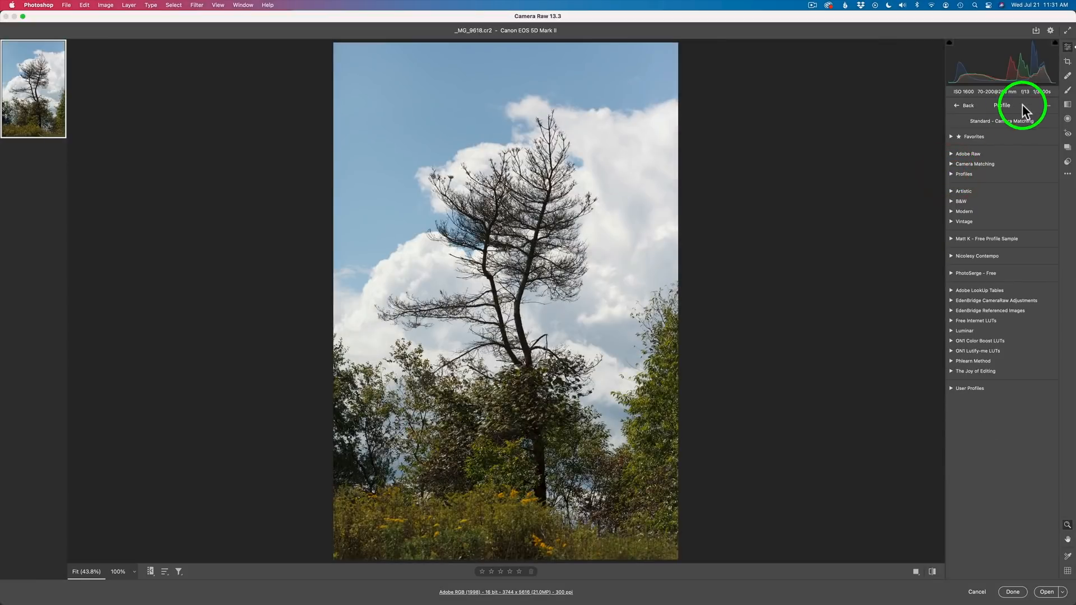
click(965, 105)
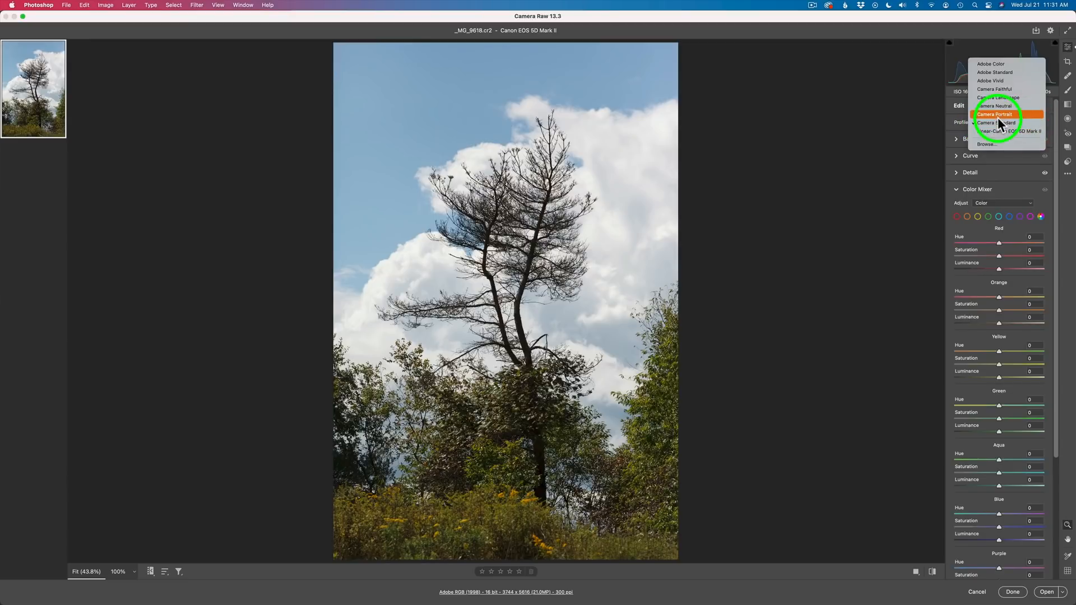
mouse_move(994, 131)
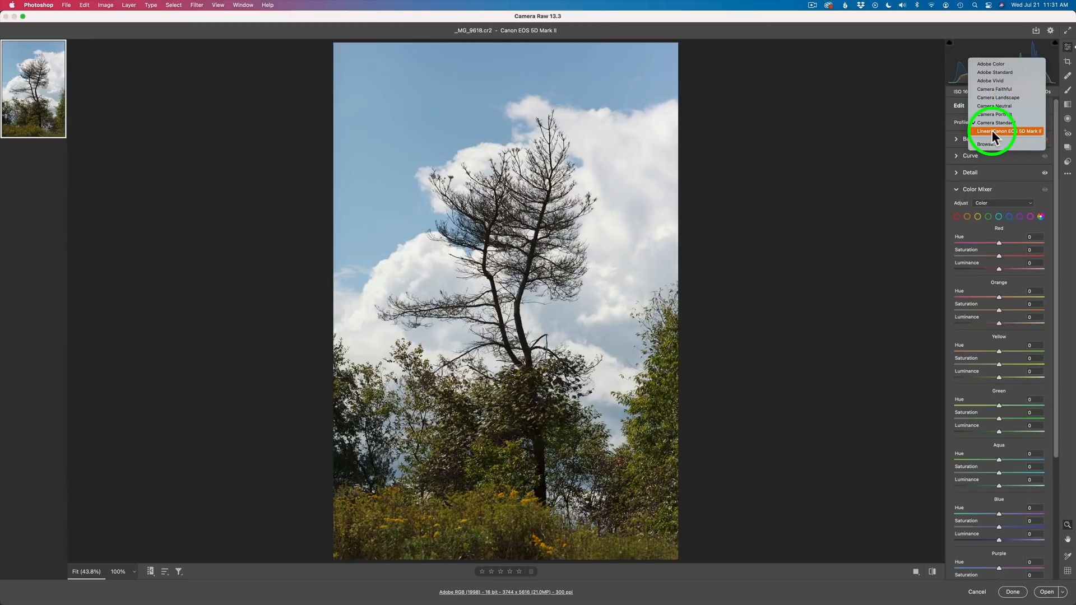
mouse_move(1002, 114)
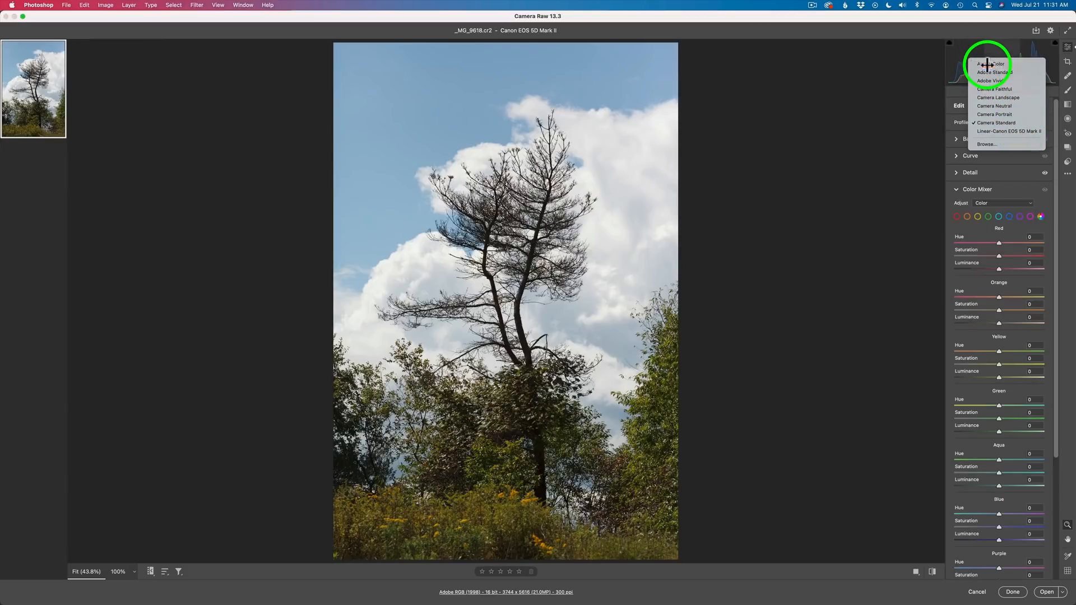
Set the tree photo's profile to Linear-Canon EOS 5D Mark II from the Profile dropdown.
click(981, 64)
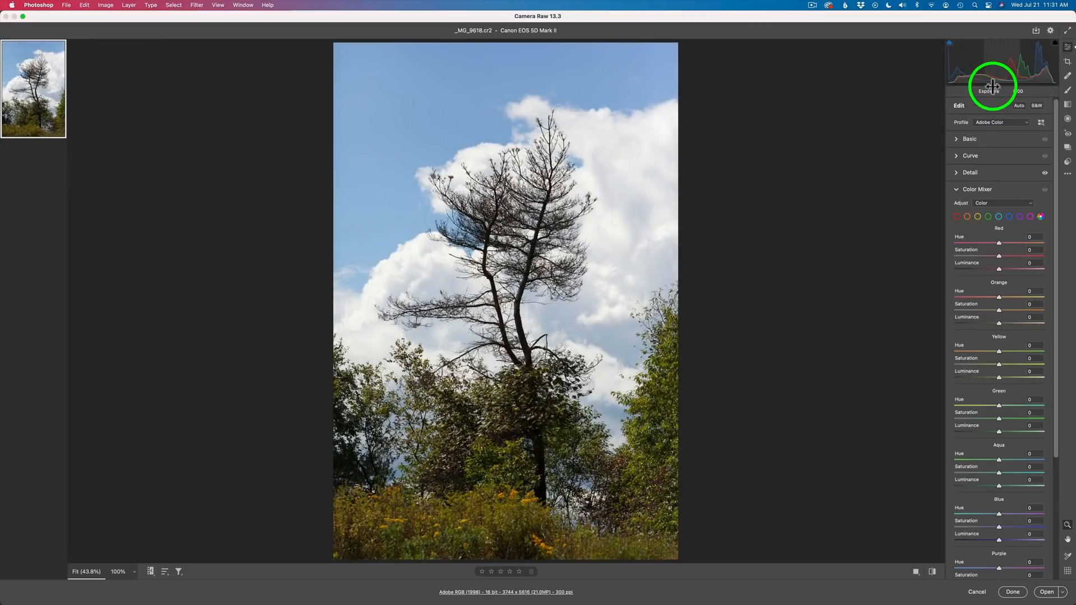
click(1002, 122)
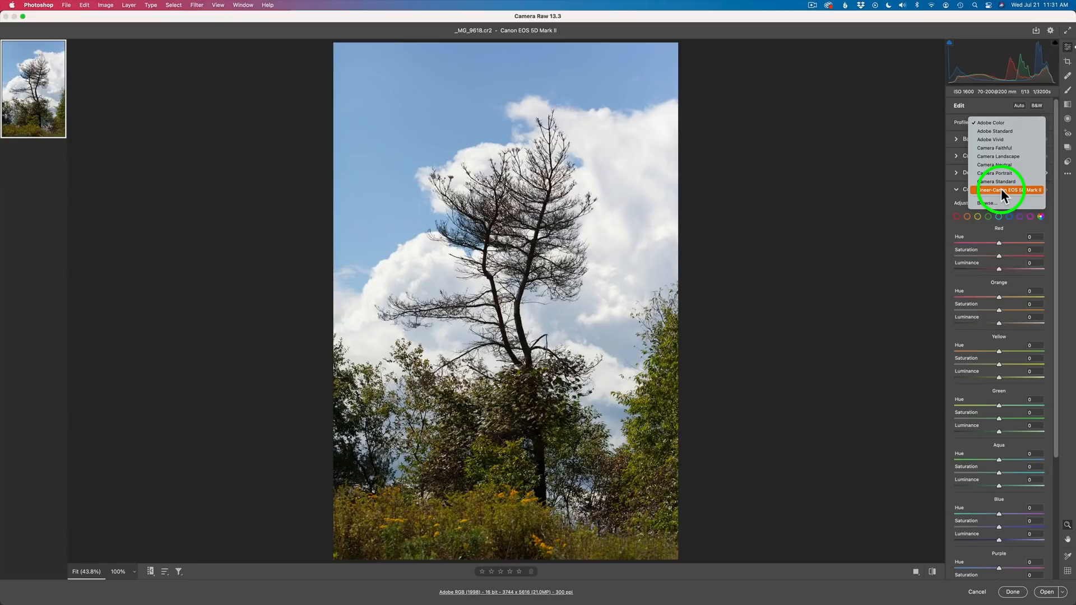
click(1006, 190)
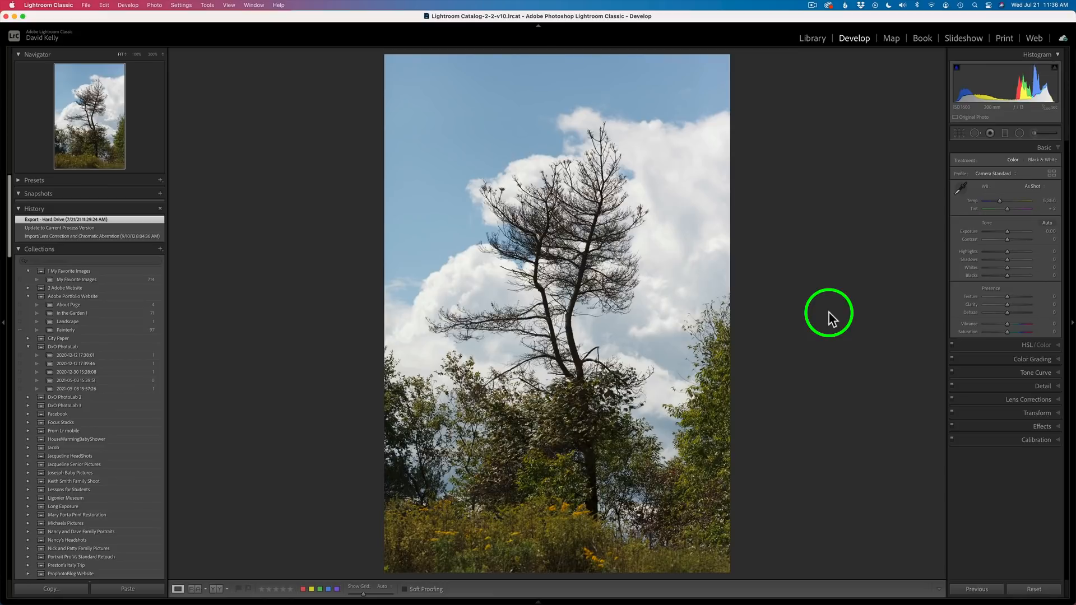
mouse_move(848, 249)
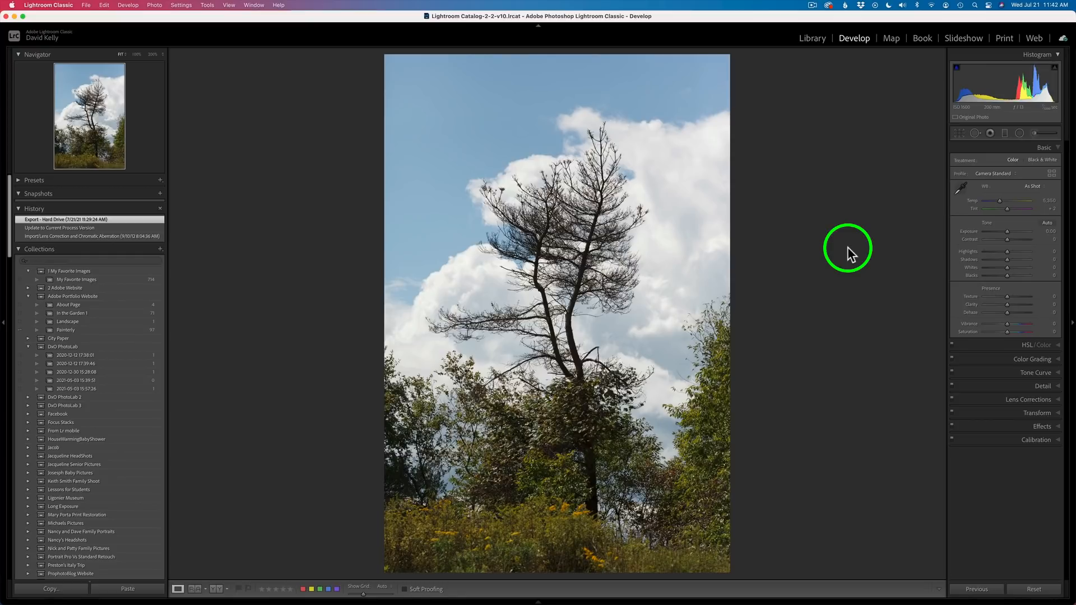
mouse_move(974, 177)
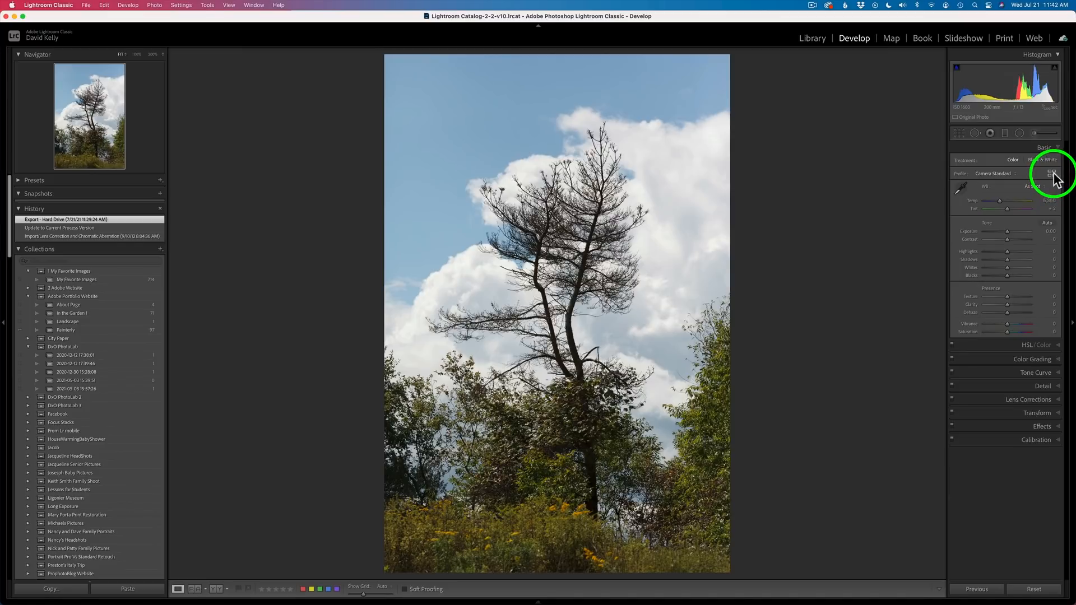
Show the Profile Browser with the favourite Profiles group expanded to reveal the linear Canon profile.
click(1053, 173)
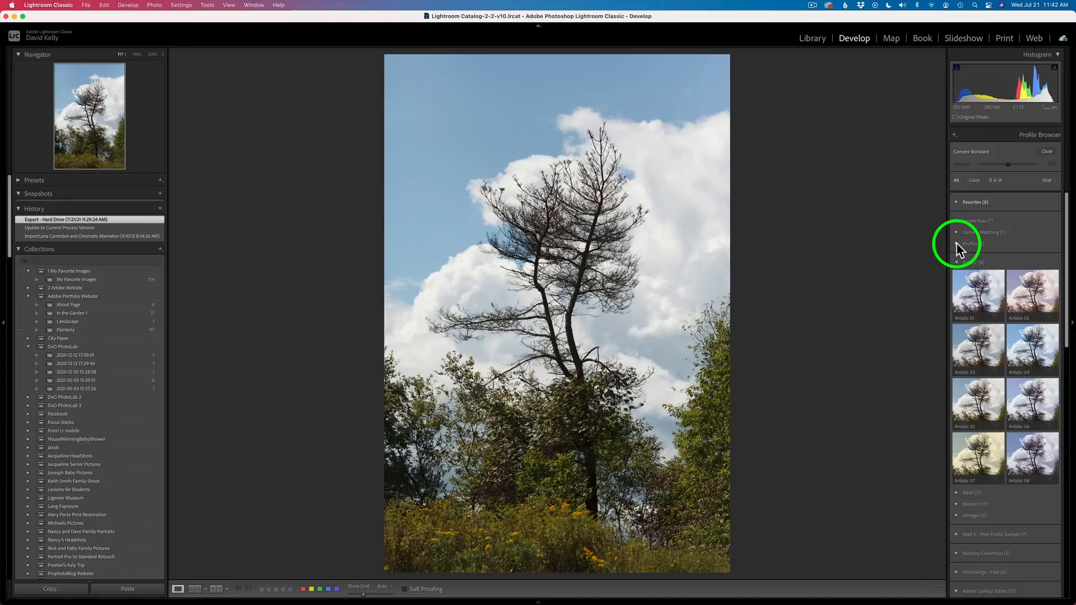
click(970, 243)
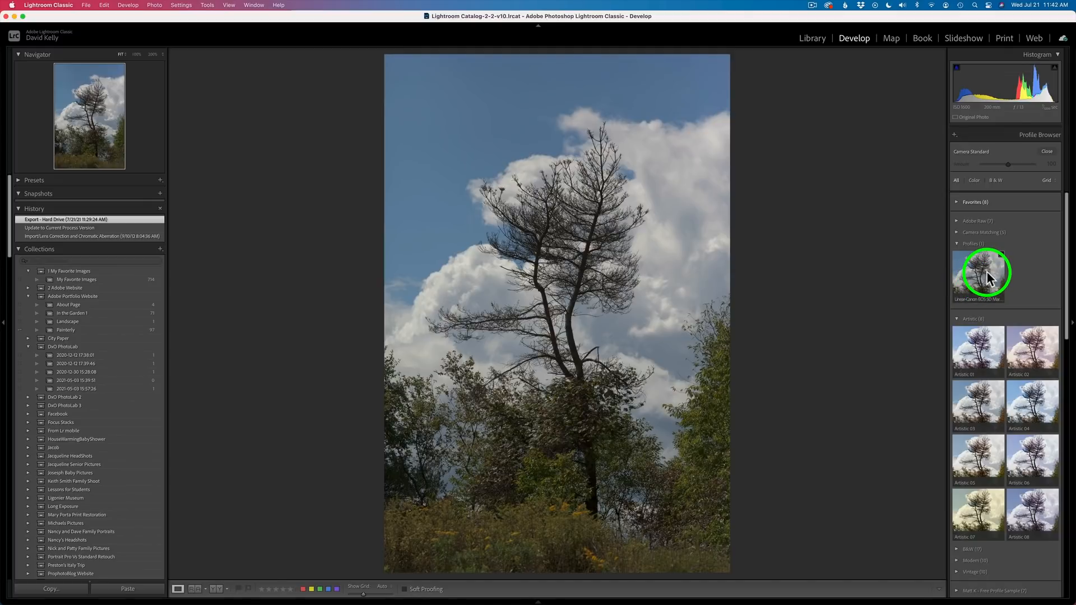
mouse_move(1003, 258)
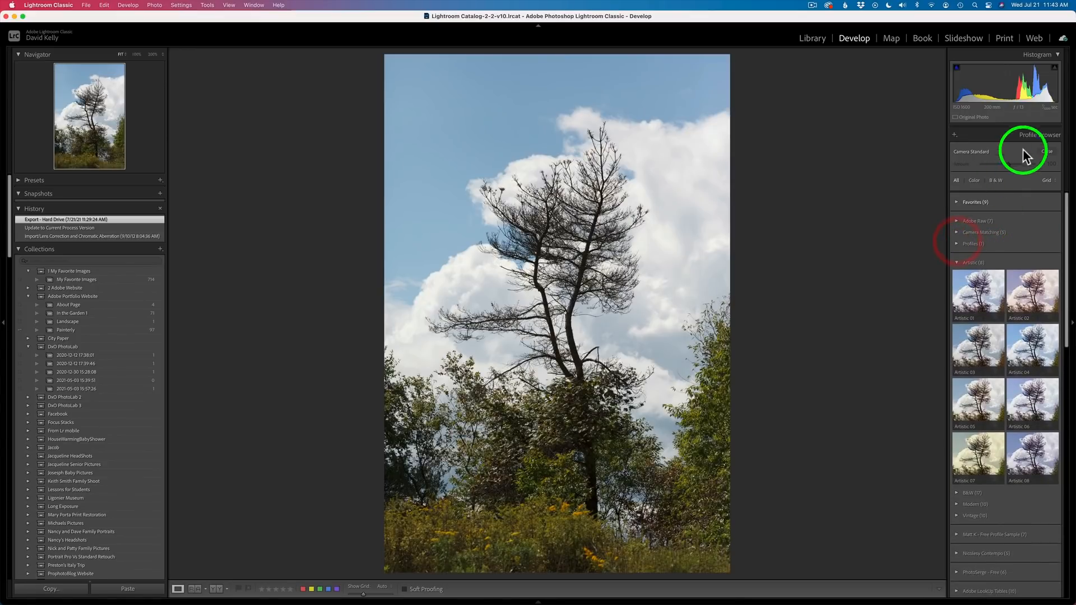
Apply the Linear-Canon EOS 5D Mark II profile from the Basic panel's Profile dropdown.
click(1045, 151)
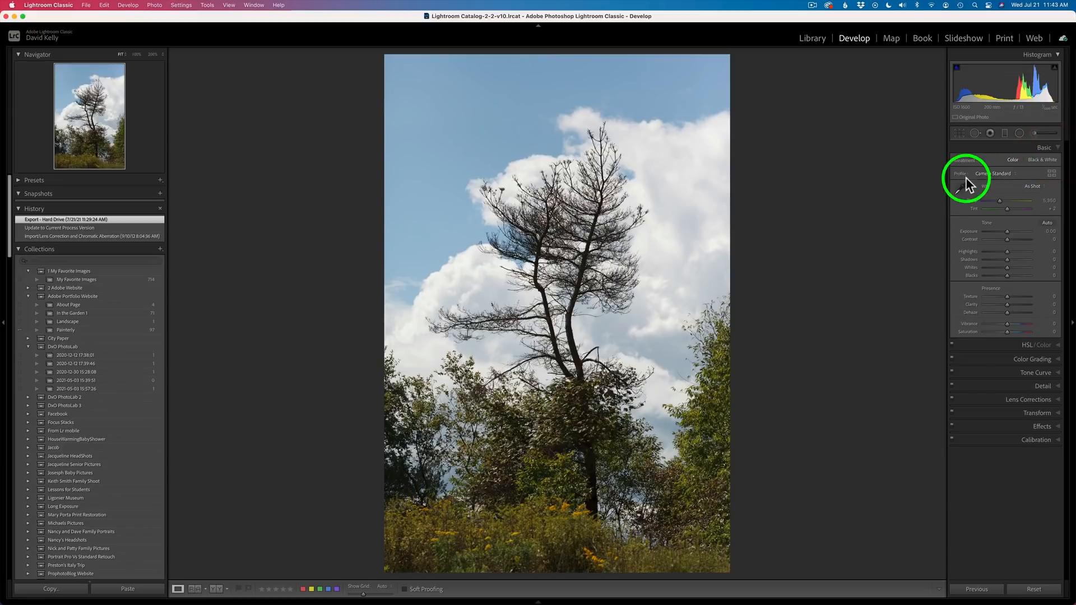
mouse_move(1018, 179)
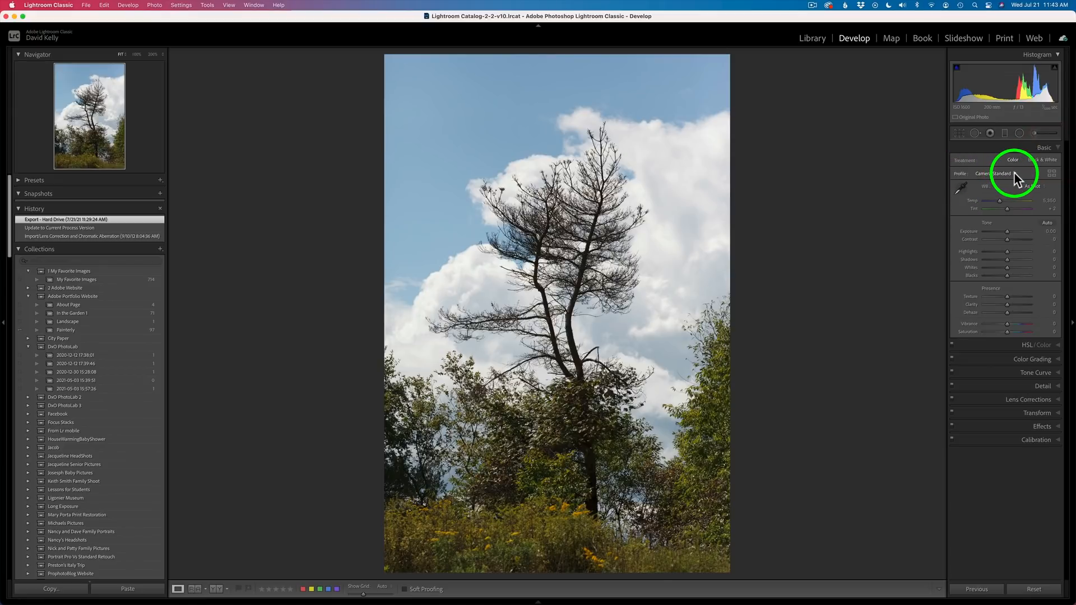
click(997, 172)
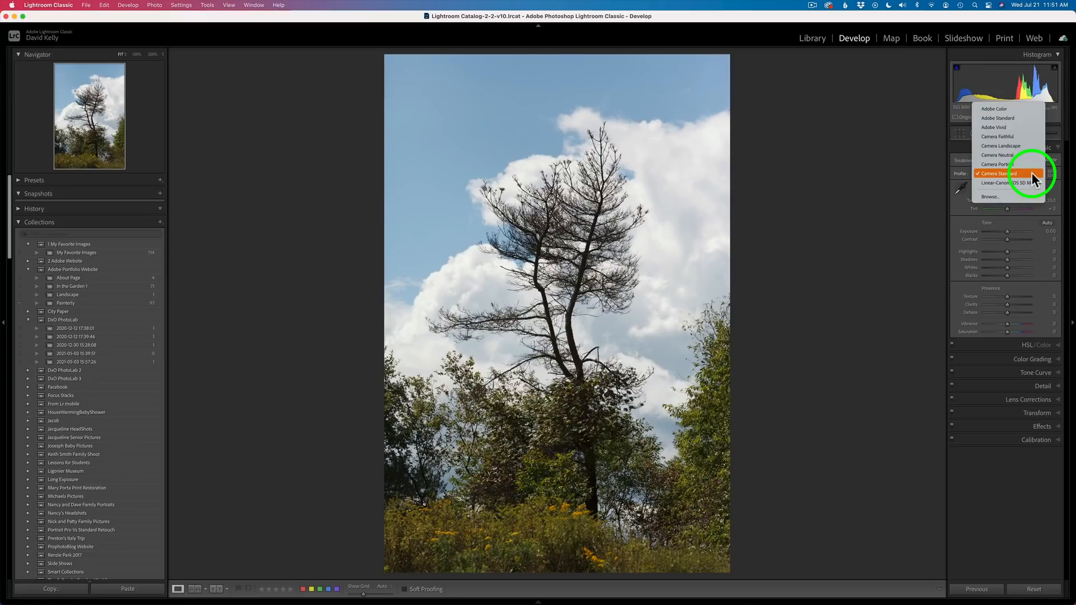
click(1009, 182)
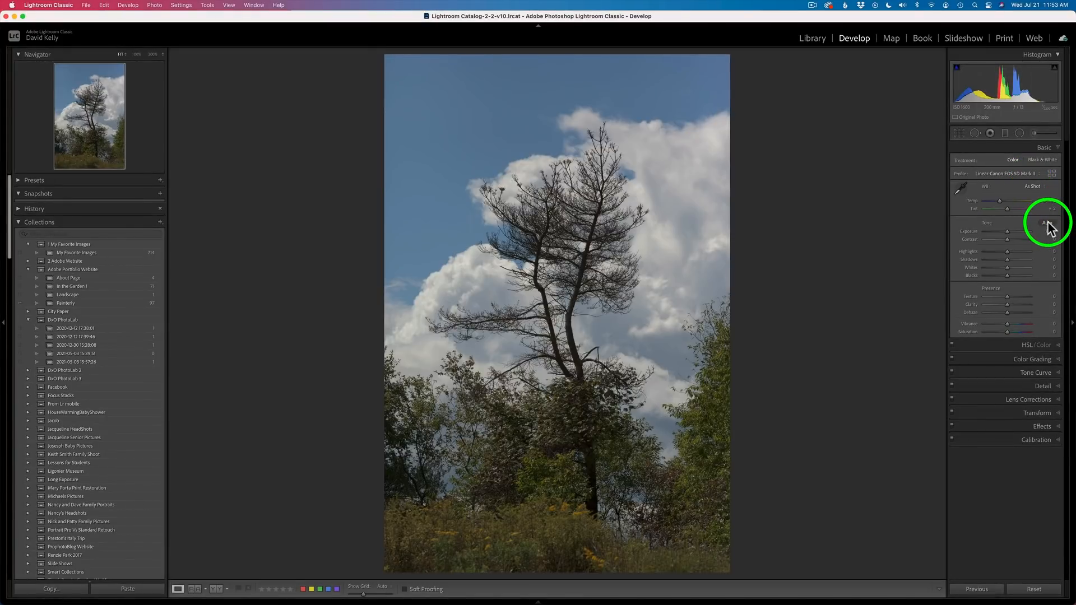
Auto-tone the dark photo and briefly check highlight clipping on the clouds.
click(1040, 223)
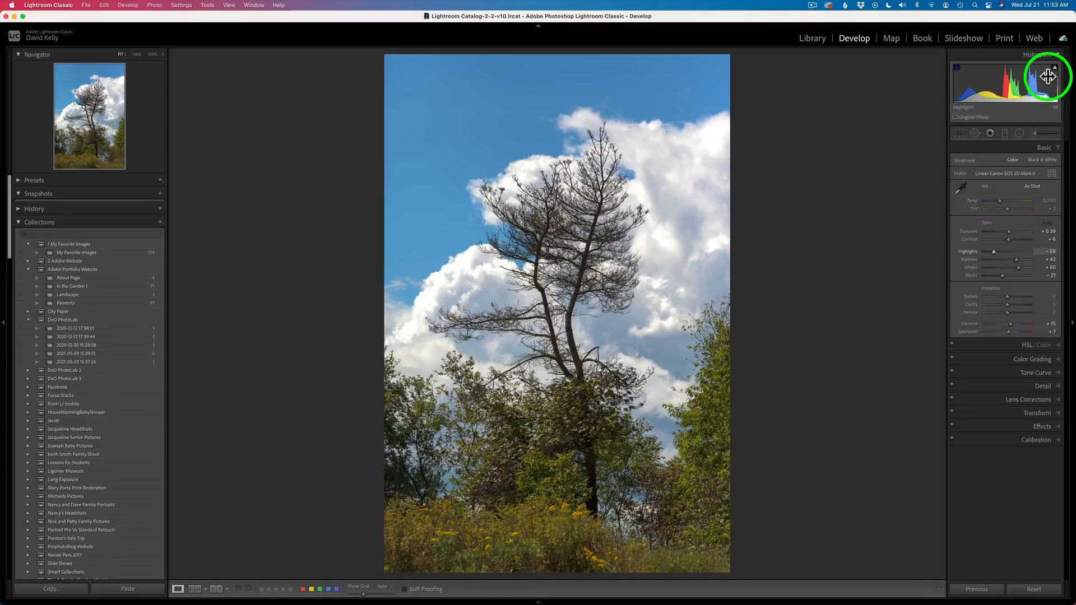
click(1056, 69)
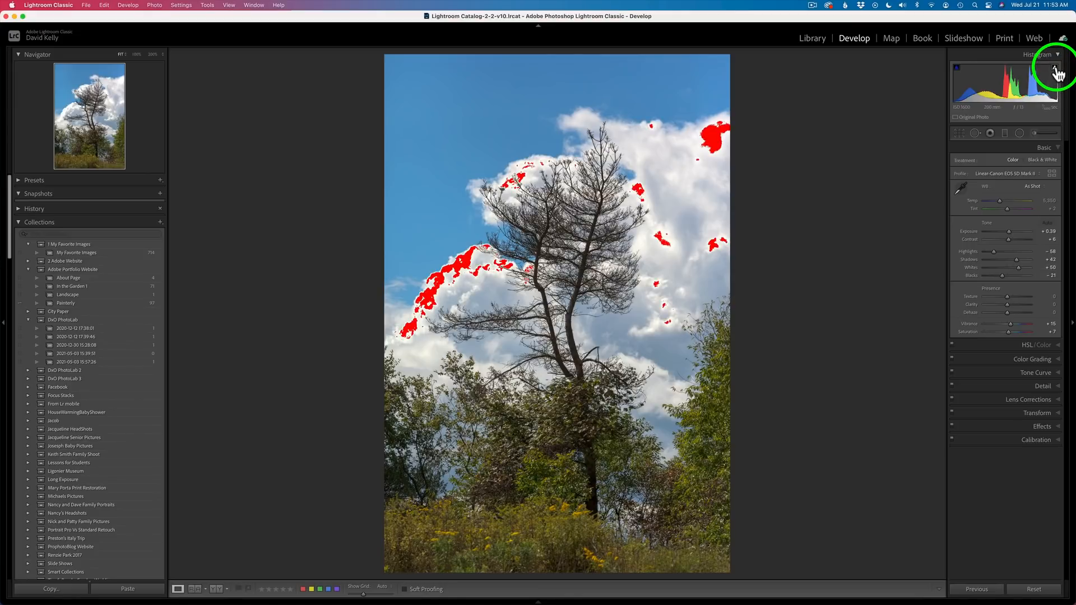
click(1059, 72)
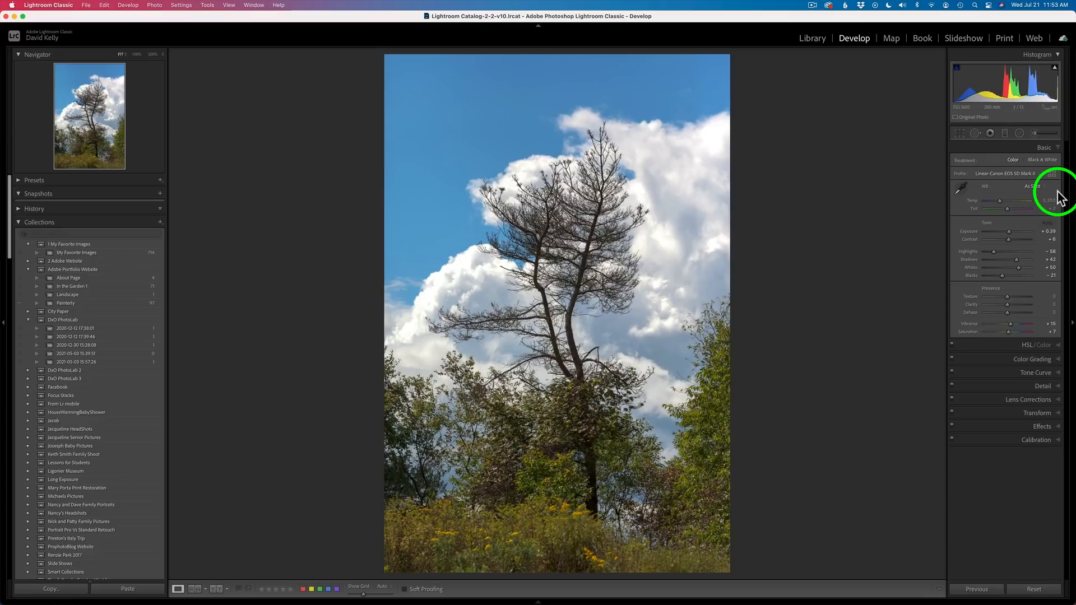
mouse_move(1020, 267)
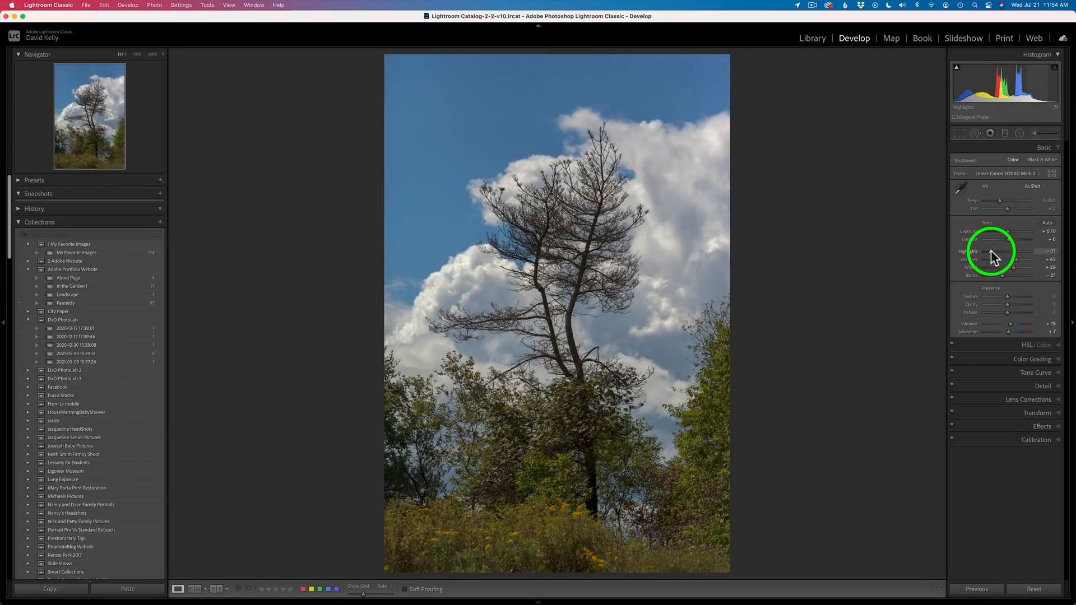
mouse_move(1054, 113)
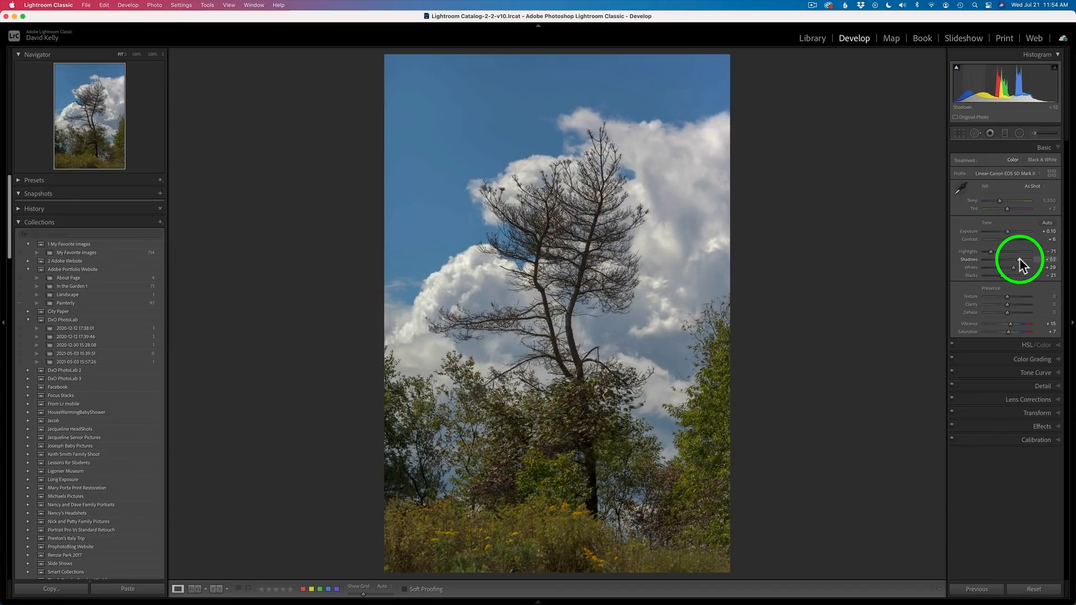
mouse_move(1008, 216)
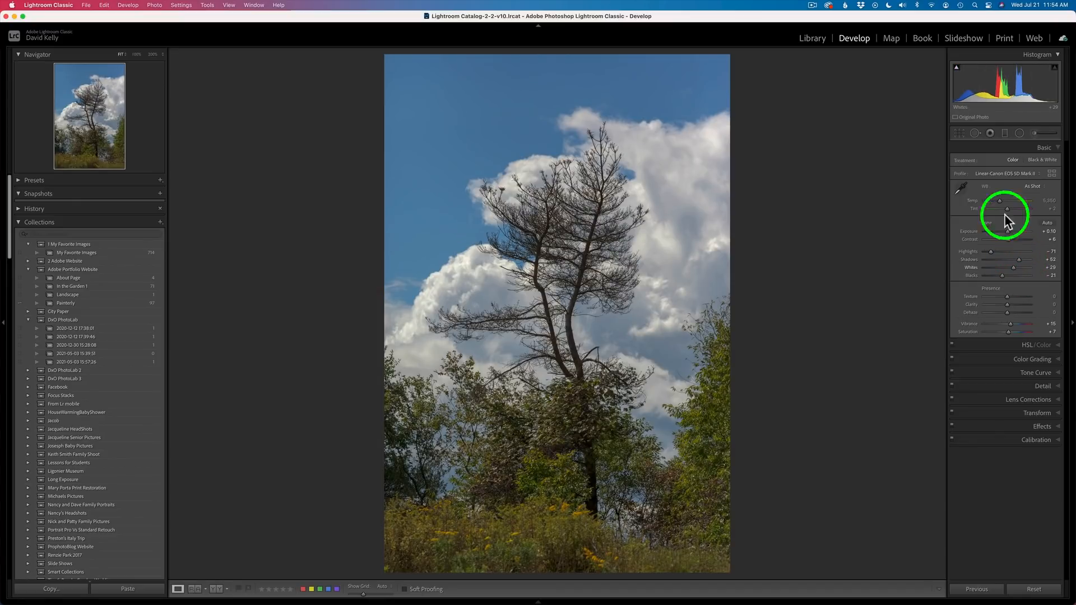
mouse_move(960, 82)
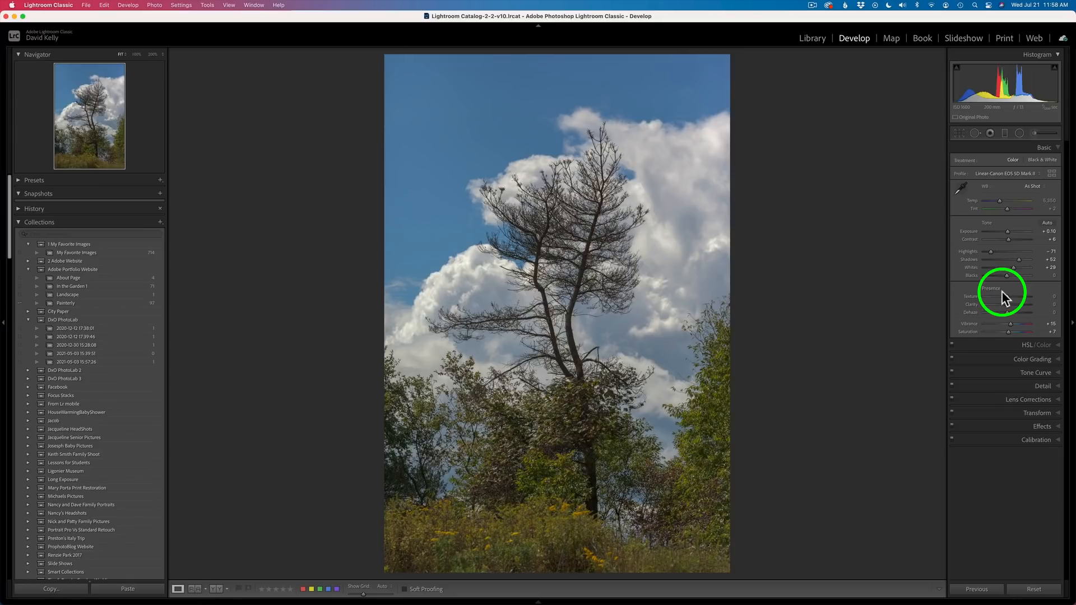
mouse_move(1019, 324)
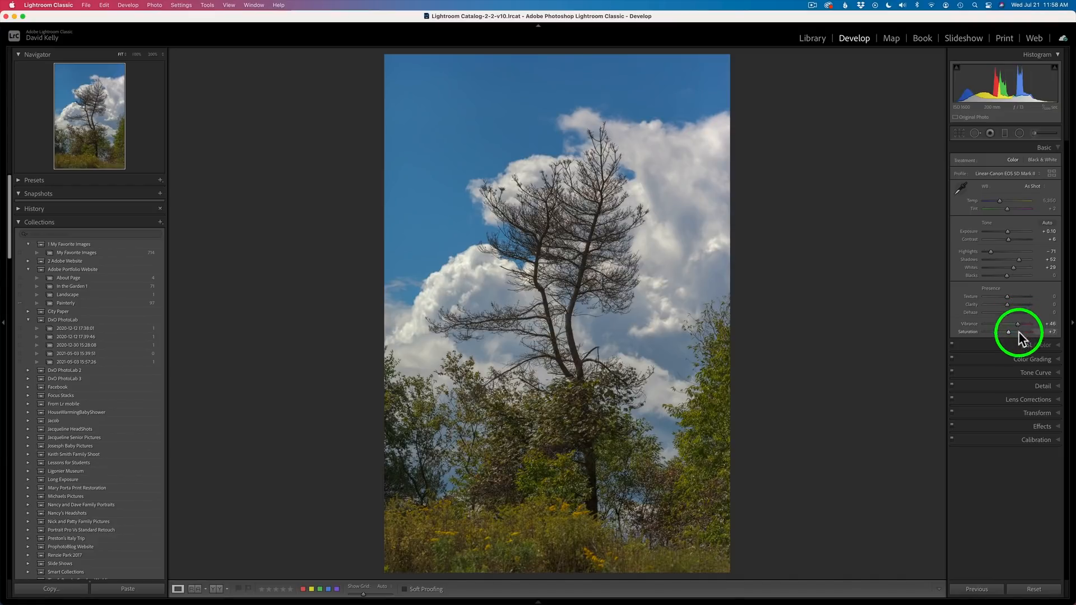
Boost Orange, Yellow and Green saturation in HSL/Color and toggle the panel to compare.
click(1042, 160)
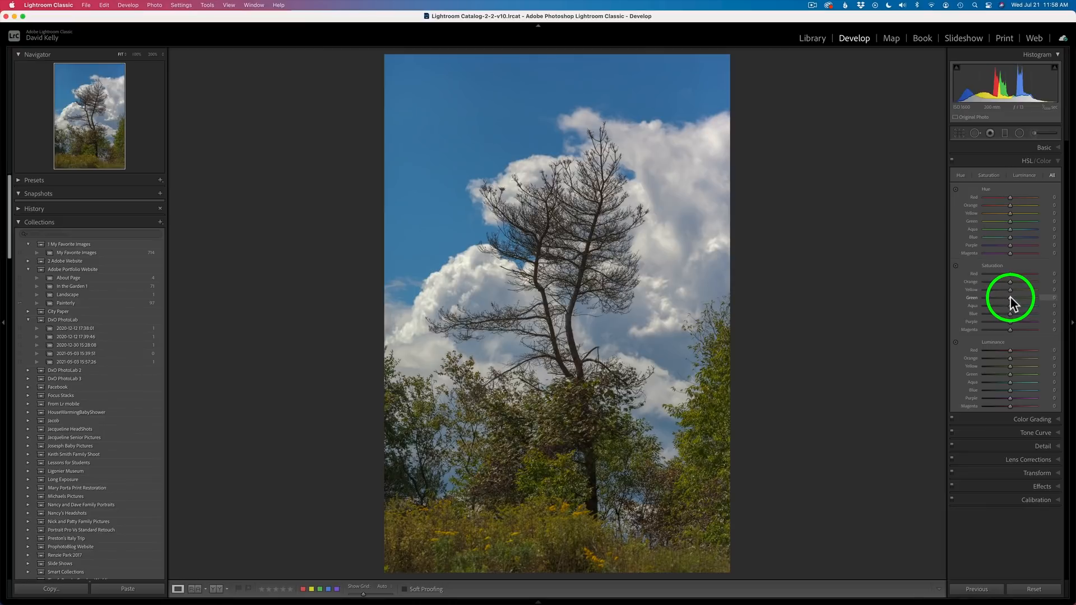
mouse_move(1032, 307)
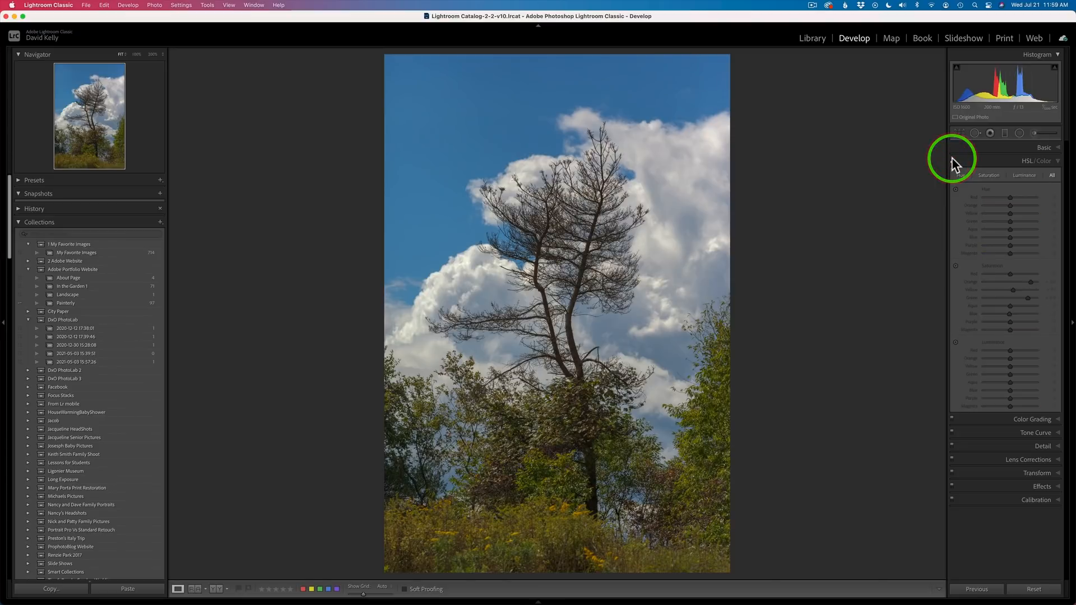
click(1041, 160)
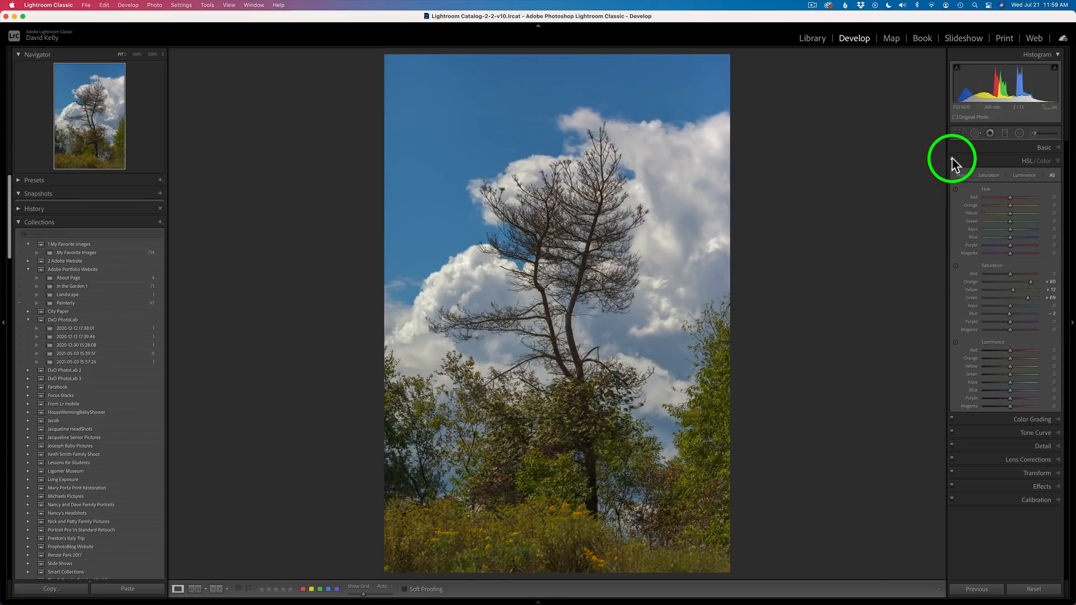
click(1044, 161)
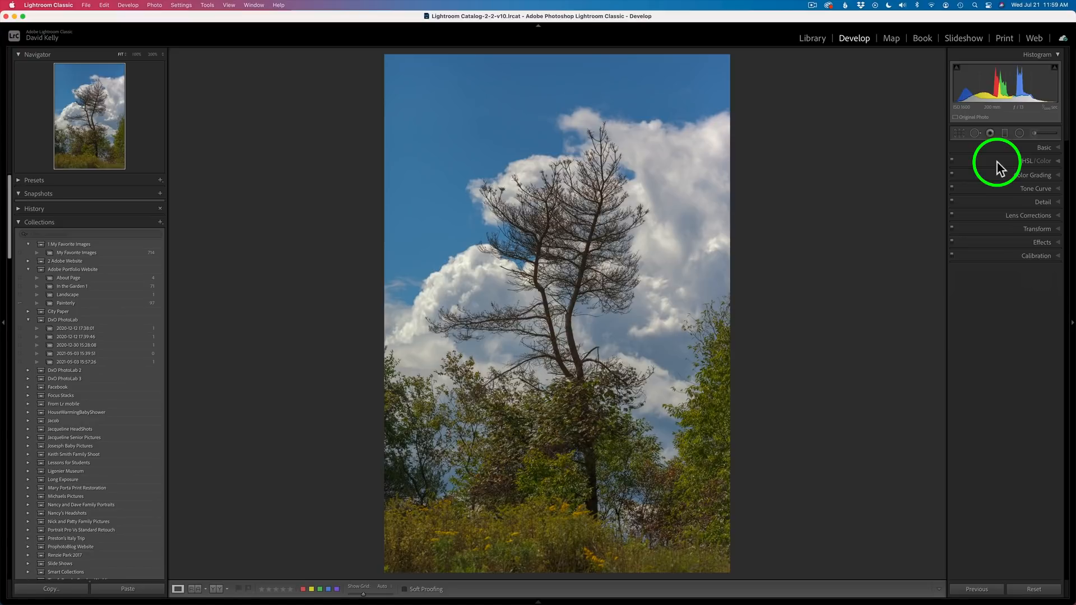
Enable chromatic aberration removal and Canon lens profile corrections in Lens Corrections.
click(1030, 216)
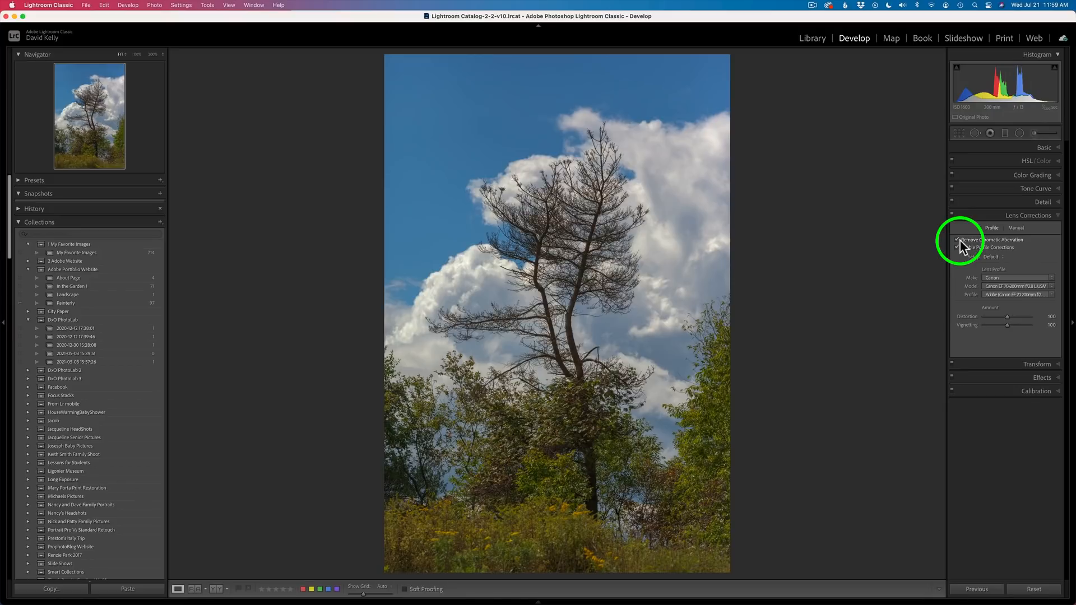
click(958, 240)
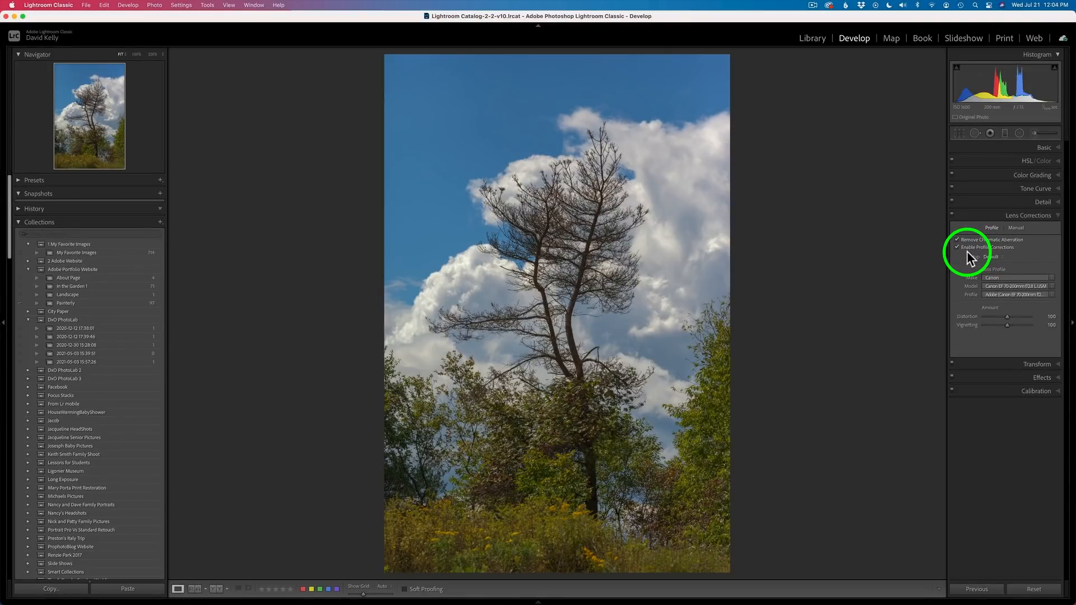
click(1029, 215)
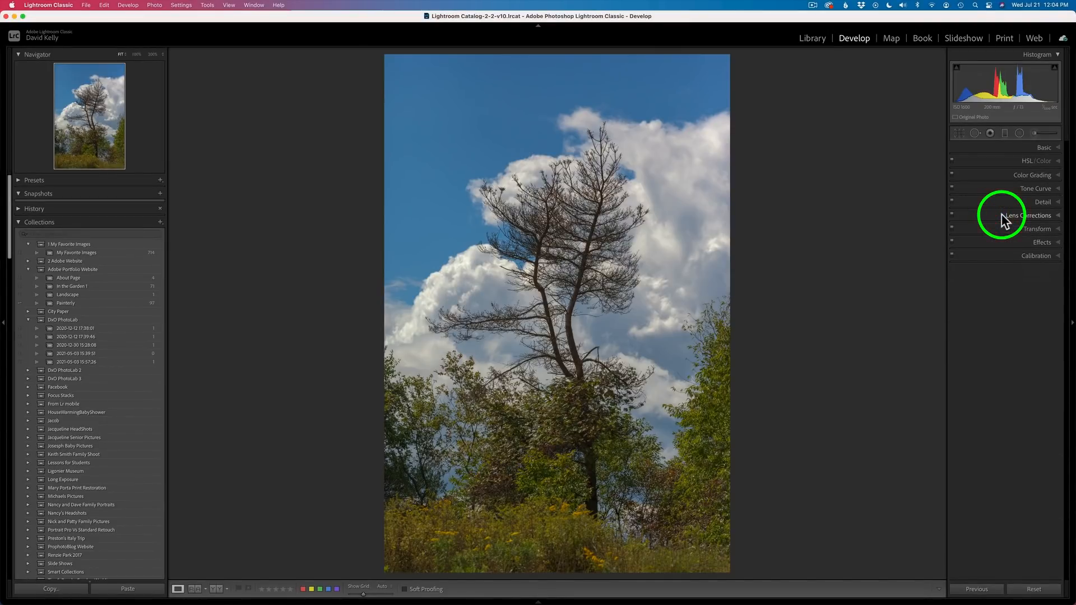
mouse_move(1016, 216)
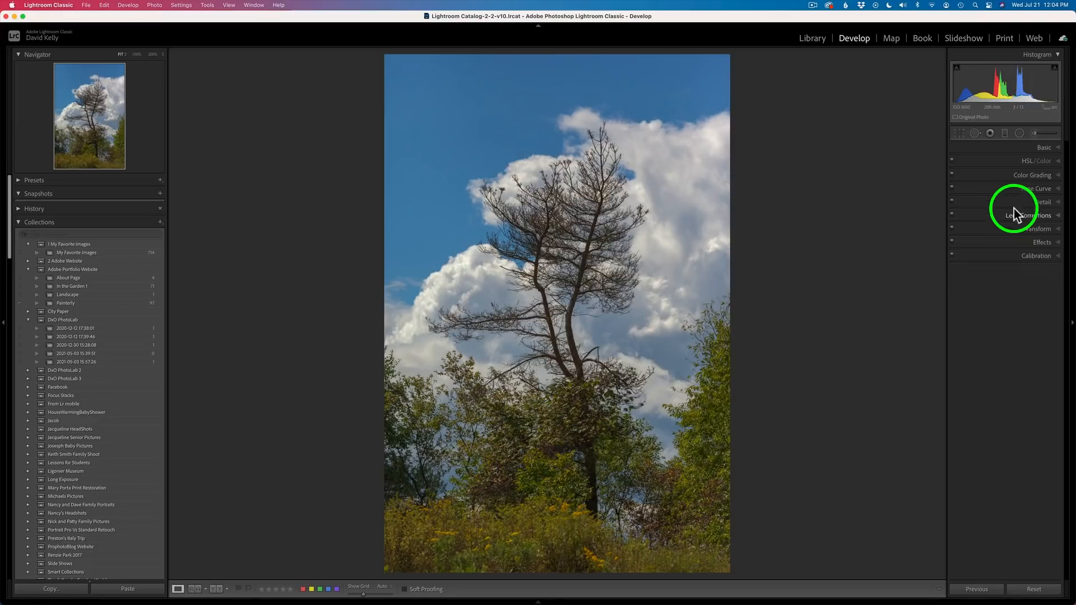
Review the Detail panel's sharpening and noise settings, then collapse the panels.
click(1043, 202)
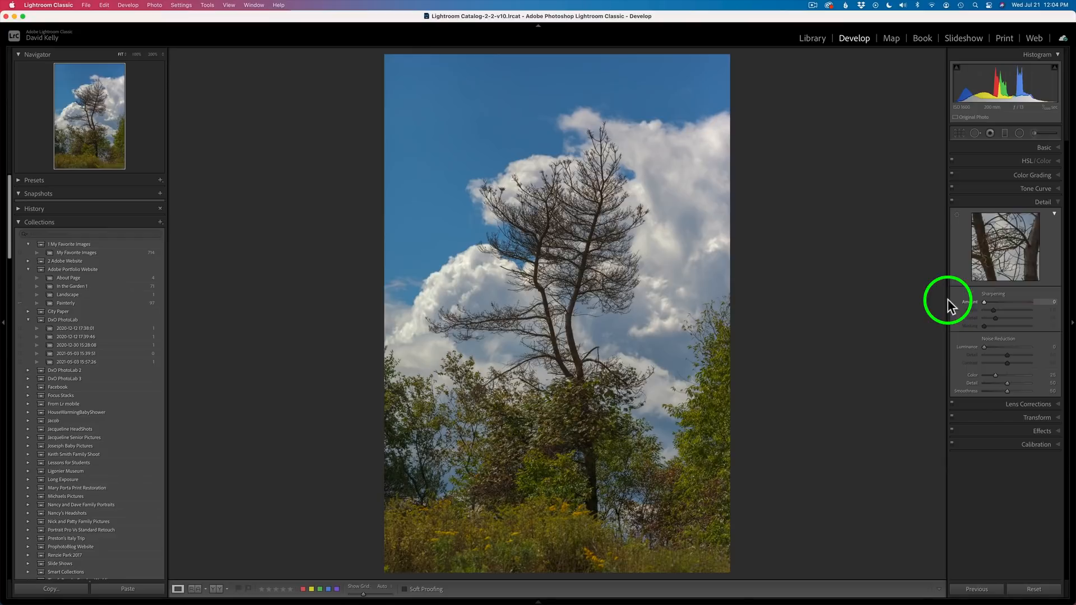
mouse_move(970, 360)
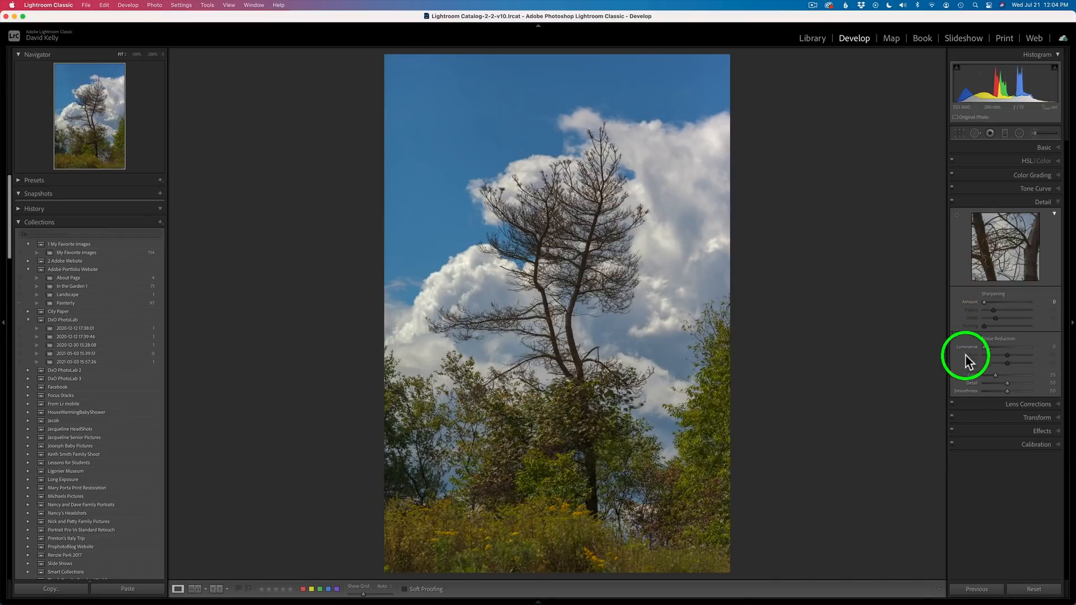
mouse_move(999, 381)
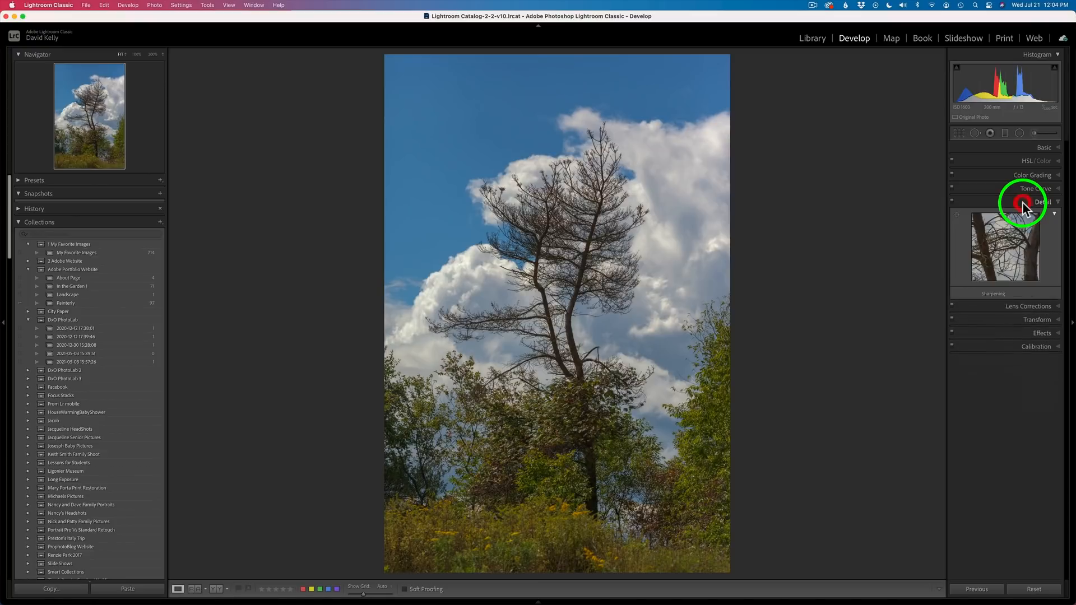
click(1042, 202)
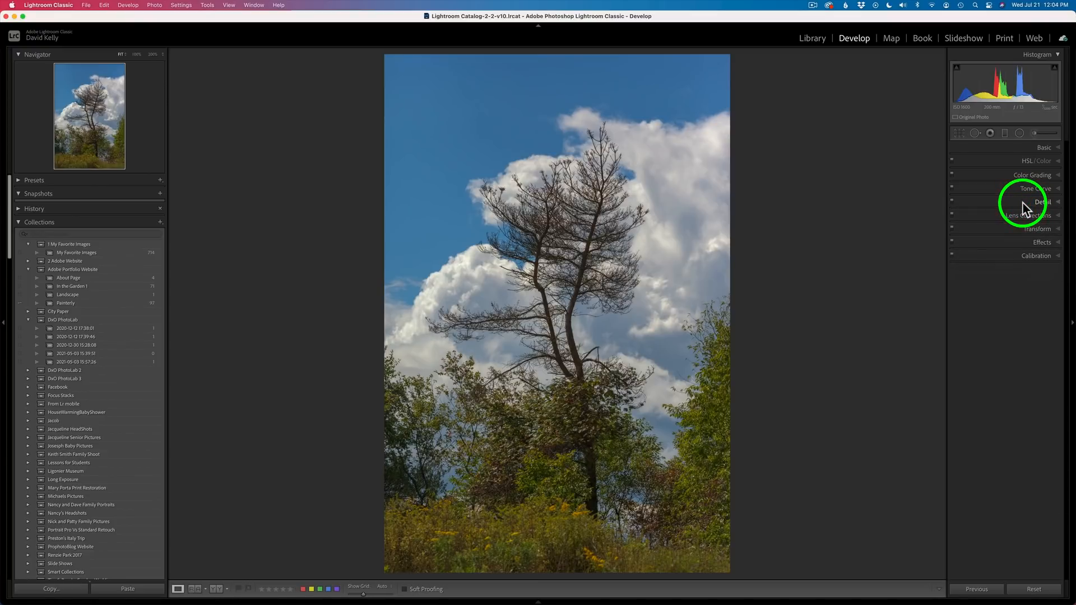
click(1044, 148)
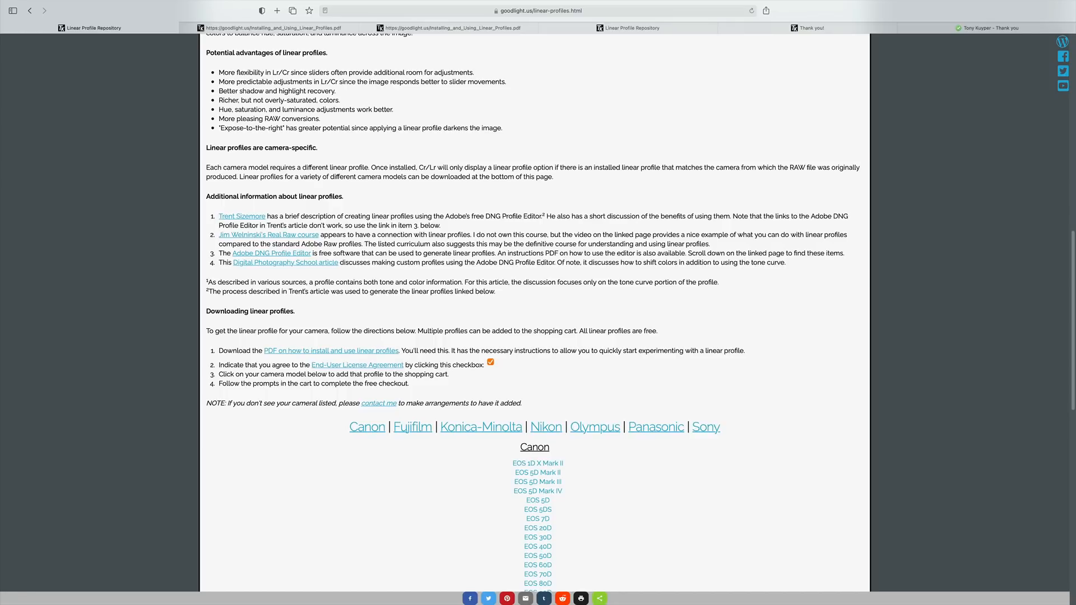
Scroll the Linear Profile Repository page between its title and the Canon download list.
scroll(up, 3)
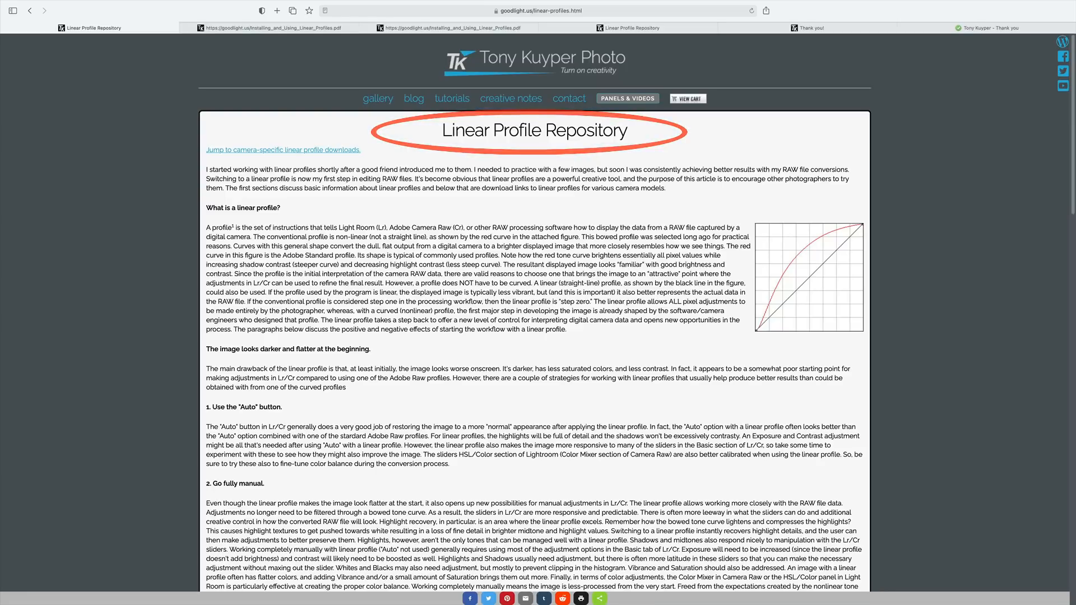
scroll(down, 3)
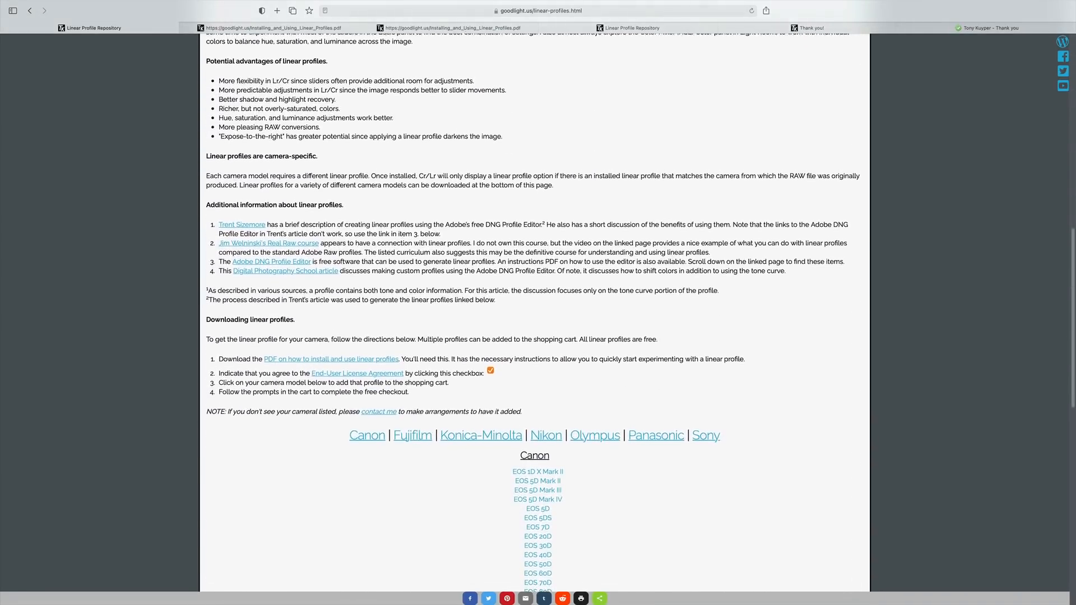